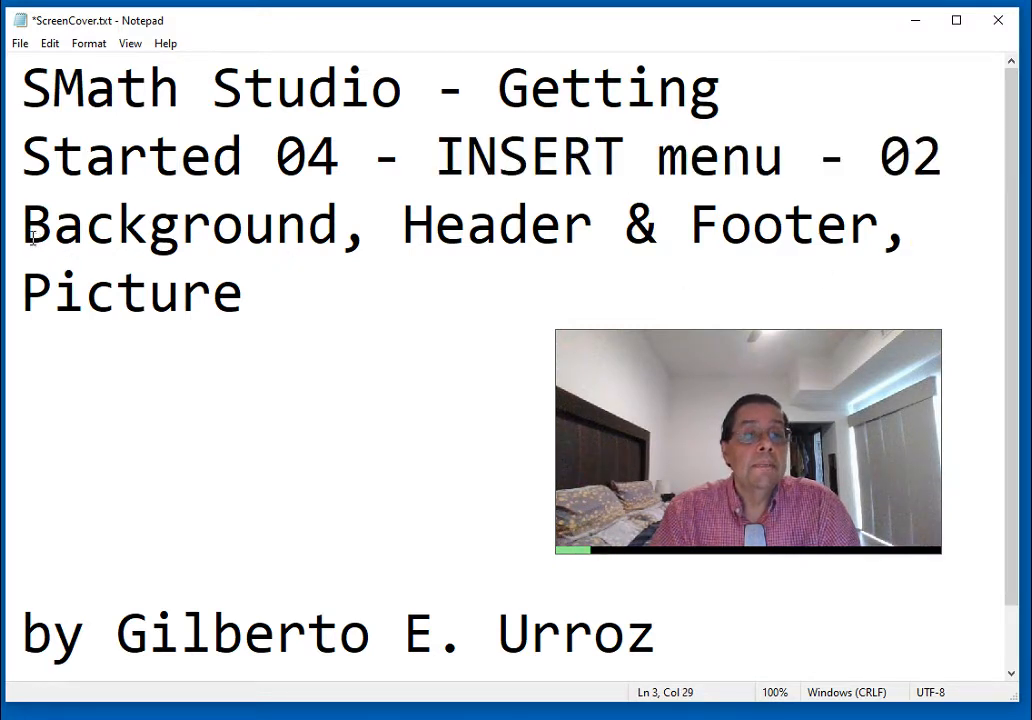
Step: Select the Background, Header & Footer and Picture lines, then bring up the File menu
{"action": "left_click_drag", "start_coordinate": [22, 222], "coordinate": [256, 300]}
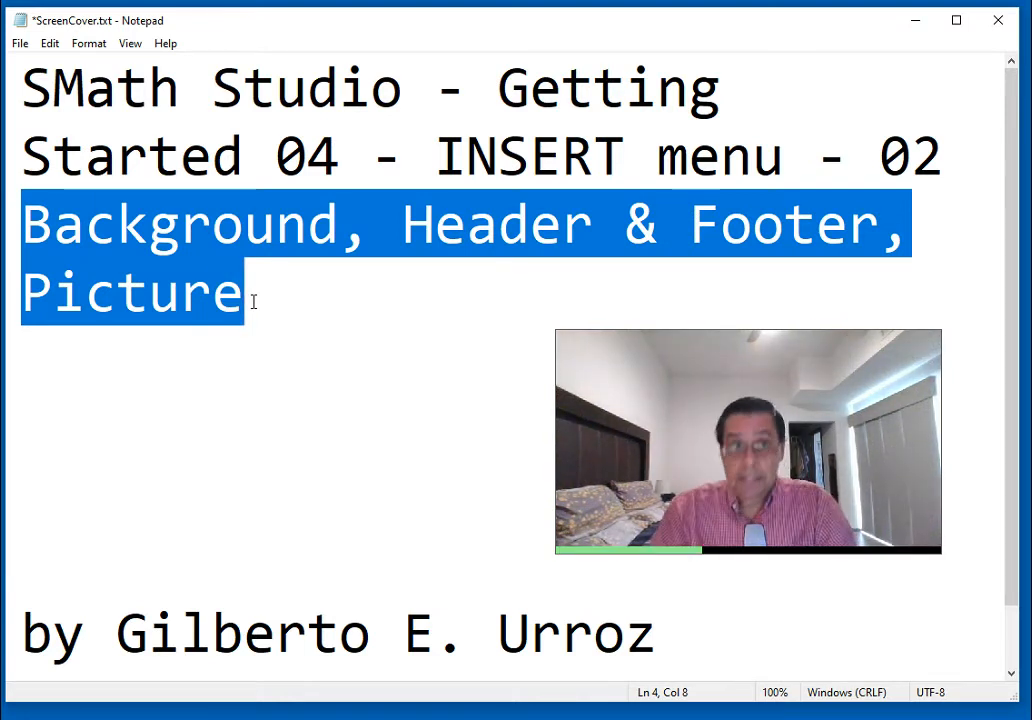
{"action": "mouse_move", "coordinate": [834, 476]}
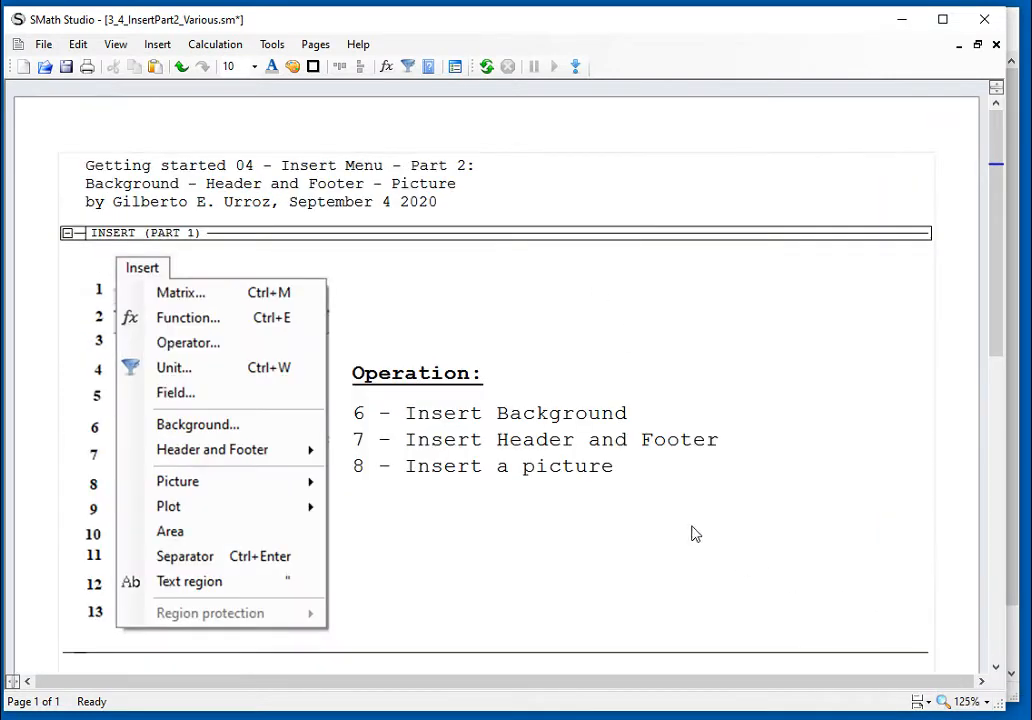
{"action": "mouse_move", "coordinate": [444, 458]}
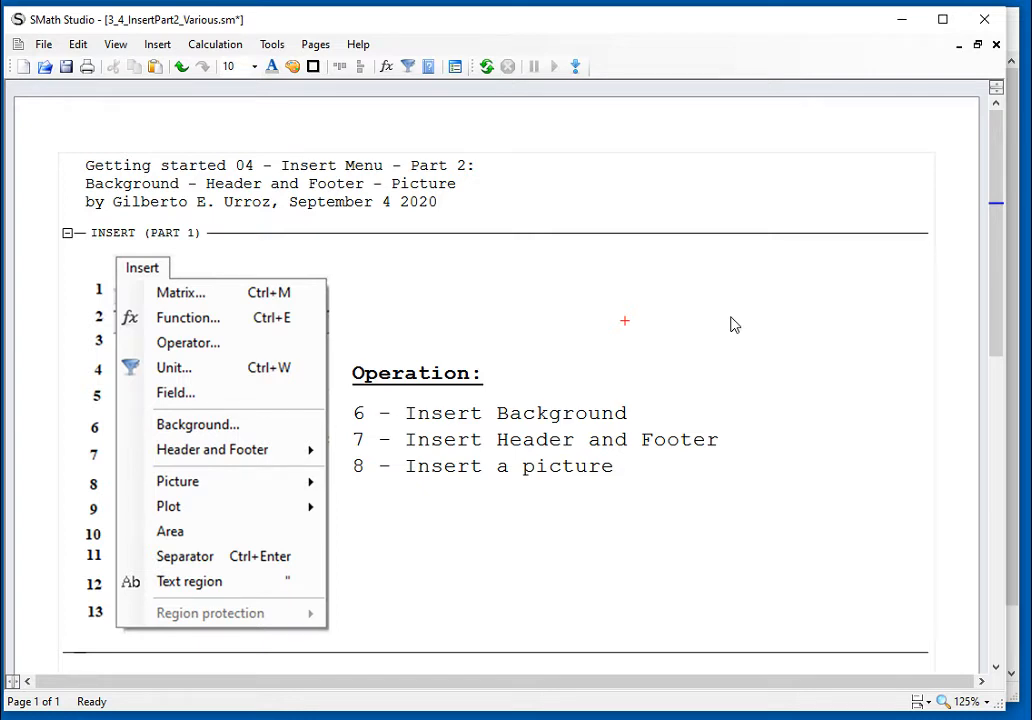
{"action": "left_click", "coordinate": [44, 44]}
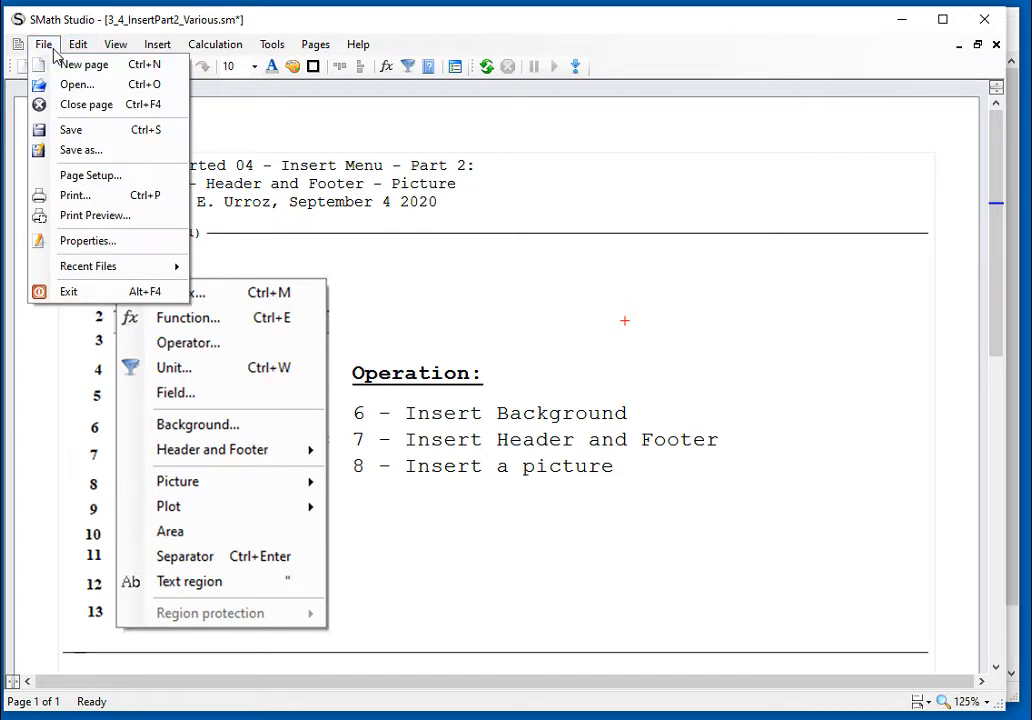
Step: Start a new blank page and choose Background image as the page background type
{"action": "left_click", "coordinate": [82, 64]}
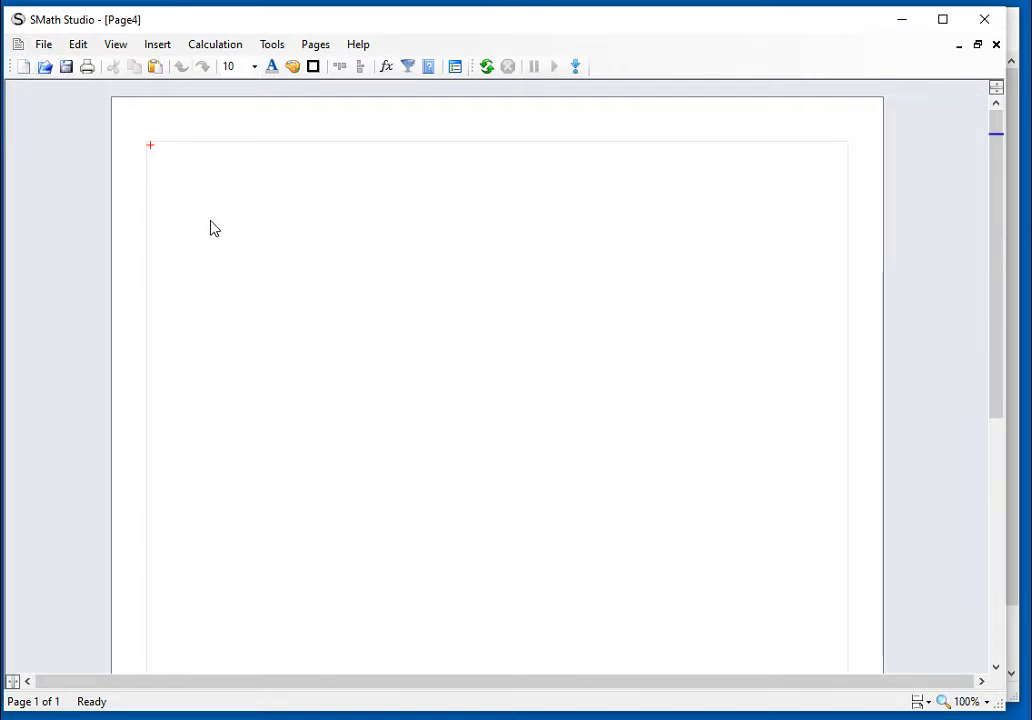
{"action": "mouse_move", "coordinate": [176, 114]}
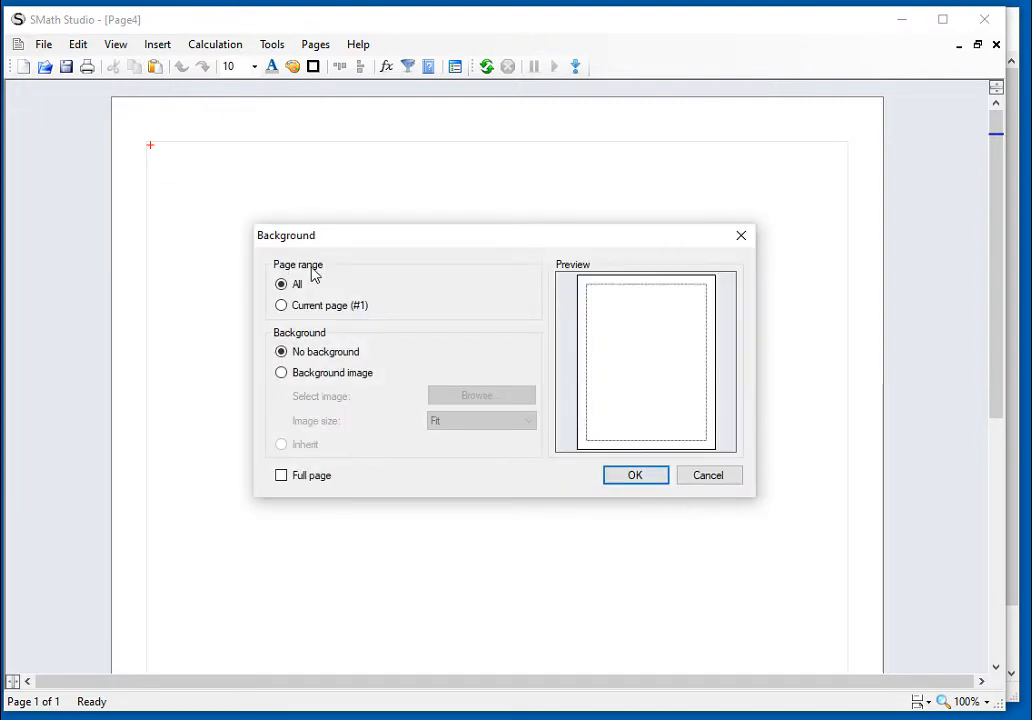
{"action": "mouse_move", "coordinate": [360, 280]}
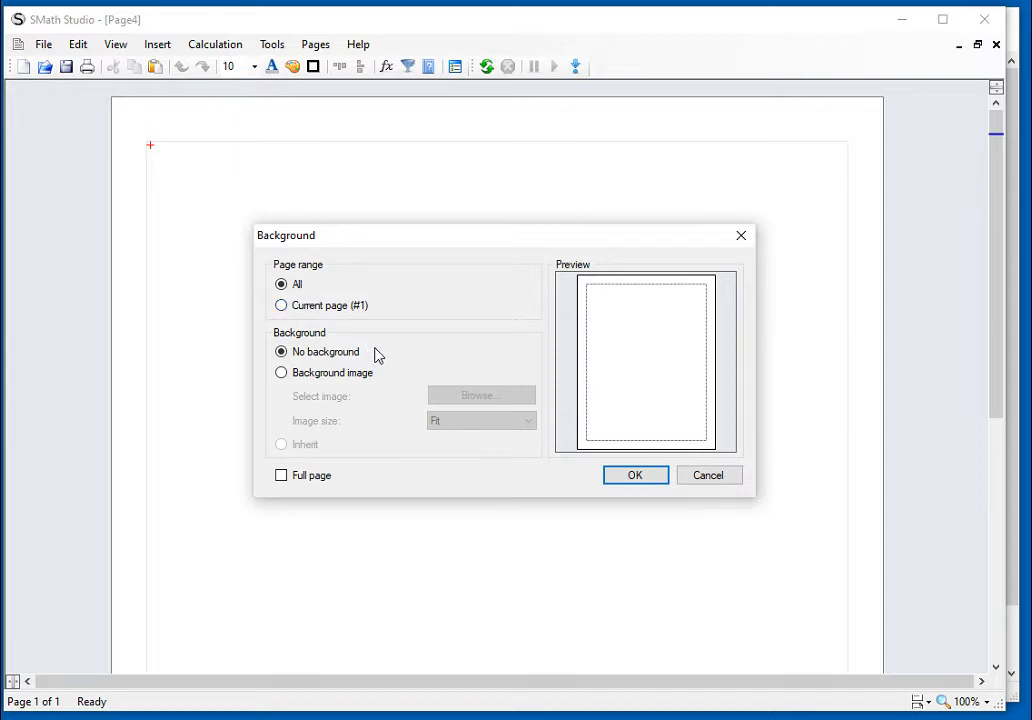
{"action": "mouse_move", "coordinate": [388, 348]}
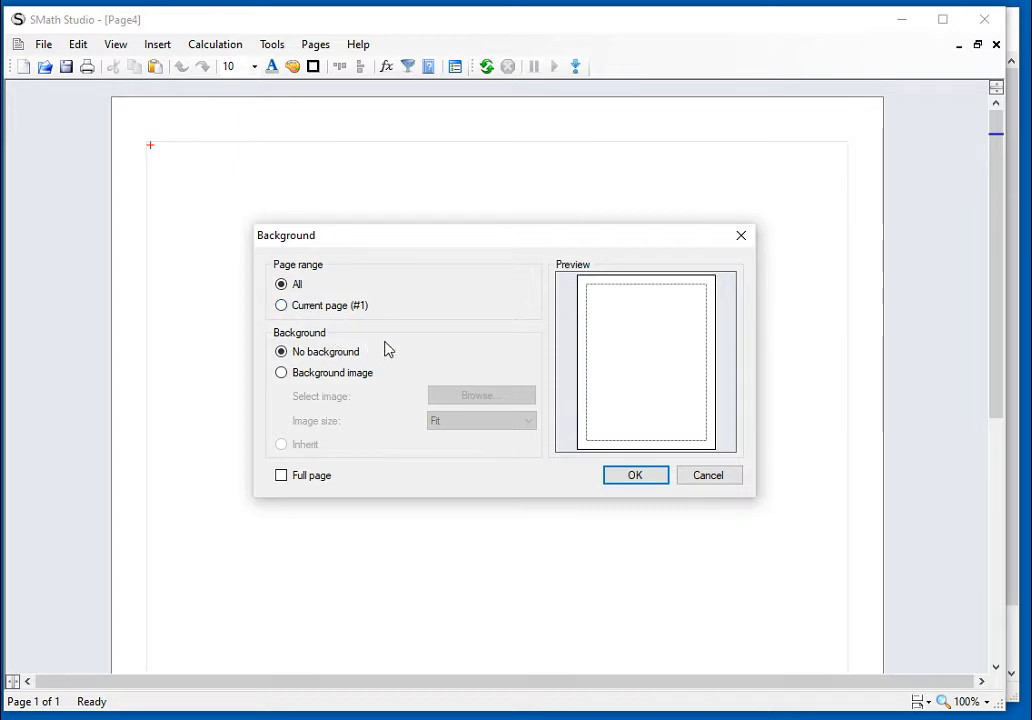
{"action": "mouse_move", "coordinate": [394, 372]}
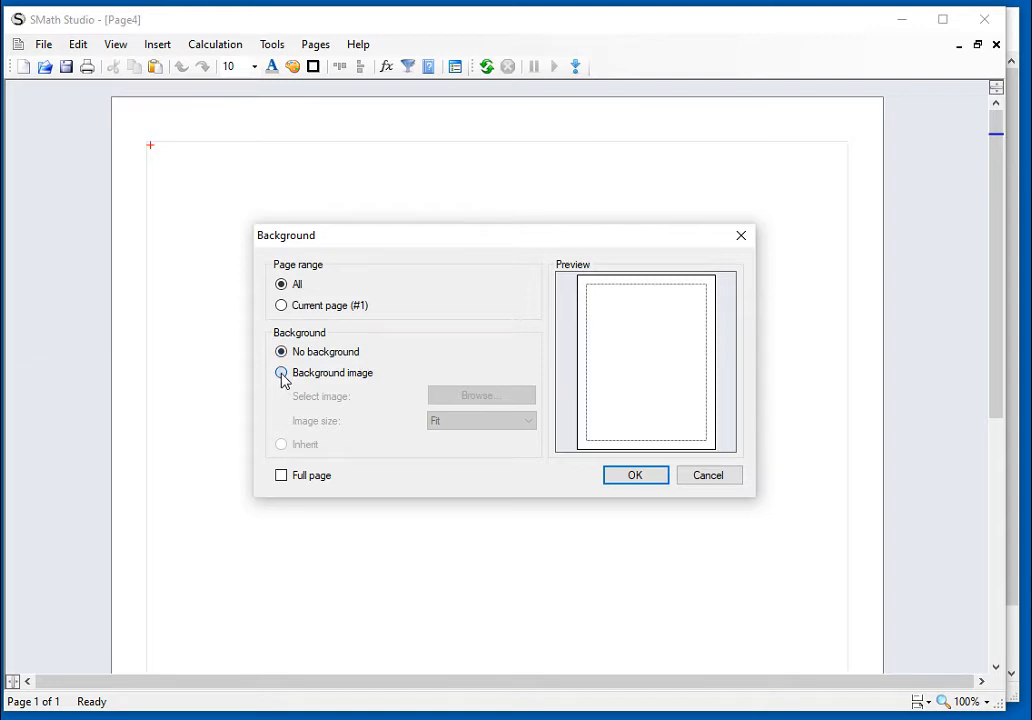
{"action": "left_click", "coordinate": [280, 372]}
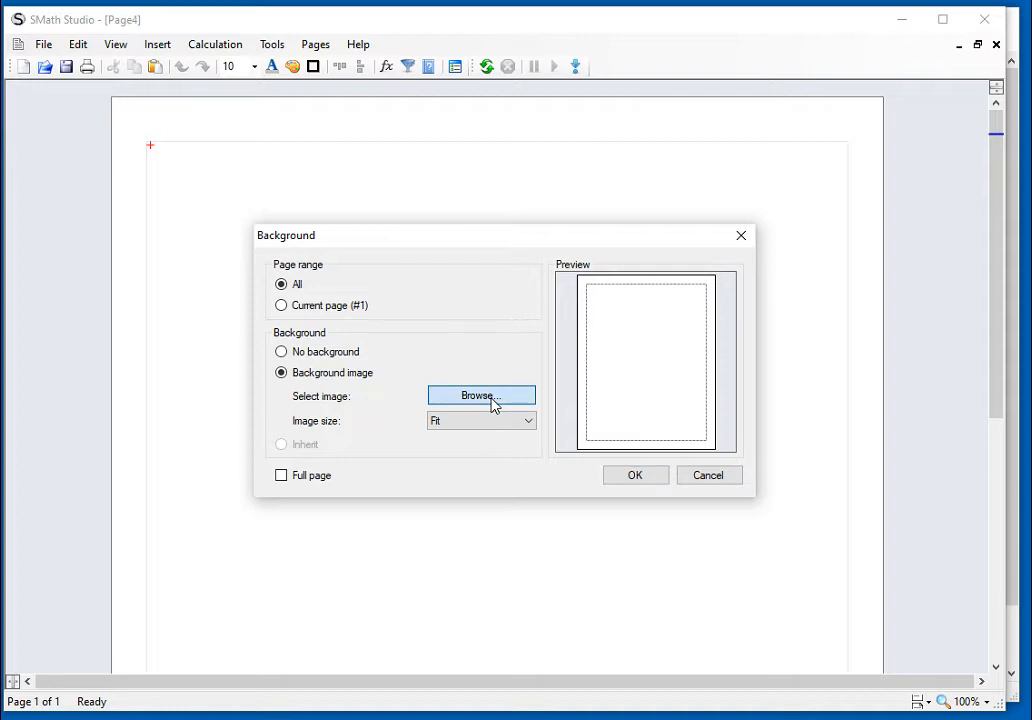
Step: Browse to BackgroundPicture.jpg and apply it as the page background
{"action": "left_click", "coordinate": [480, 396]}
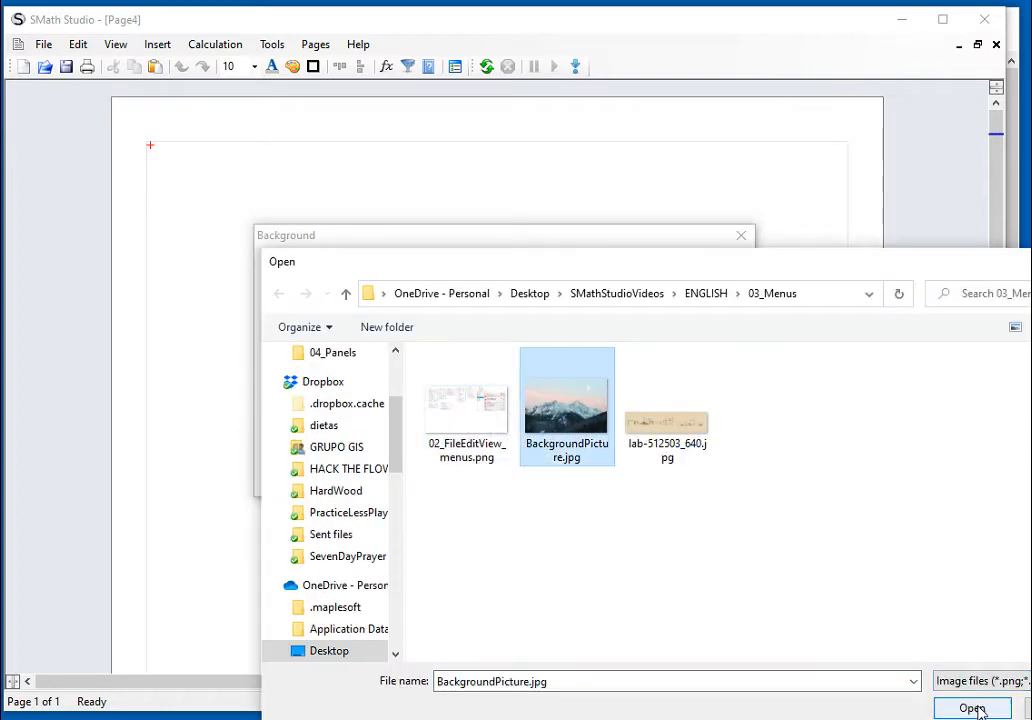
{"action": "left_click", "coordinate": [972, 708]}
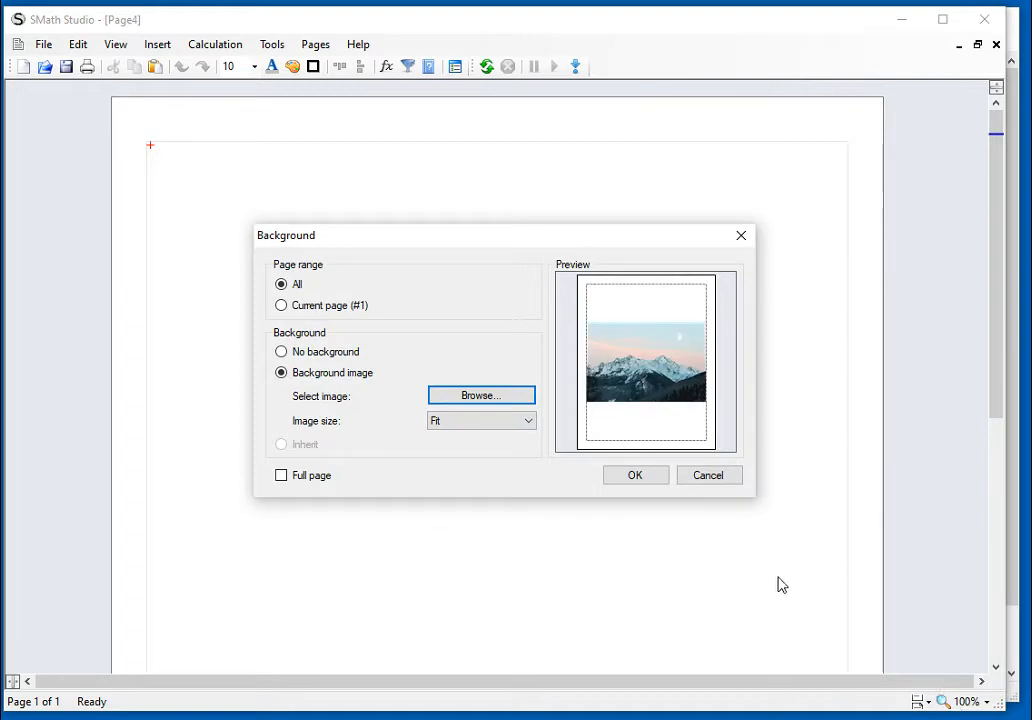
{"action": "mouse_move", "coordinate": [620, 304]}
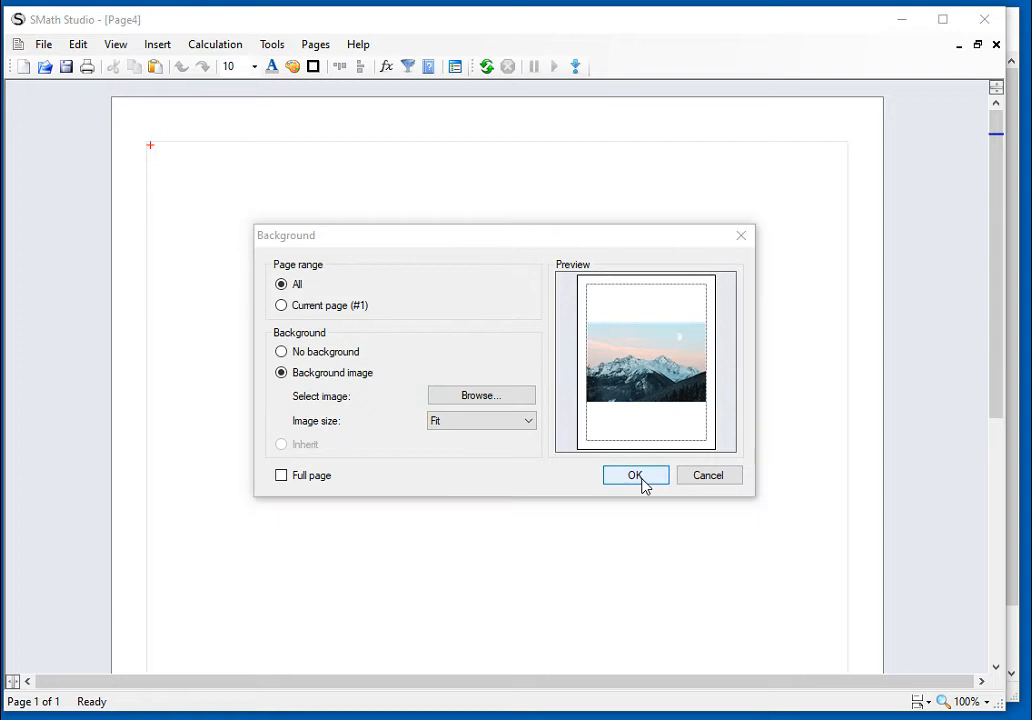
{"action": "left_click", "coordinate": [636, 476]}
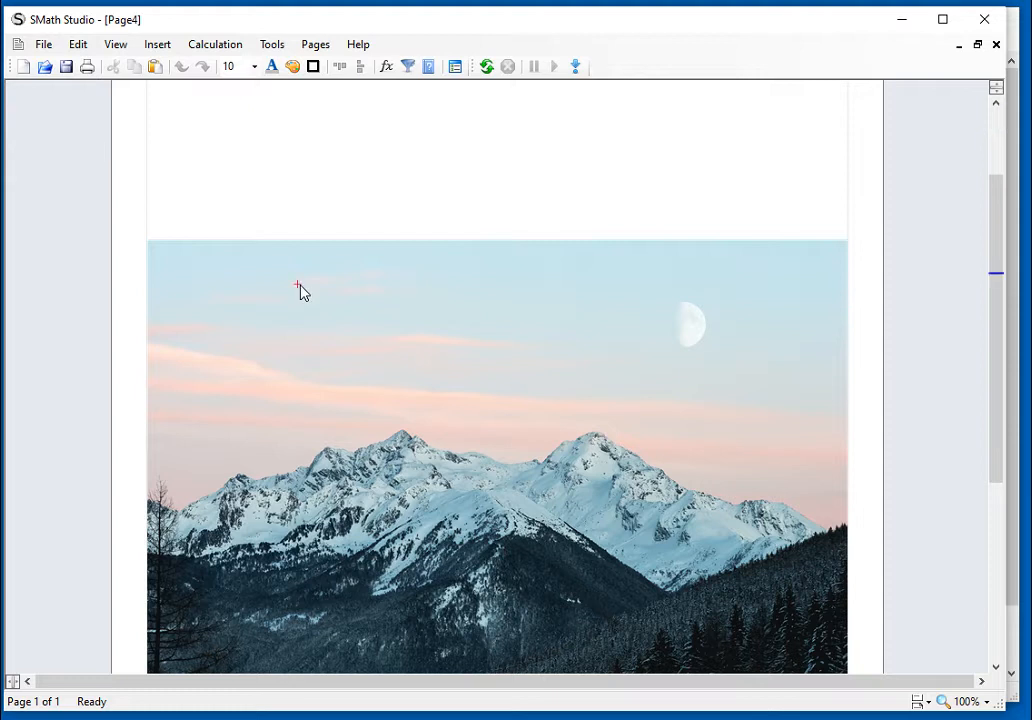
Step: Define x:=4.5 and evaluate x²−1 = 21.25 over the mountain sky
{"action": "left_click", "coordinate": [296, 290]}
{"action": "type", "text": "a :="}
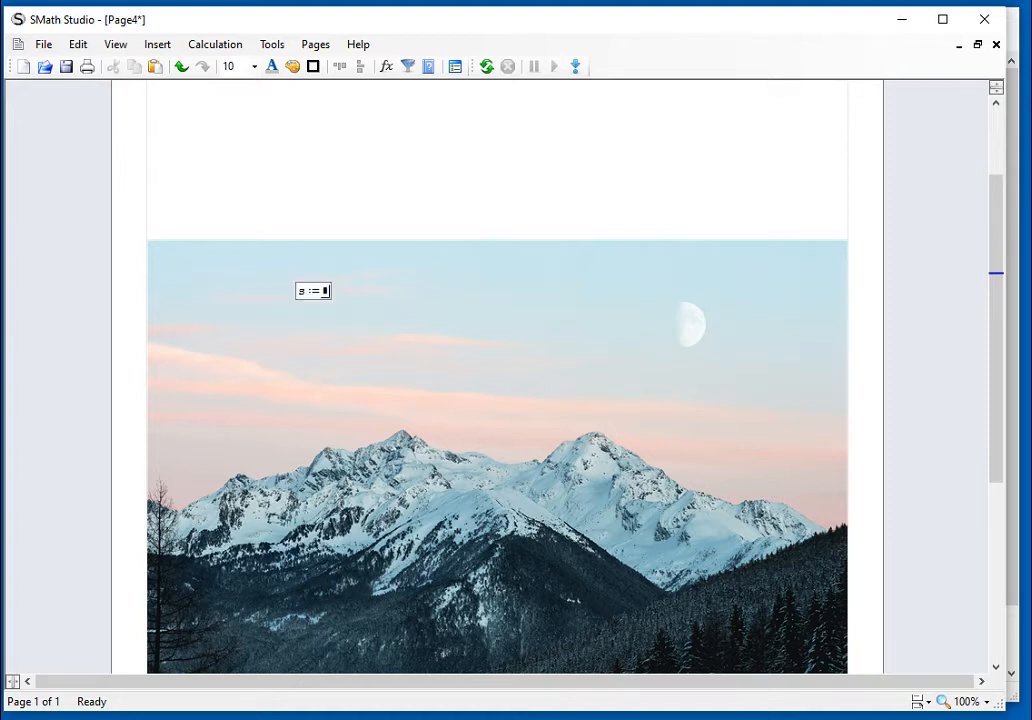
{"action": "type", "text": "4.5"}
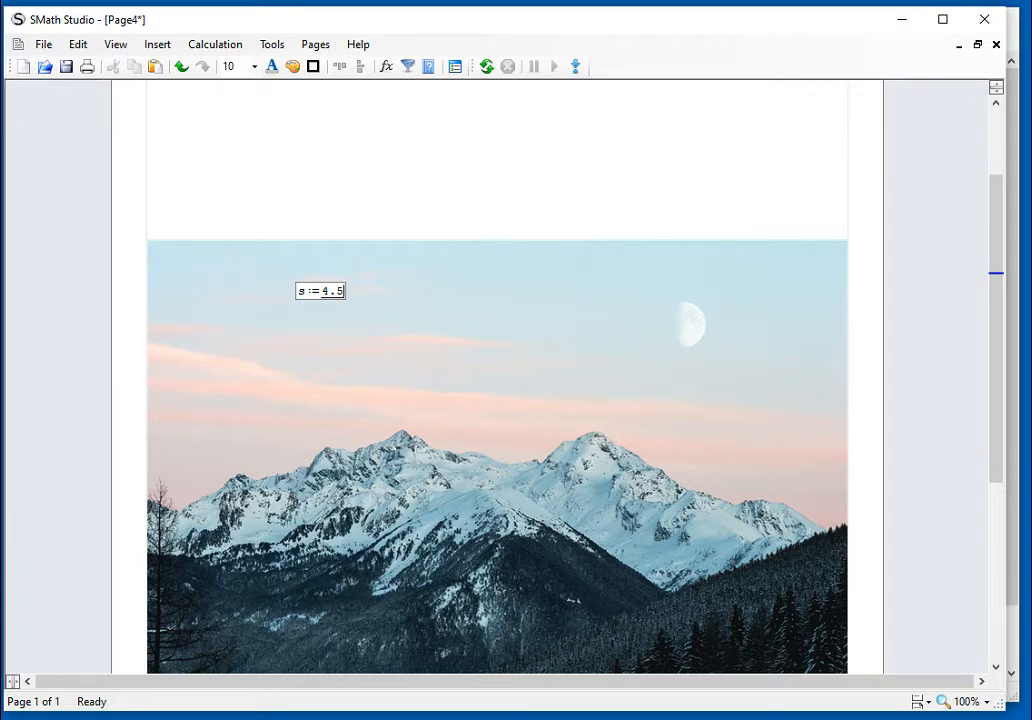
{"action": "mouse_move", "coordinate": [300, 326]}
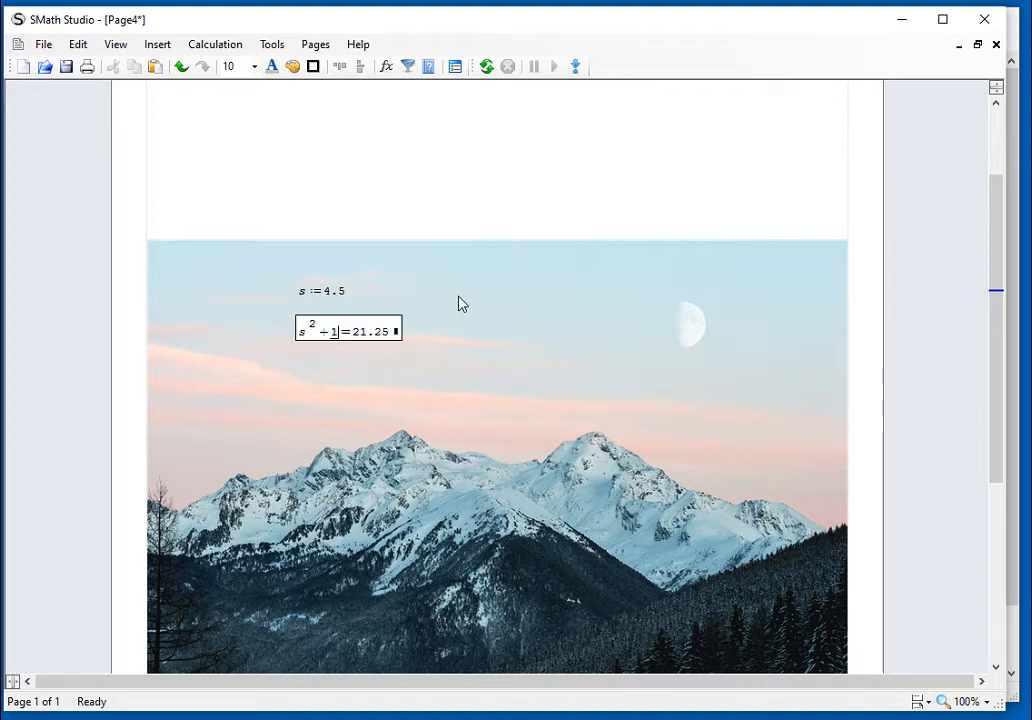
{"action": "left_click", "coordinate": [484, 284]}
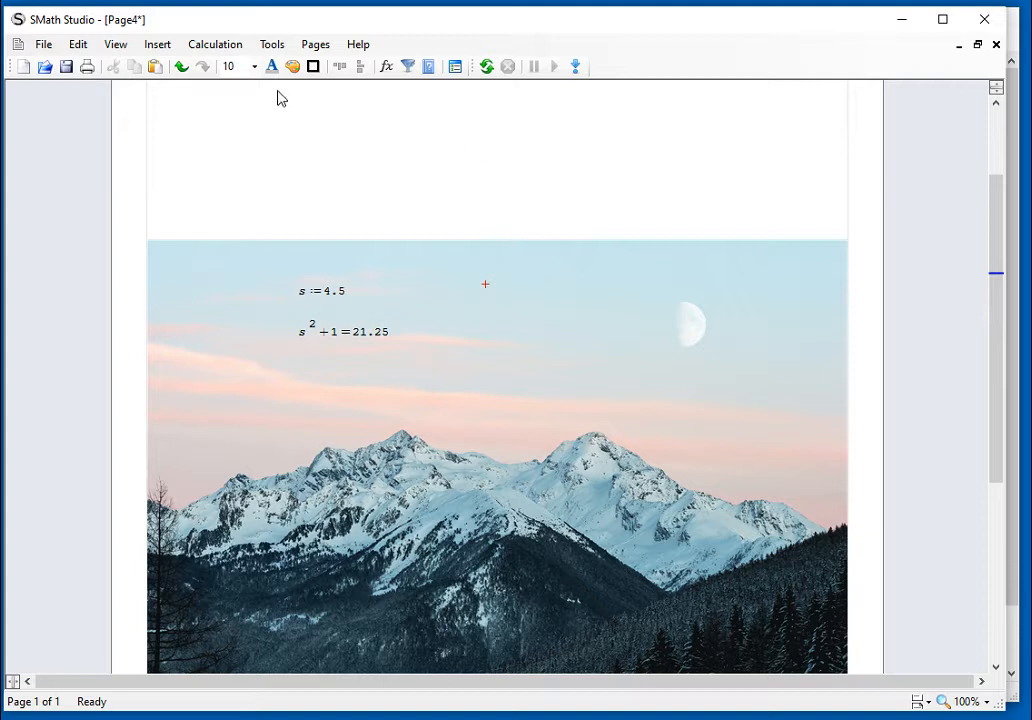
Step: Reopen the Background settings and toggle whether the image covers the full page or stays within margins
{"action": "left_click", "coordinate": [156, 44]}
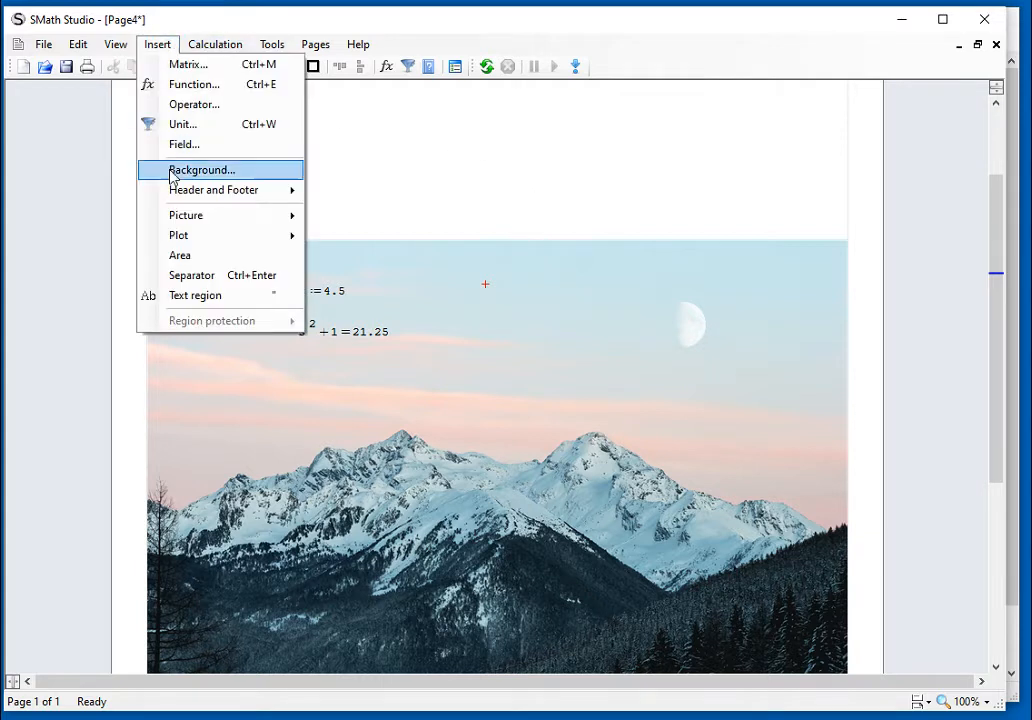
{"action": "left_click", "coordinate": [200, 168]}
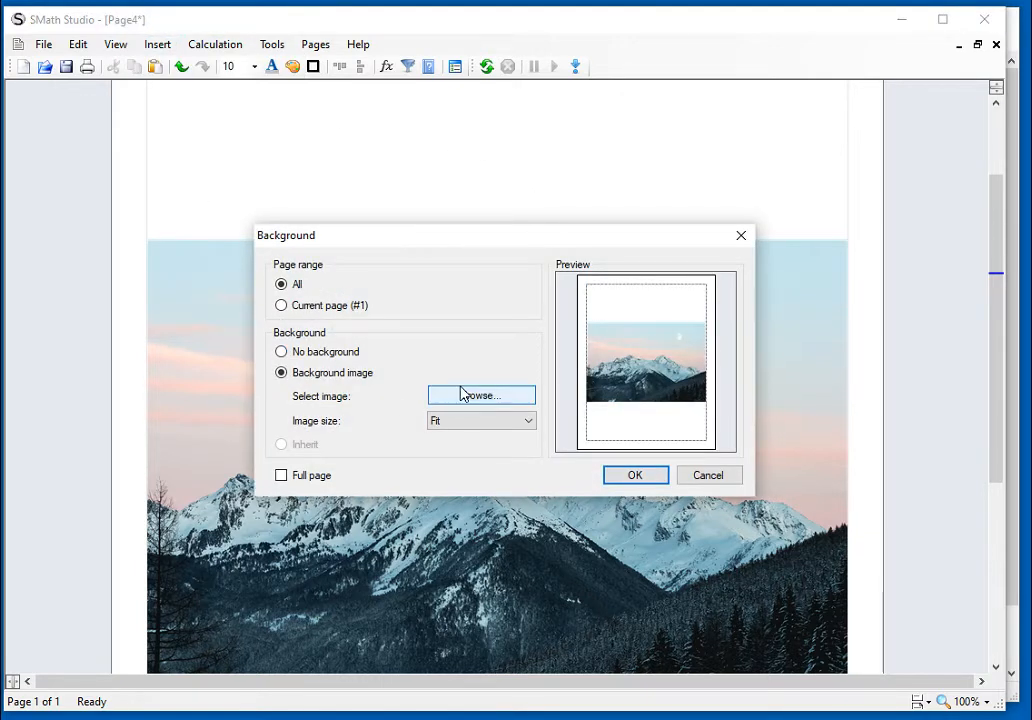
{"action": "mouse_move", "coordinate": [420, 408]}
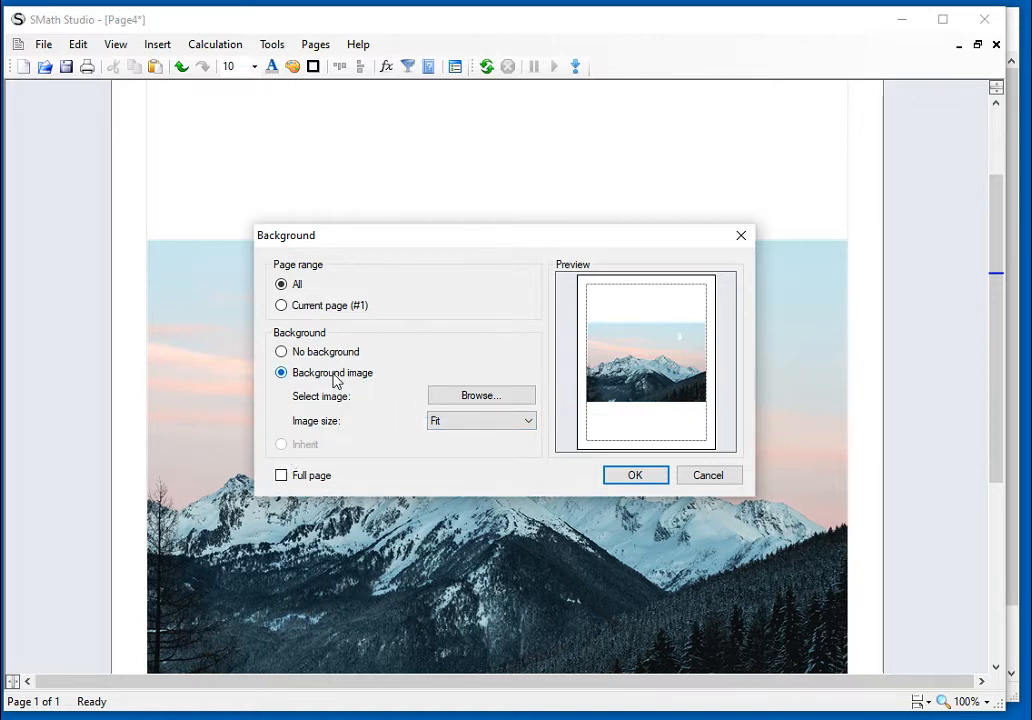
{"action": "left_click", "coordinate": [280, 476]}
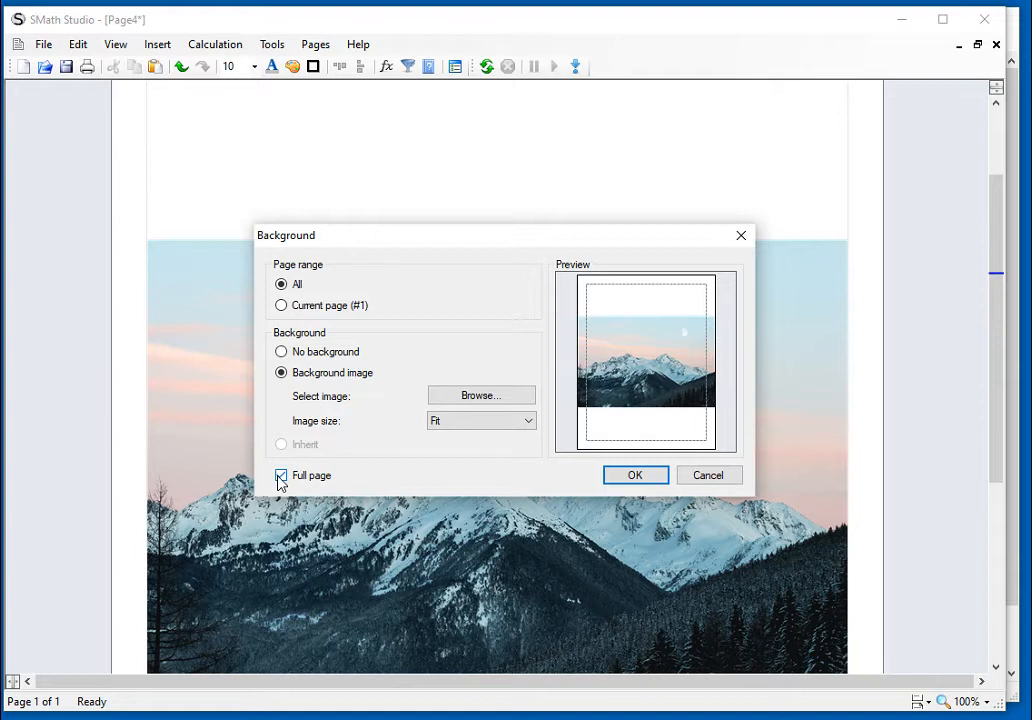
{"action": "left_click", "coordinate": [280, 476]}
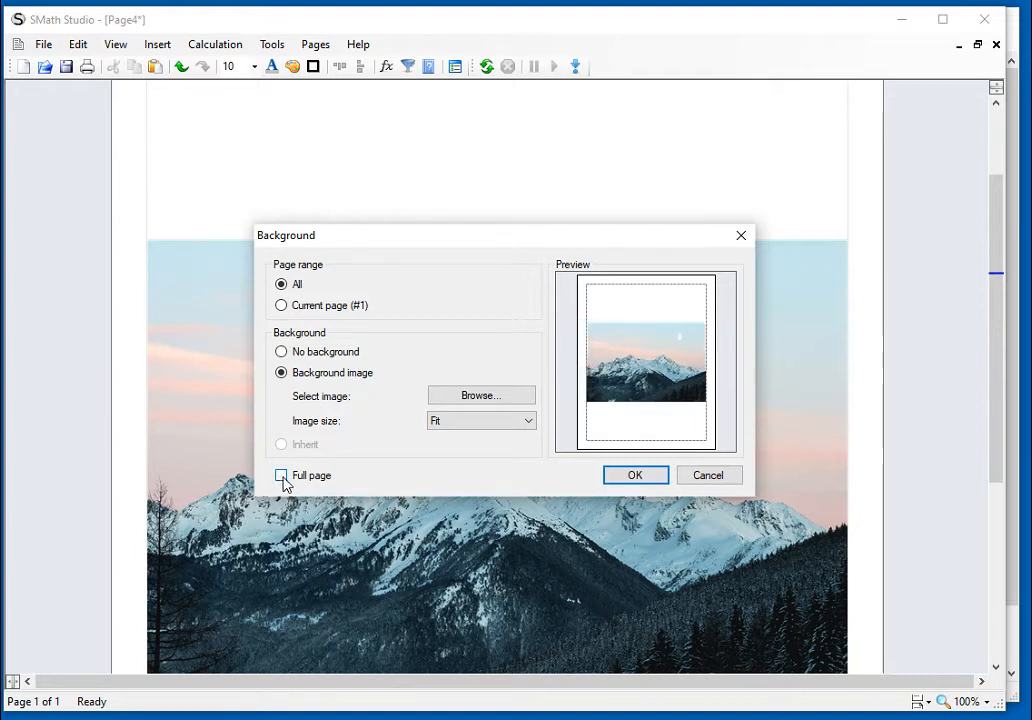
{"action": "left_click", "coordinate": [280, 476]}
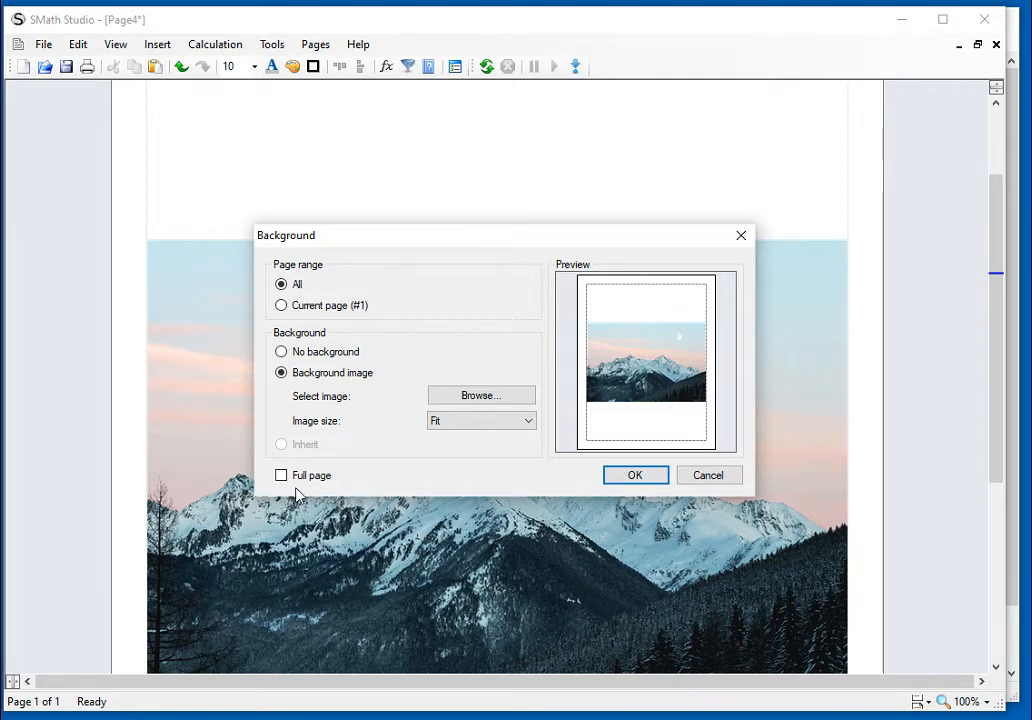
{"action": "left_click", "coordinate": [280, 476]}
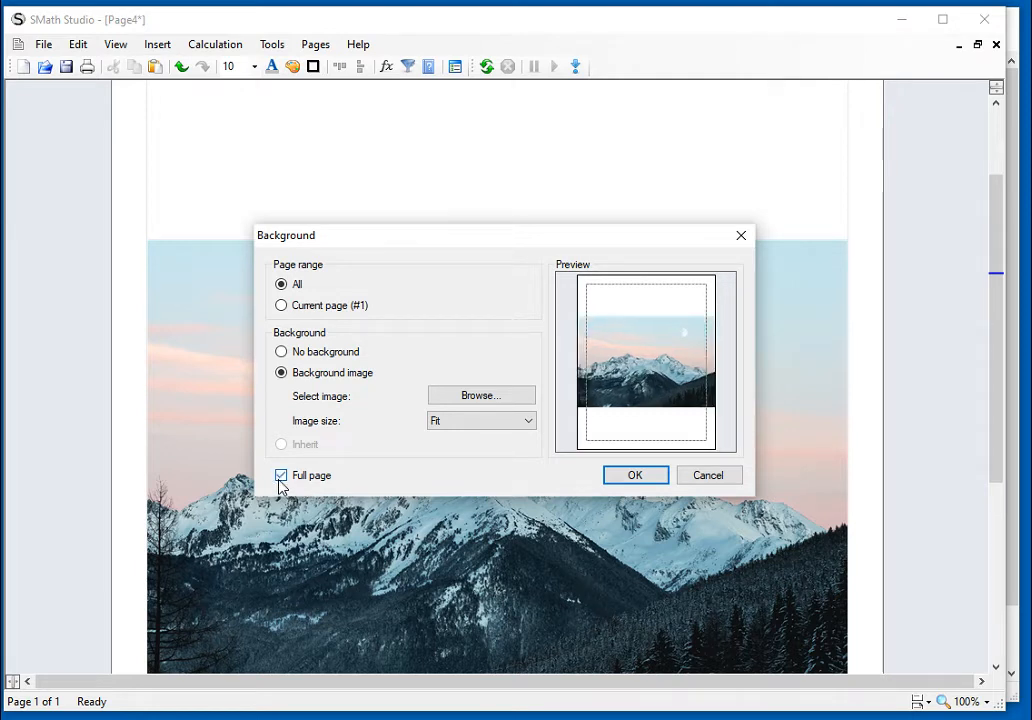
{"action": "left_click", "coordinate": [280, 476]}
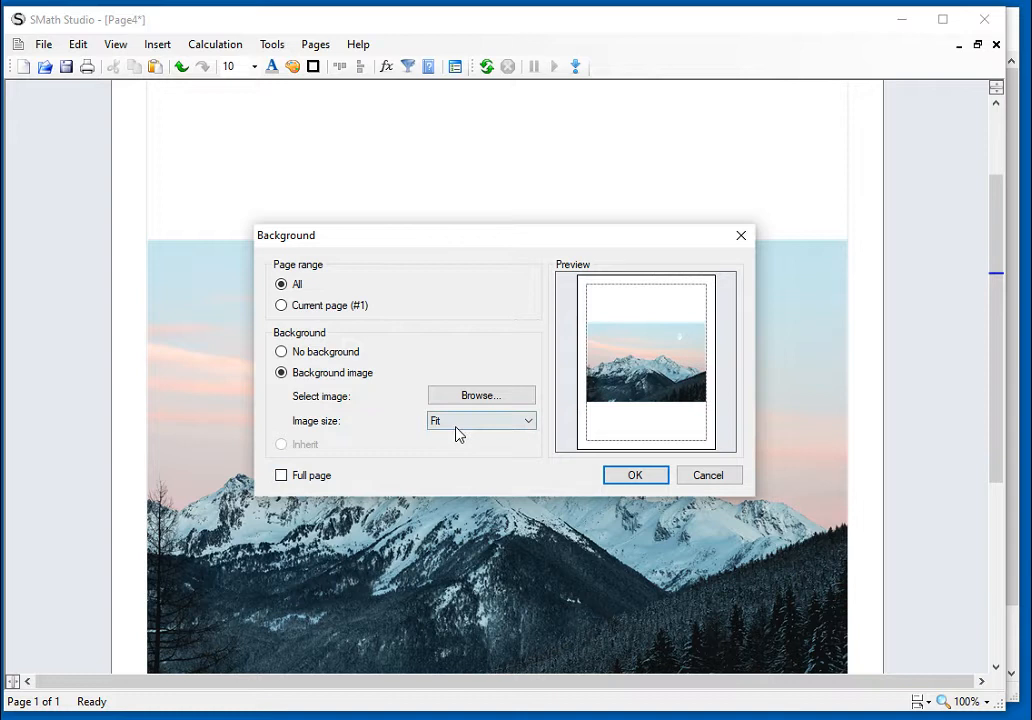
Step: Set the background Image size to Fill and apply it so the photo covers the whole page
{"action": "left_click", "coordinate": [528, 420]}
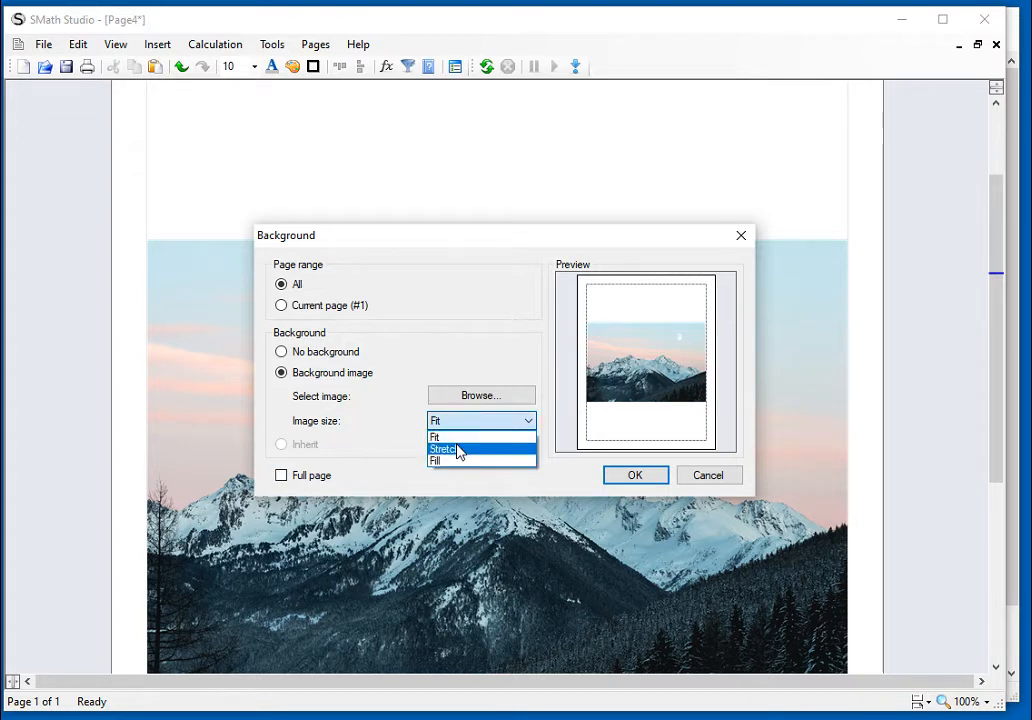
{"action": "left_click", "coordinate": [444, 448]}
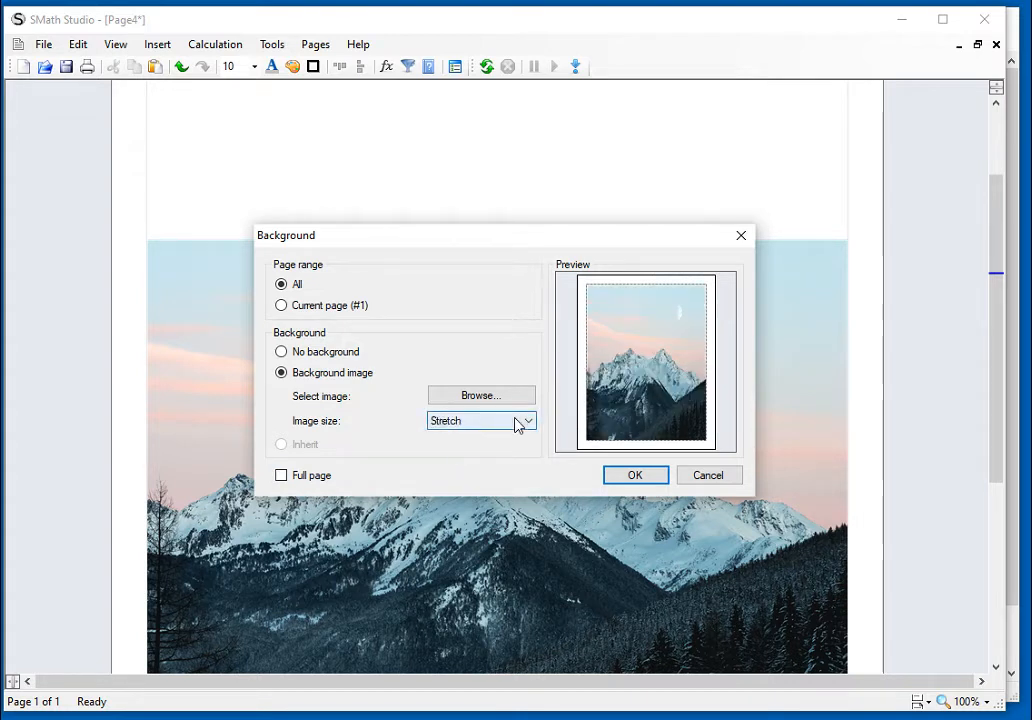
{"action": "left_click", "coordinate": [528, 420]}
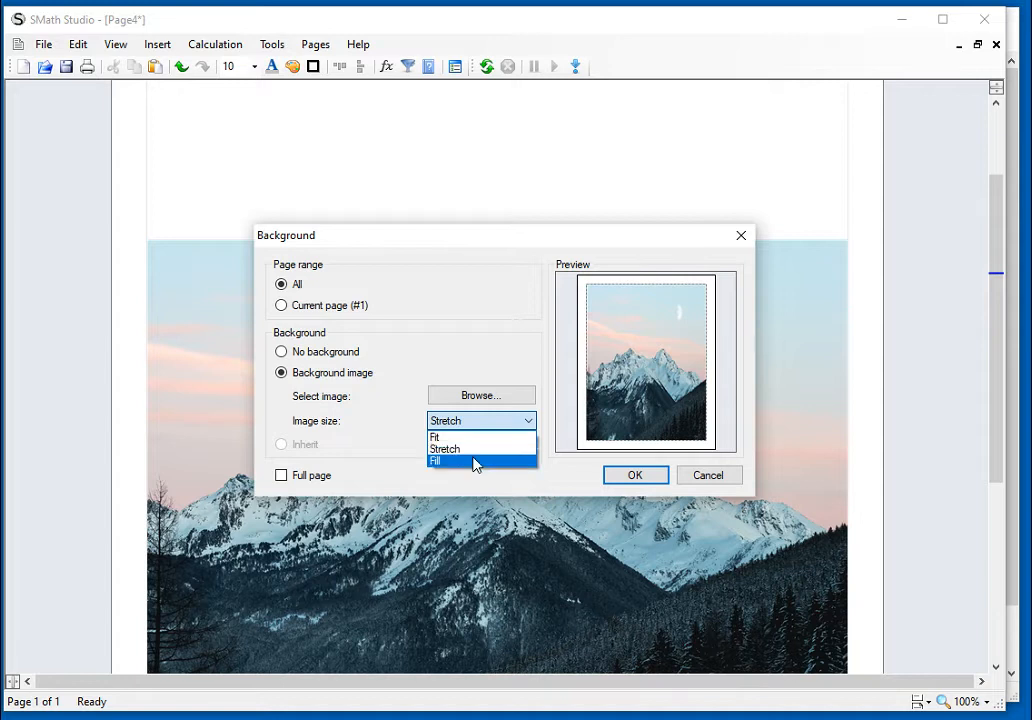
{"action": "left_click", "coordinate": [436, 462]}
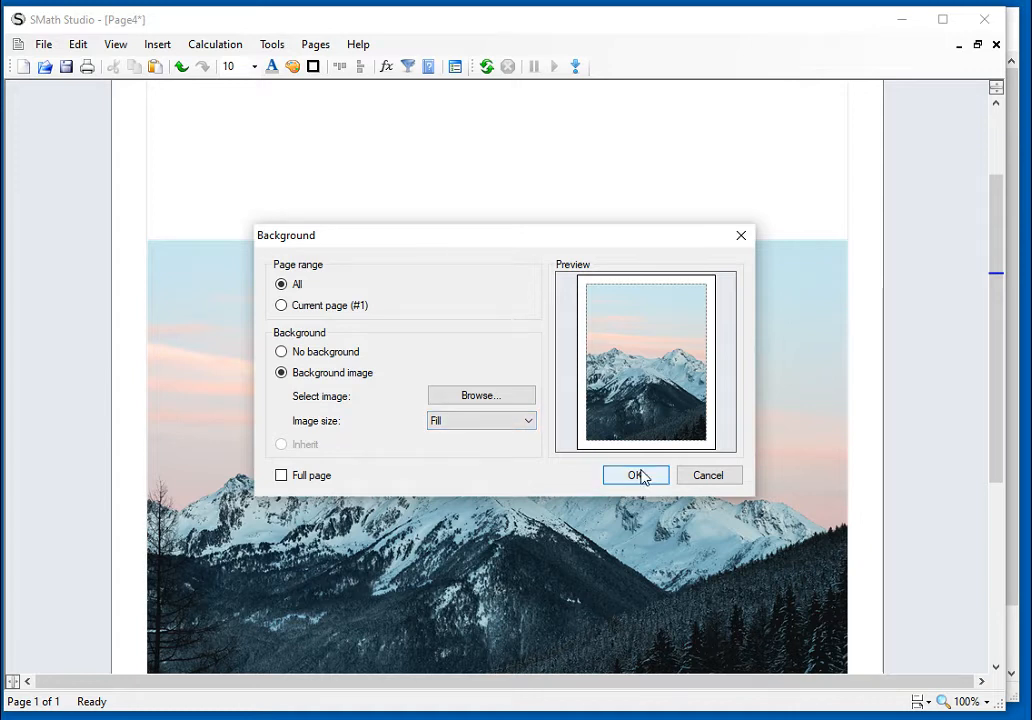
{"action": "left_click", "coordinate": [636, 476]}
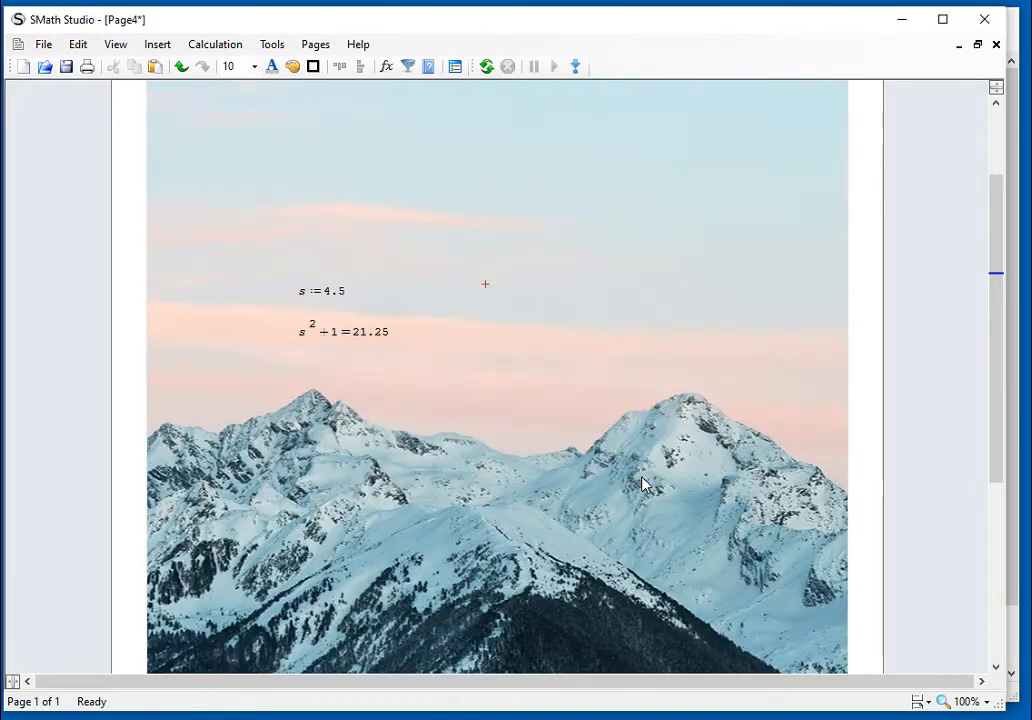
{"action": "scroll", "scroll_direction": "down", "scroll_amount": 3}
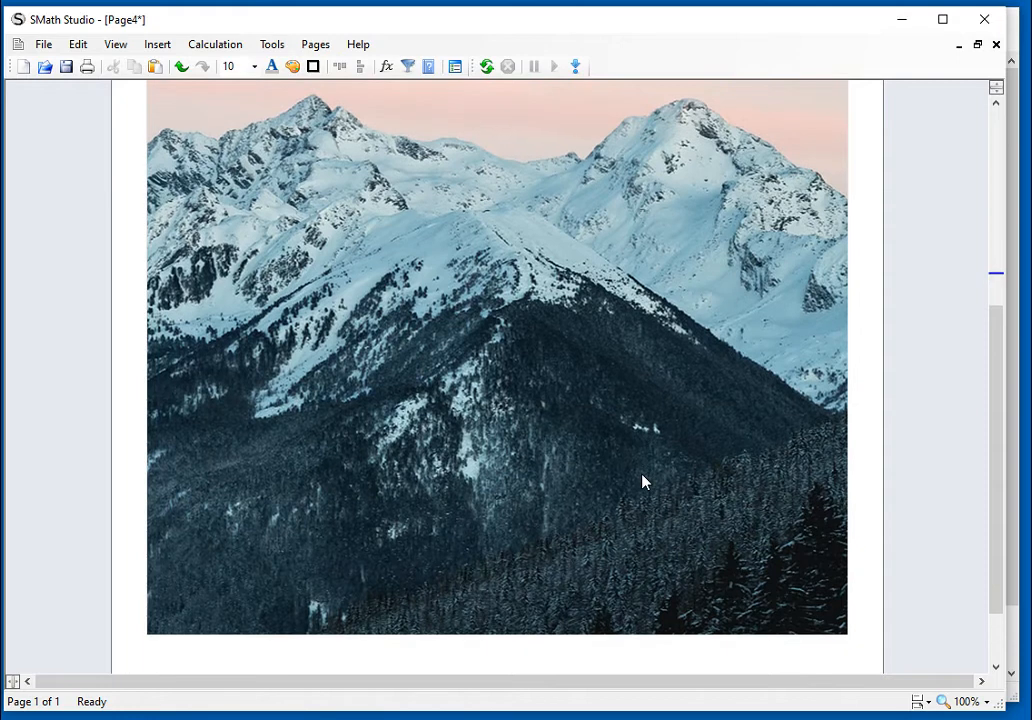
{"action": "scroll", "scroll_direction": "up", "scroll_amount": 3}
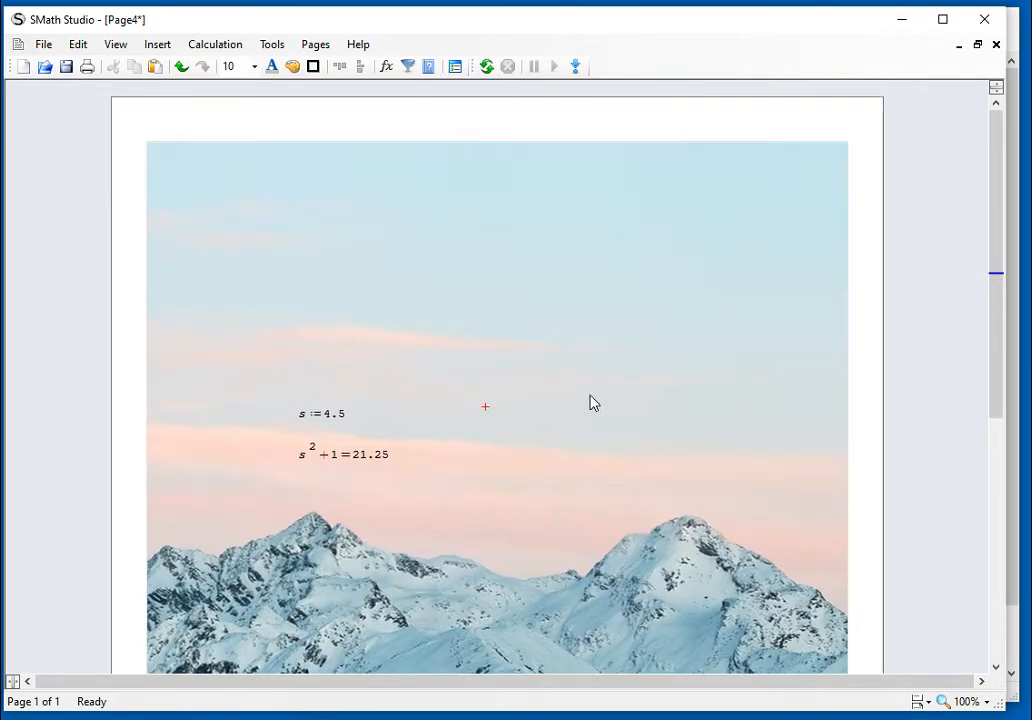
{"action": "scroll", "scroll_direction": "down", "scroll_amount": 3}
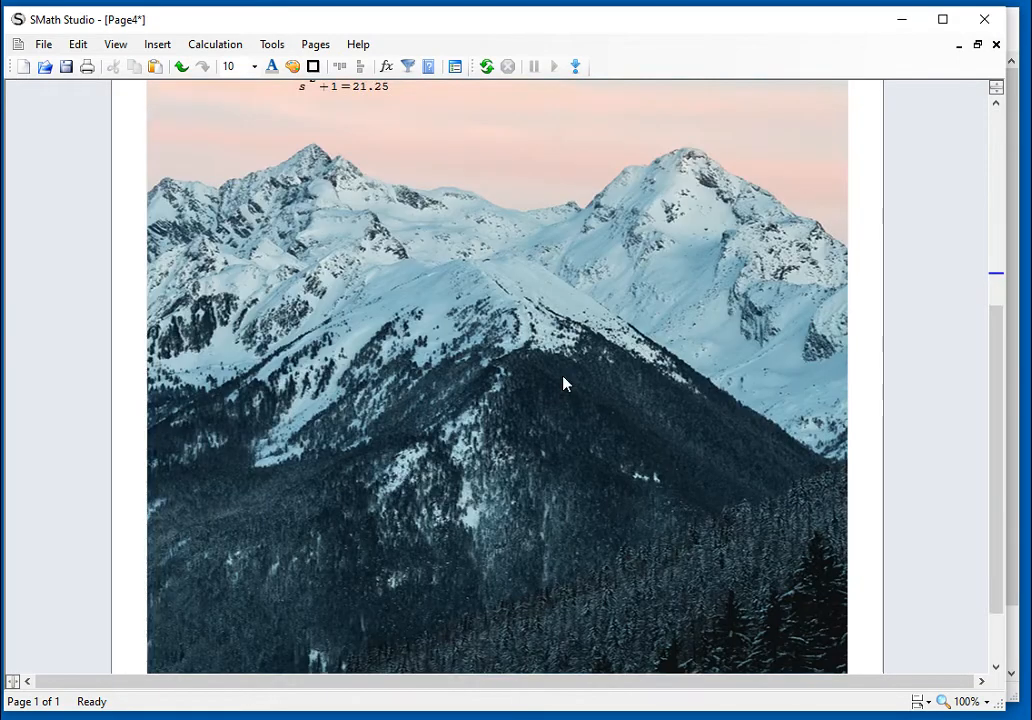
{"action": "scroll", "scroll_direction": "down", "scroll_amount": 3}
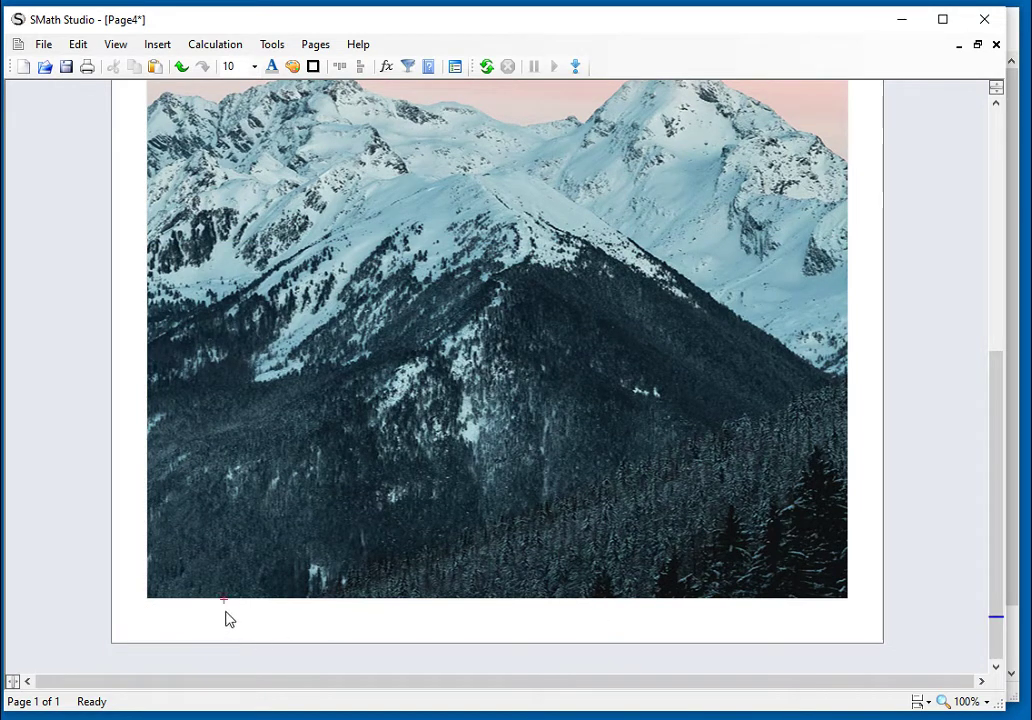
{"action": "scroll", "scroll_direction": "down", "scroll_amount": 3}
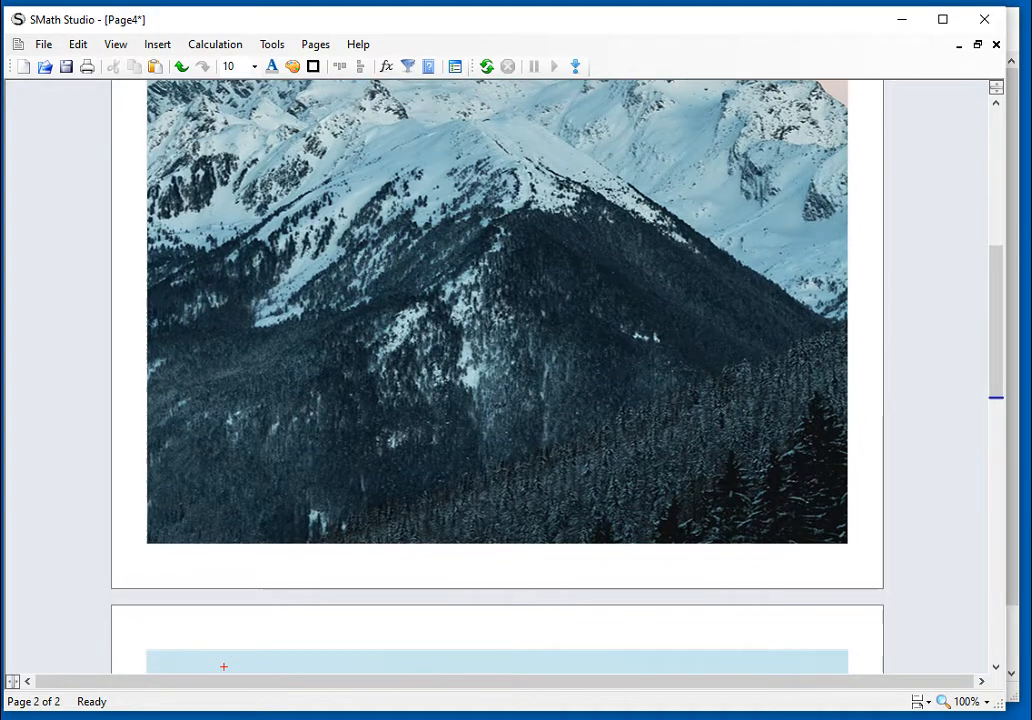
{"action": "scroll", "scroll_direction": "down", "scroll_amount": 3}
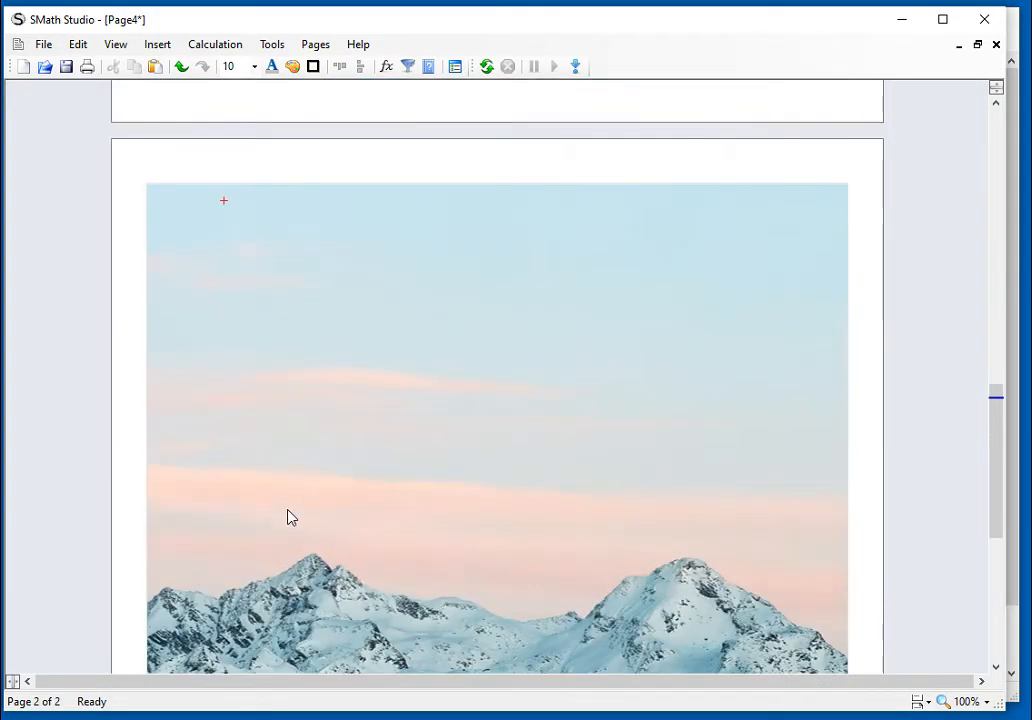
{"action": "scroll", "scroll_direction": "down", "scroll_amount": 3}
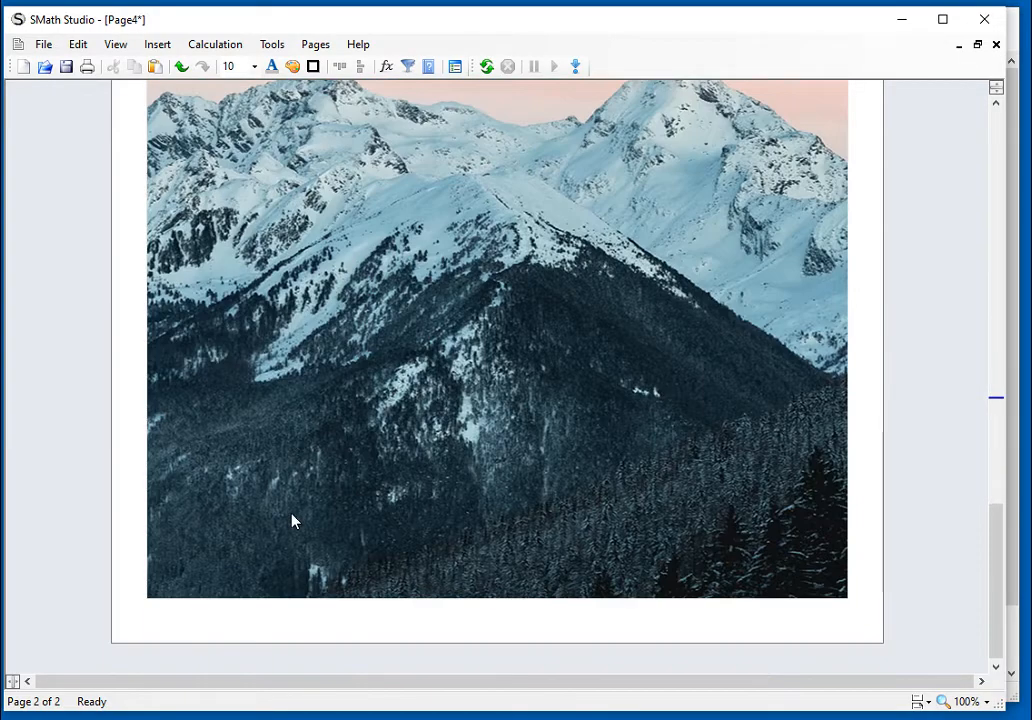
{"action": "scroll", "scroll_direction": "down", "scroll_amount": 3}
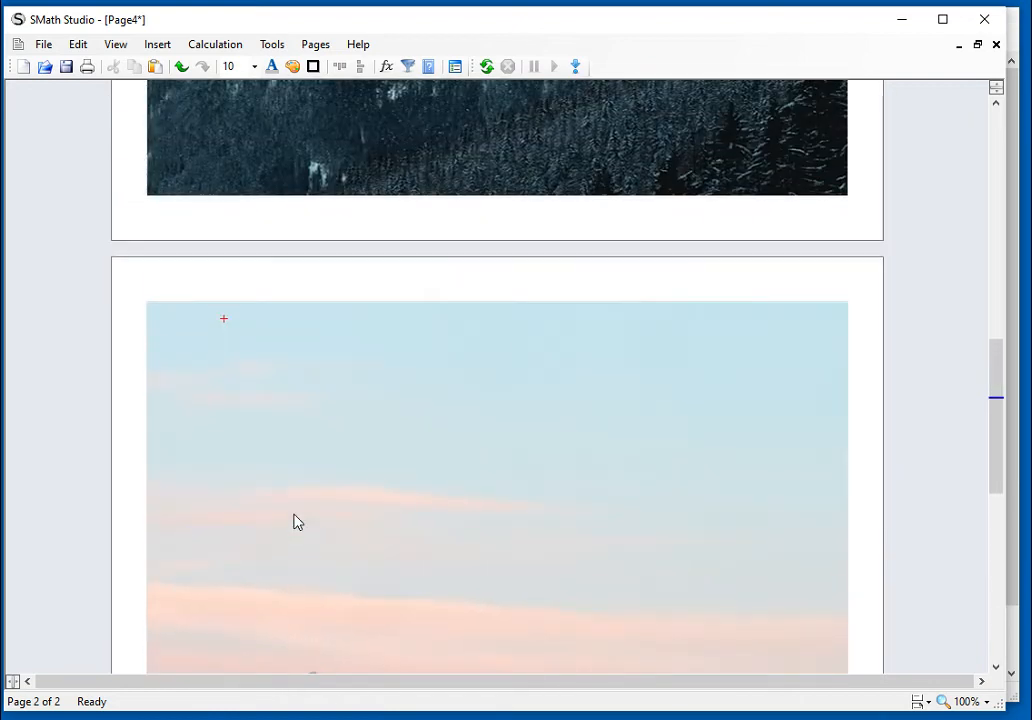
{"action": "scroll", "scroll_direction": "down", "scroll_amount": 3}
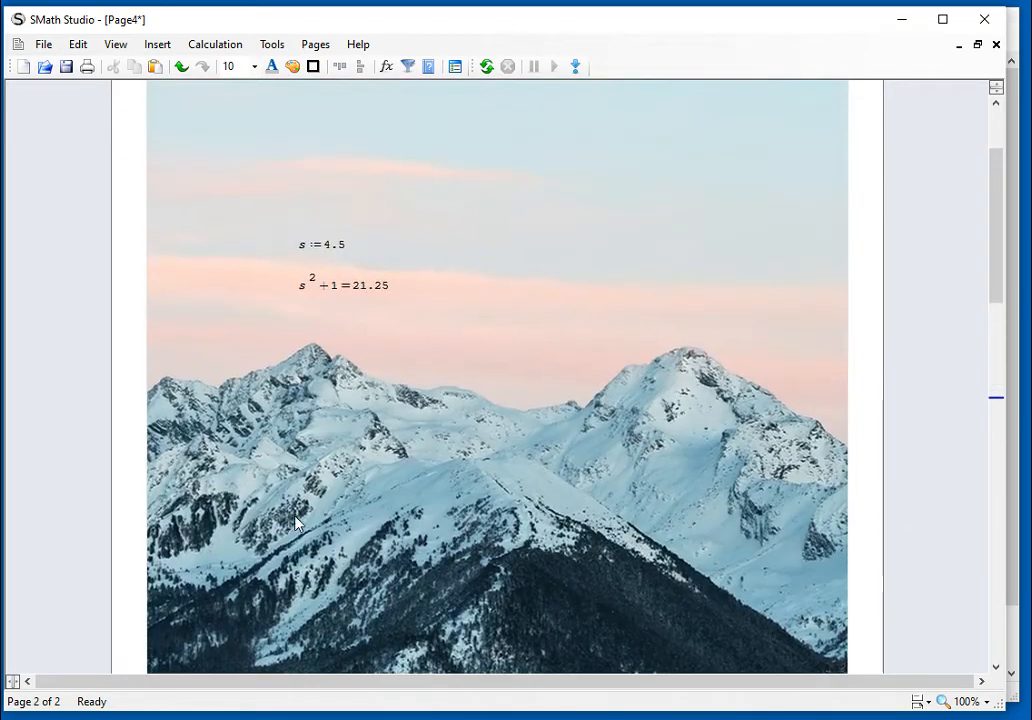
{"action": "scroll", "scroll_direction": "up", "scroll_amount": 3}
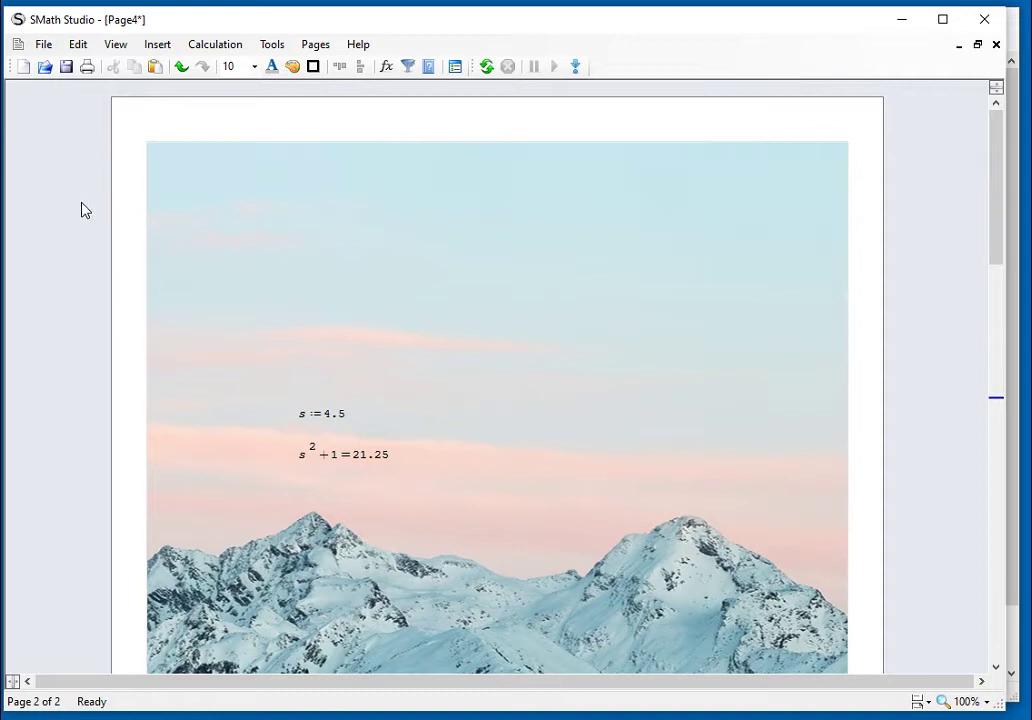
{"action": "left_click", "coordinate": [156, 44]}
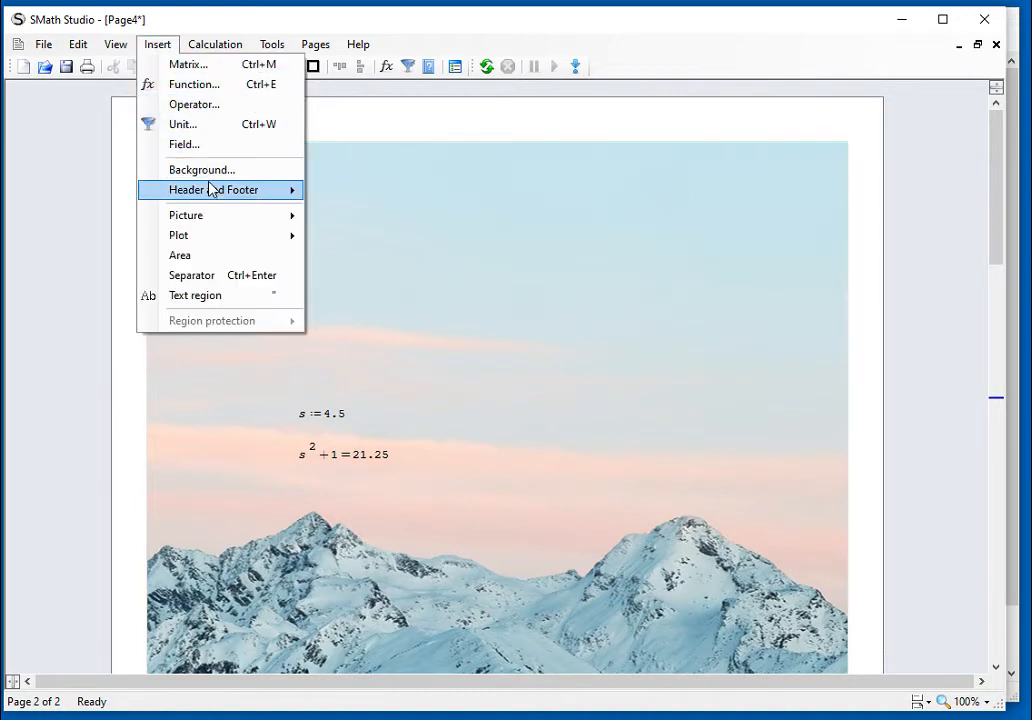
{"action": "left_click", "coordinate": [200, 168]}
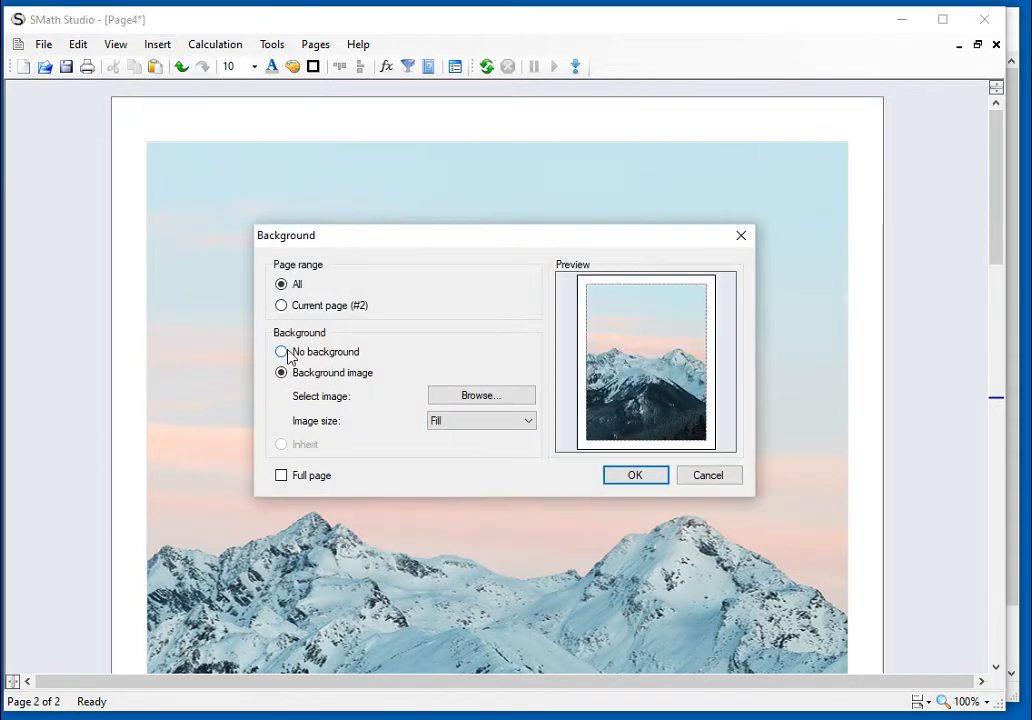
{"action": "left_click", "coordinate": [280, 304]}
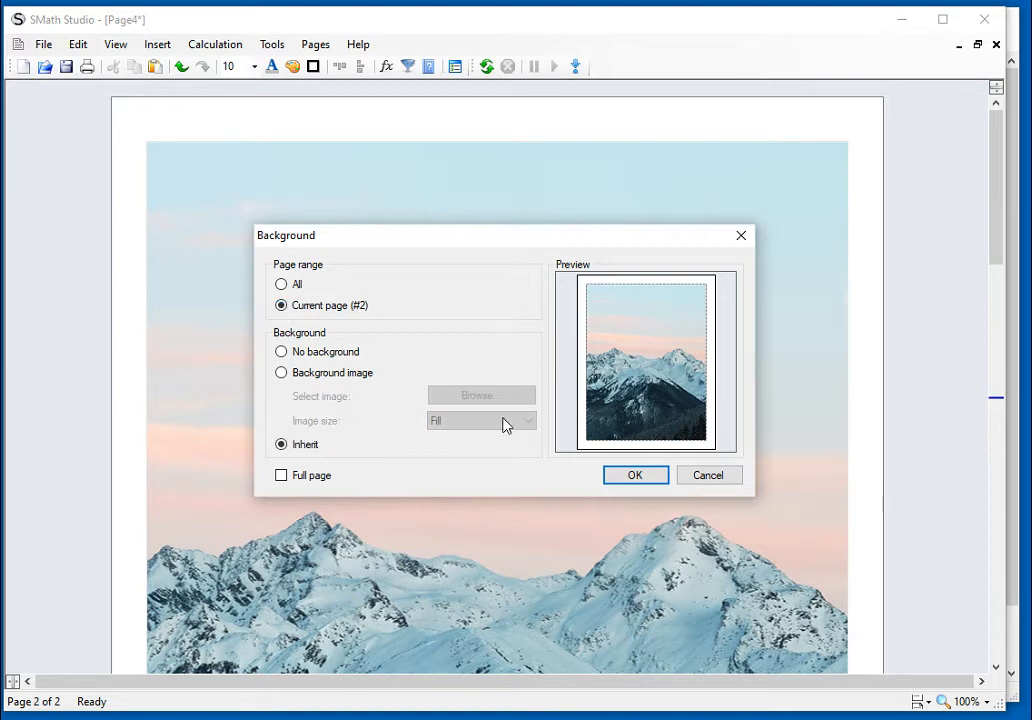
{"action": "left_click", "coordinate": [636, 476]}
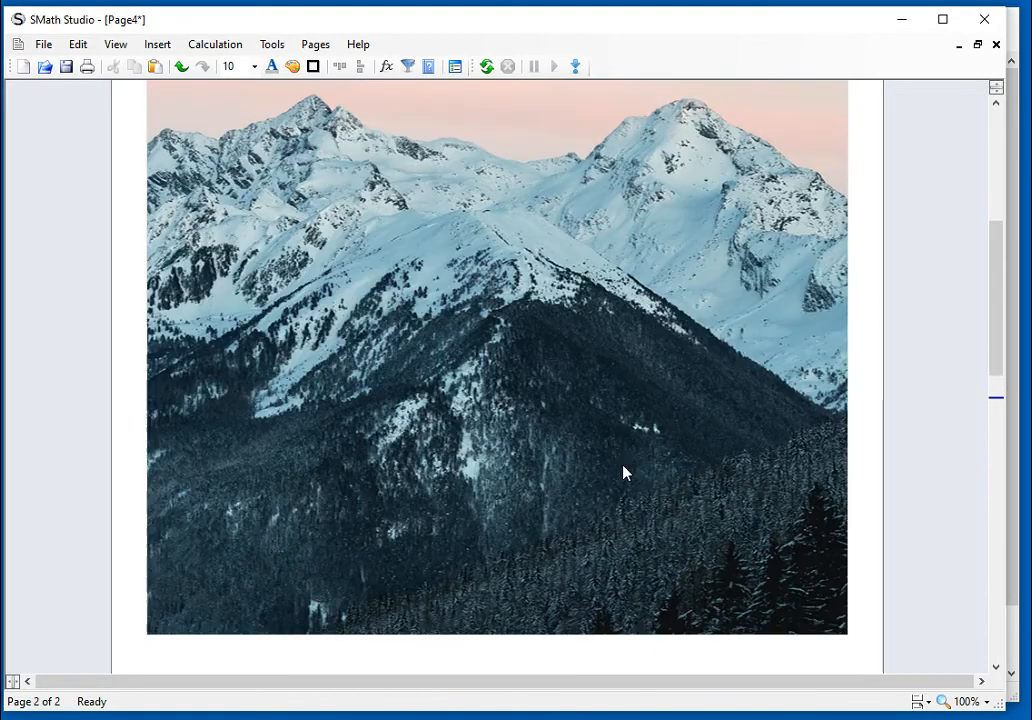
{"action": "scroll", "scroll_direction": "up", "scroll_amount": 3}
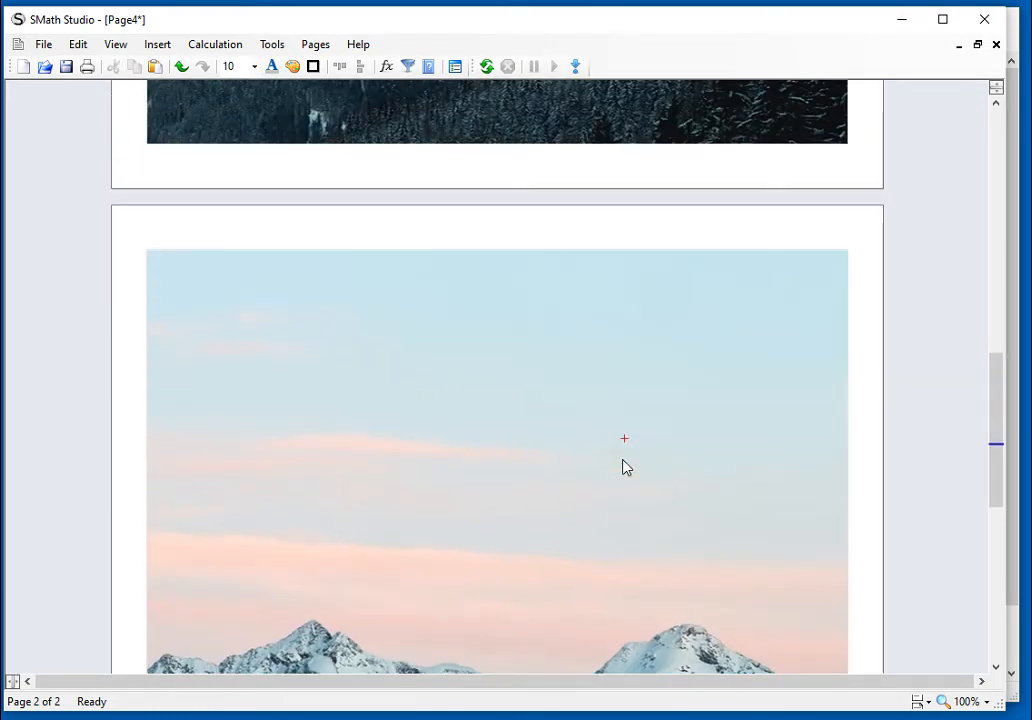
{"action": "scroll", "scroll_direction": "down", "scroll_amount": 3}
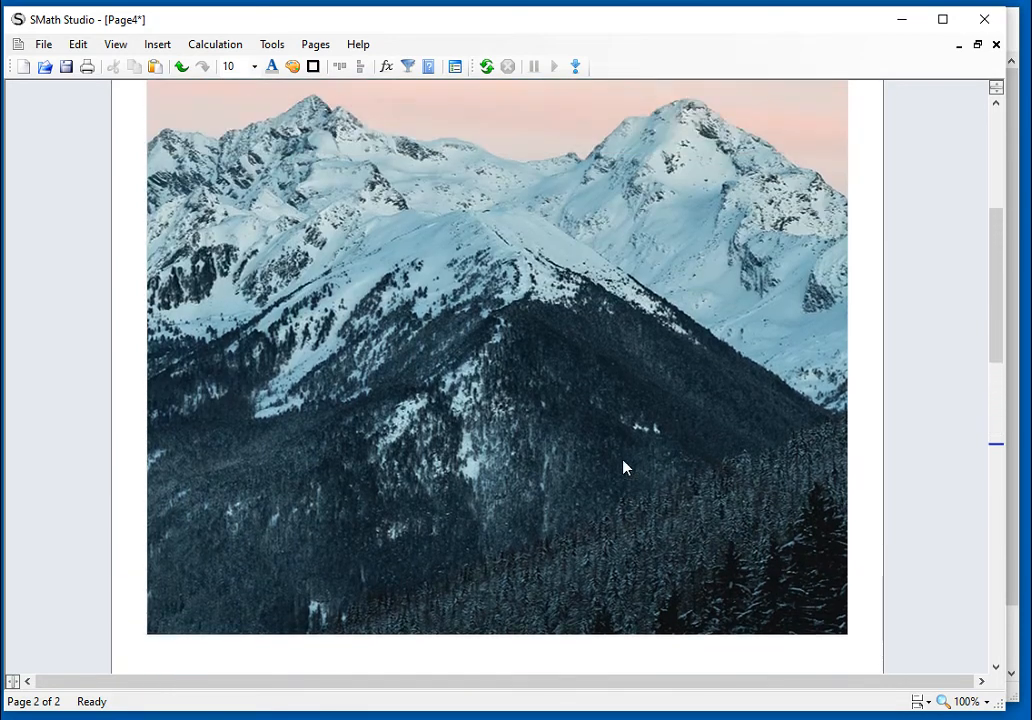
{"action": "scroll", "scroll_direction": "up", "scroll_amount": 3}
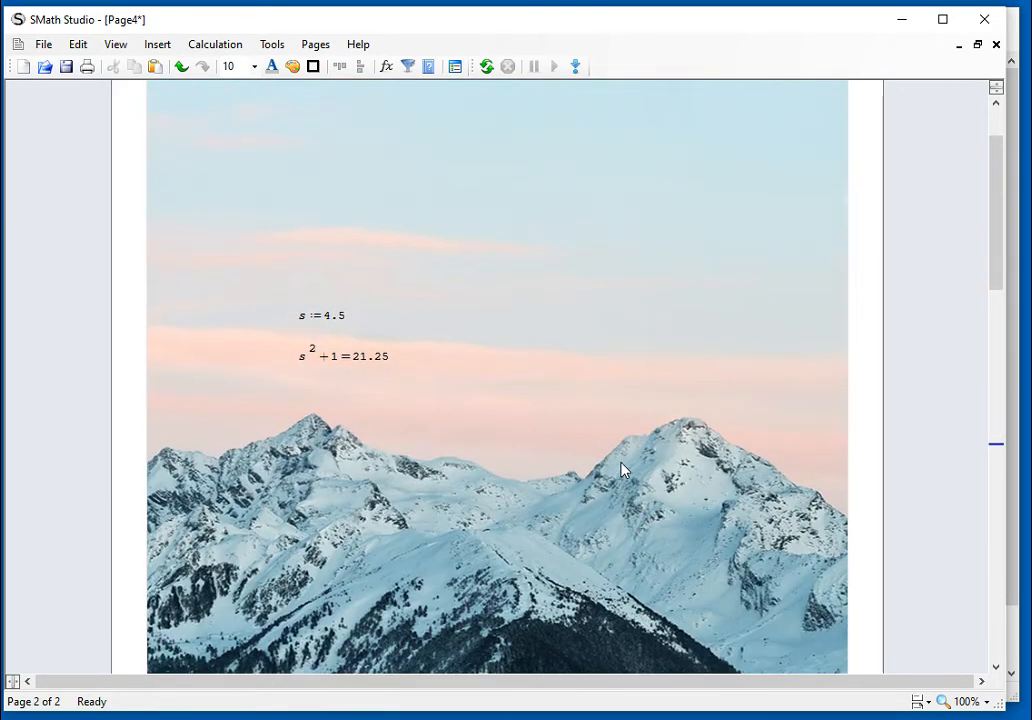
{"action": "scroll", "scroll_direction": "up", "scroll_amount": 3}
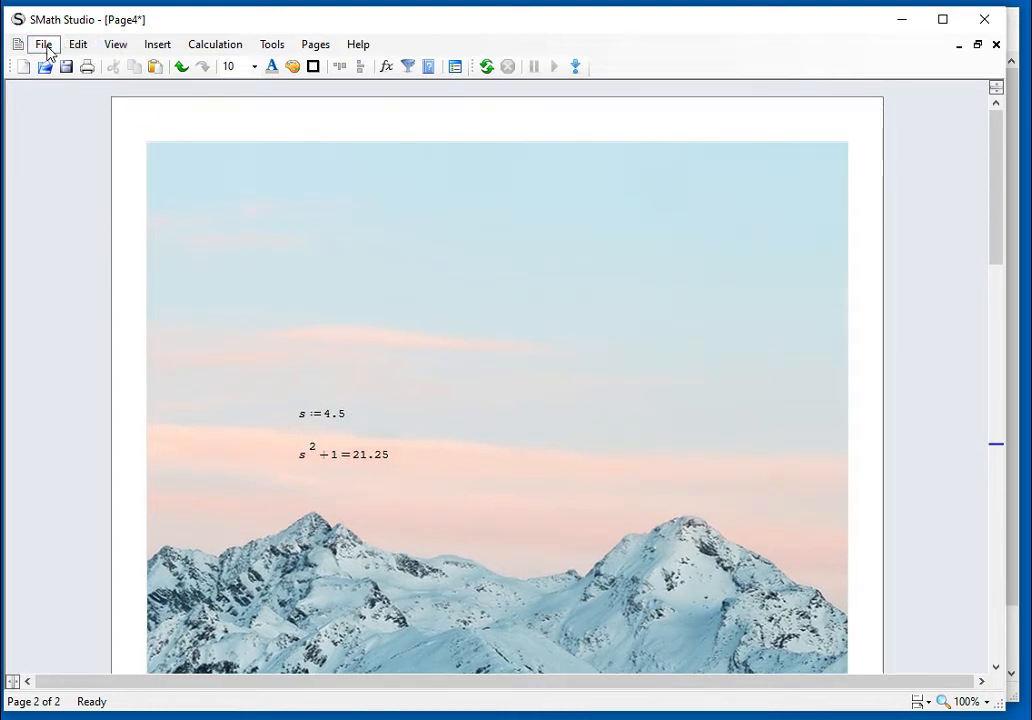
Step: Create a new worksheet and give it the page header 'My first document'
{"action": "left_click", "coordinate": [44, 44]}
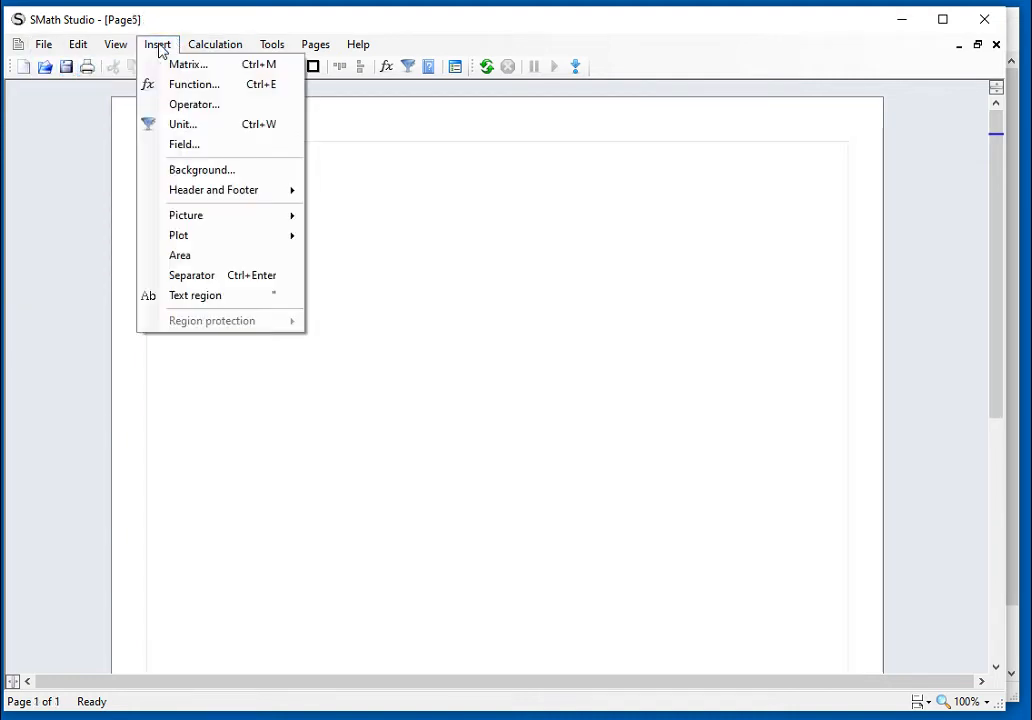
{"action": "mouse_move", "coordinate": [212, 190]}
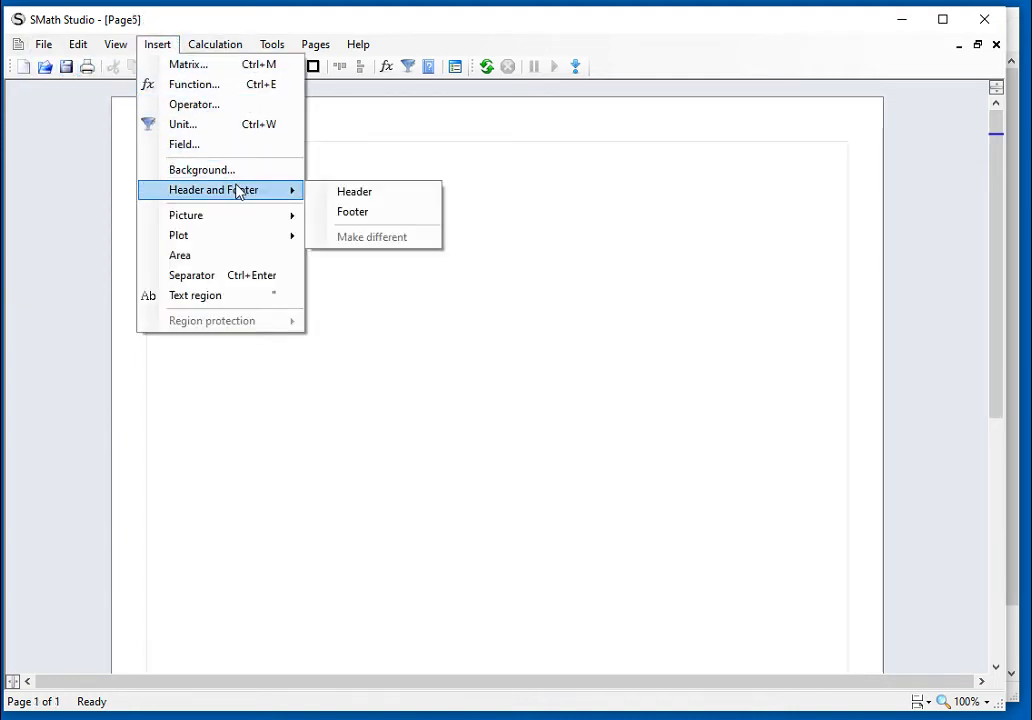
{"action": "left_click", "coordinate": [354, 192]}
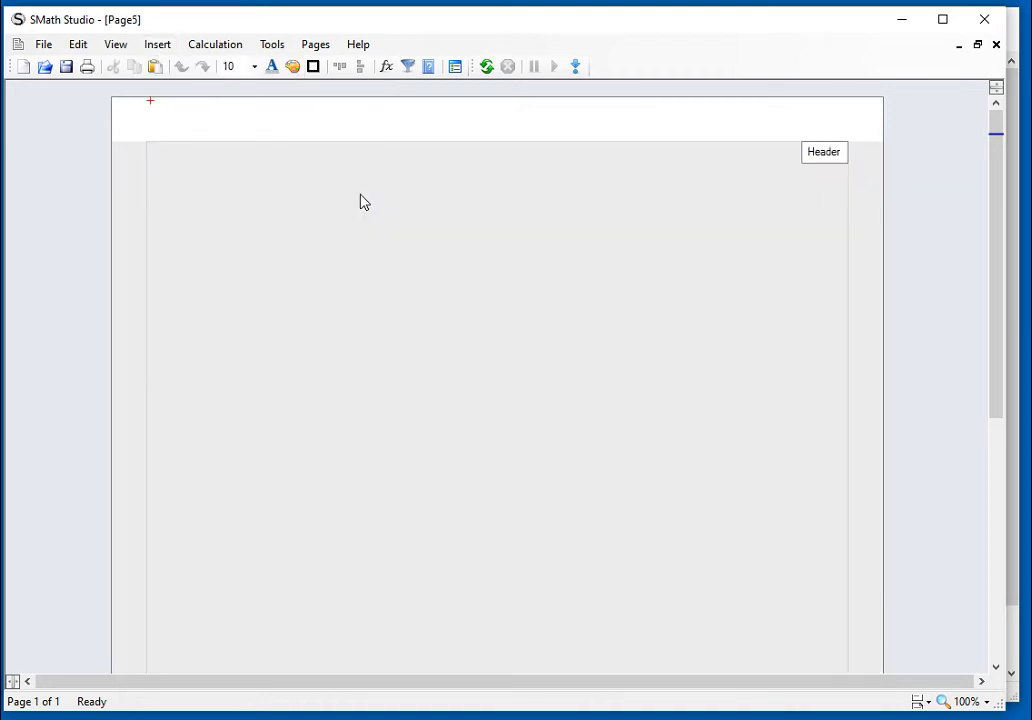
{"action": "mouse_move", "coordinate": [156, 112]}
{"action": "type", "text": "My"}
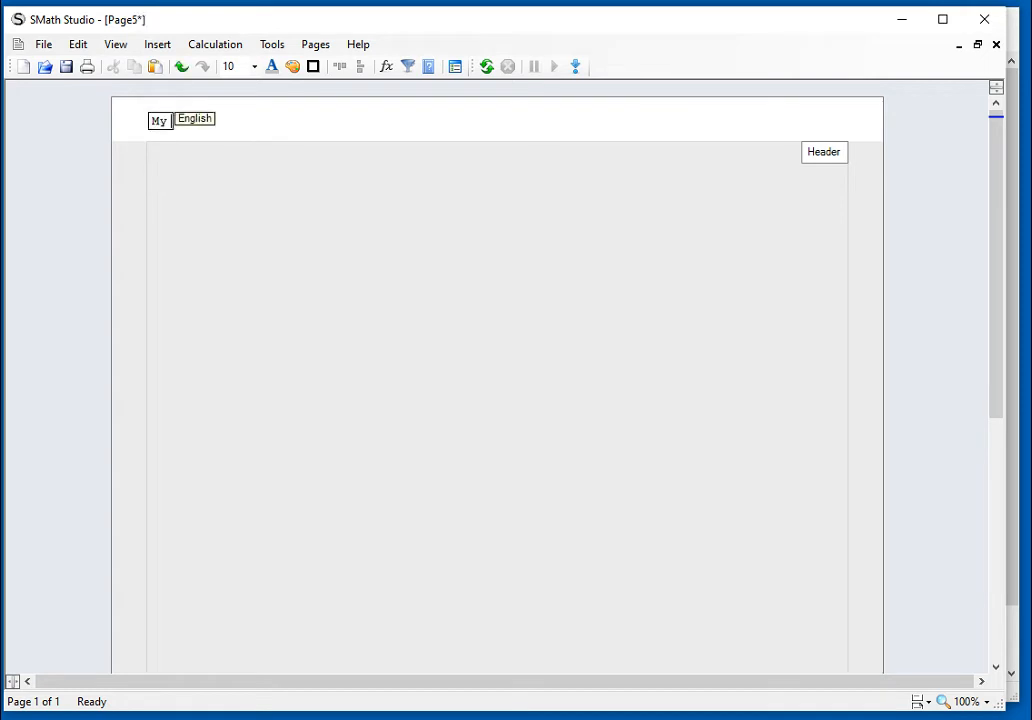
{"action": "type", "text": "first document"}
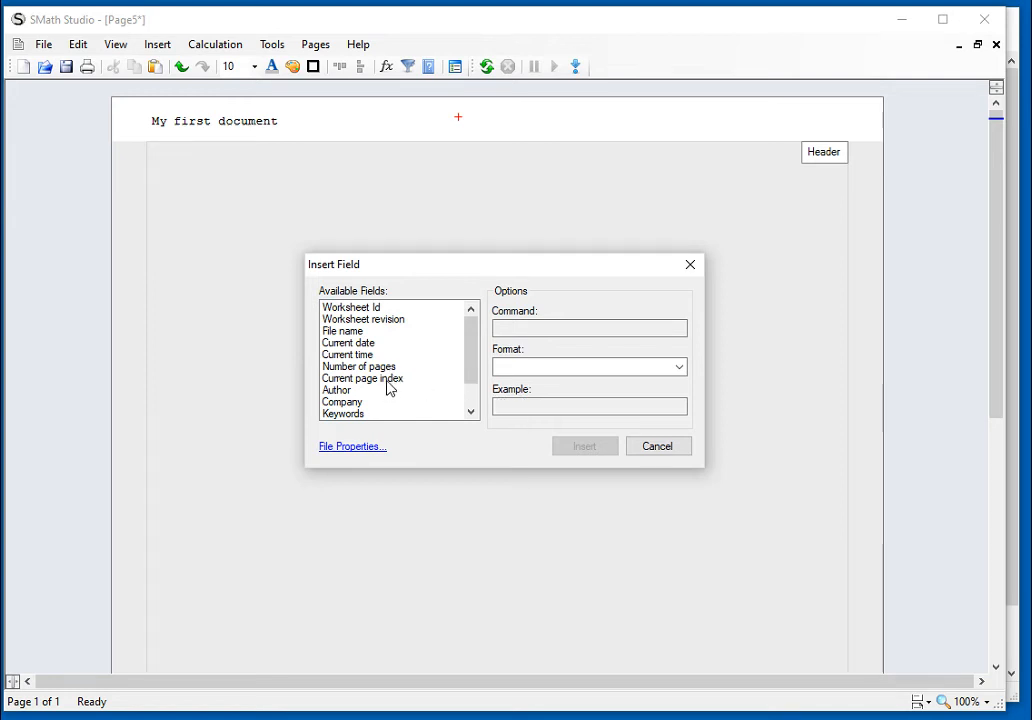
{"action": "left_click", "coordinate": [584, 446]}
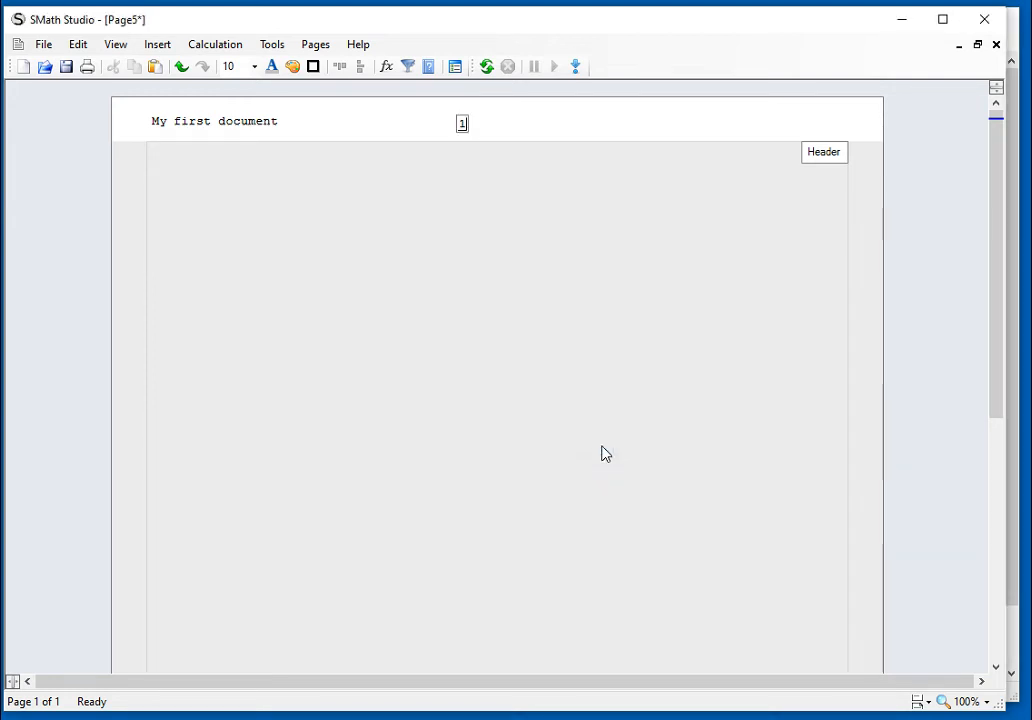
{"action": "mouse_move", "coordinate": [500, 304]}
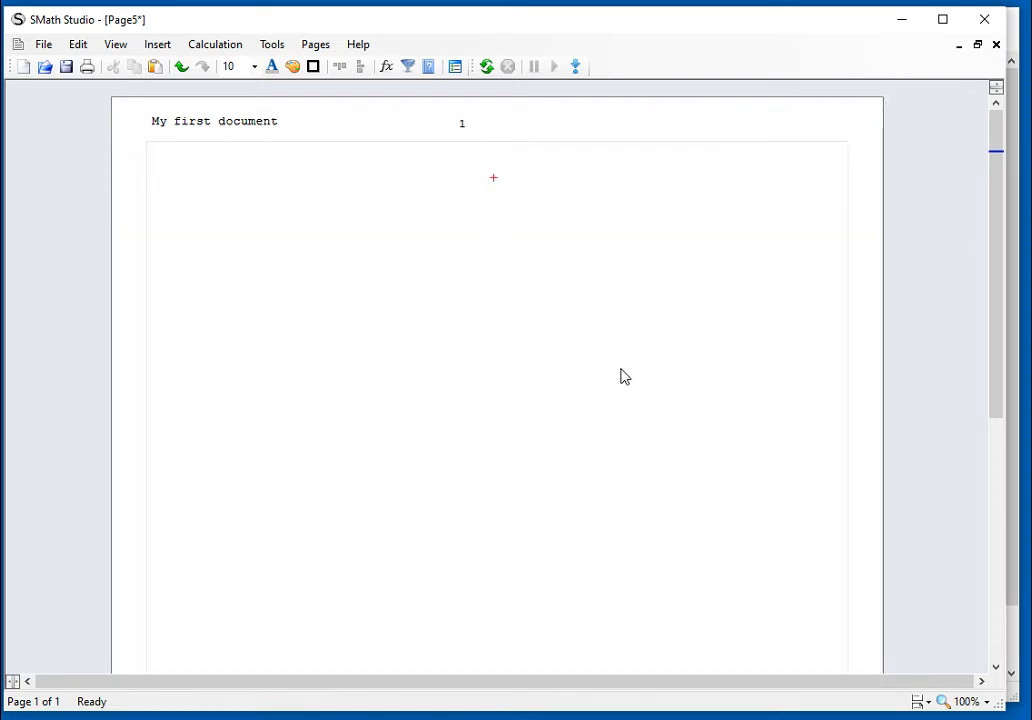
{"action": "scroll", "scroll_direction": "down", "scroll_amount": 3}
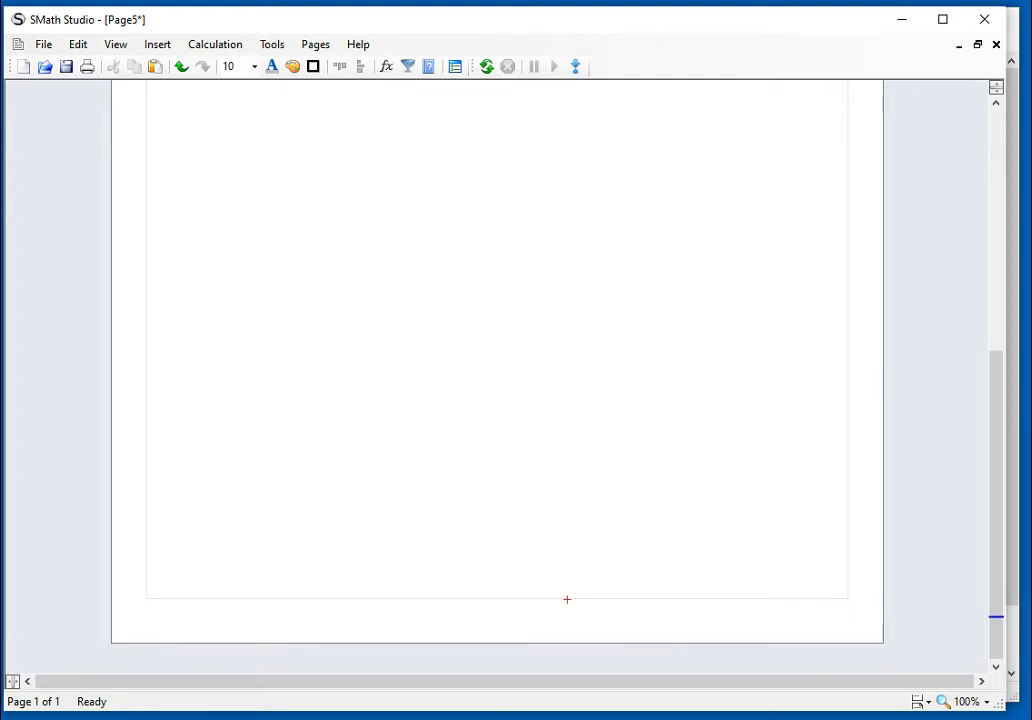
{"action": "scroll", "scroll_direction": "down", "scroll_amount": 3}
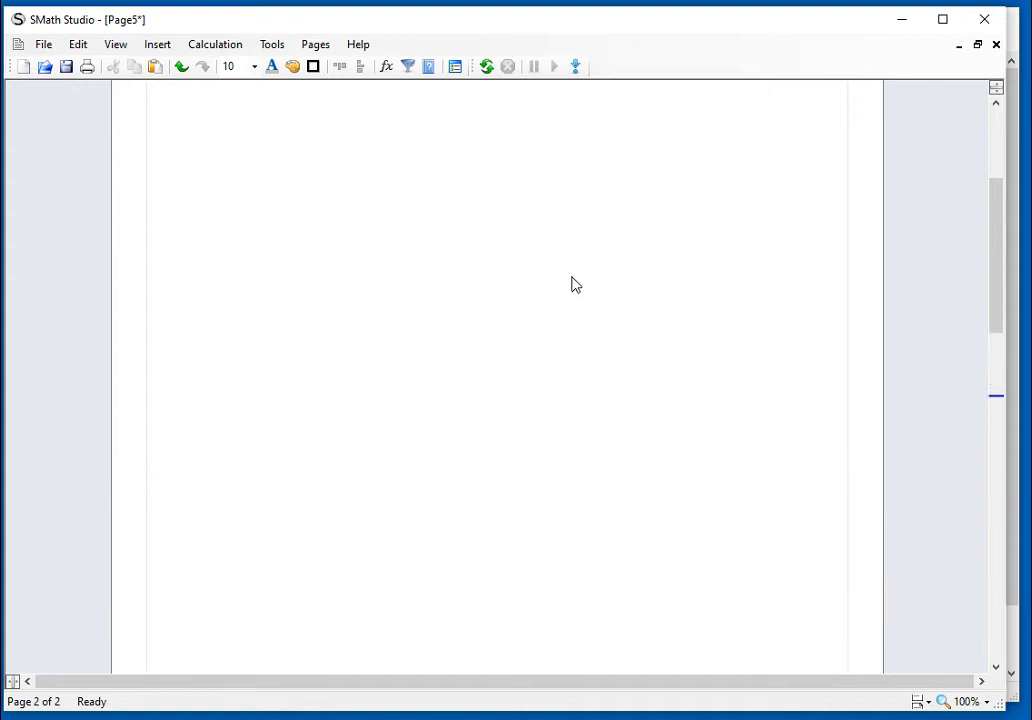
Step: Add a page footer reading 'copyright (c) Me' and scroll back to the header
{"action": "left_click", "coordinate": [156, 44]}
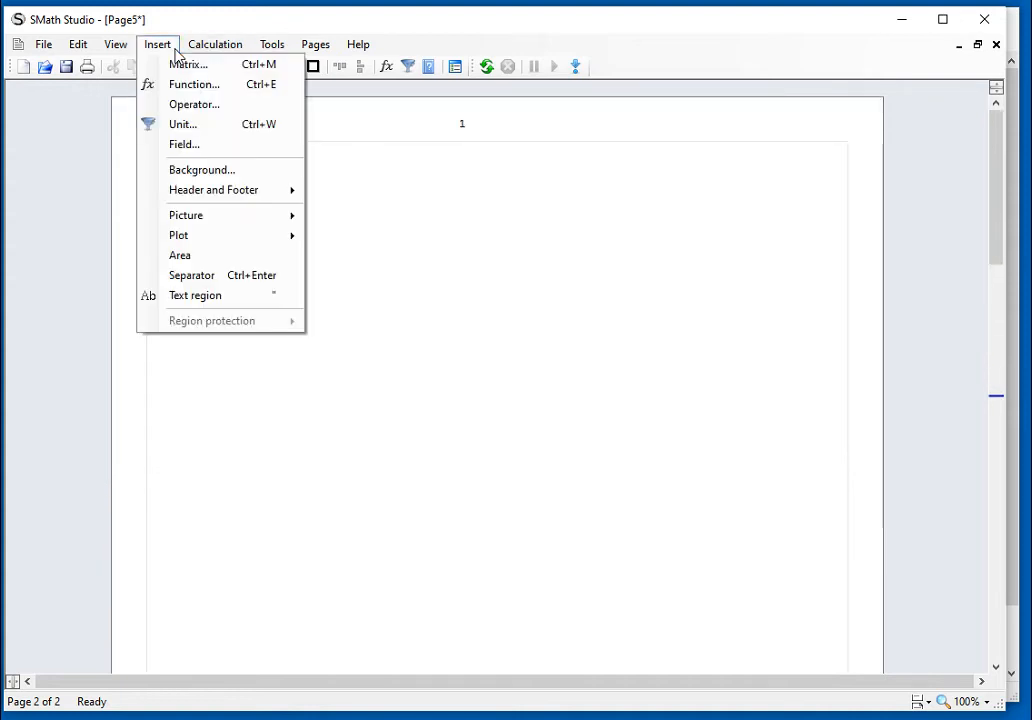
{"action": "mouse_move", "coordinate": [212, 190]}
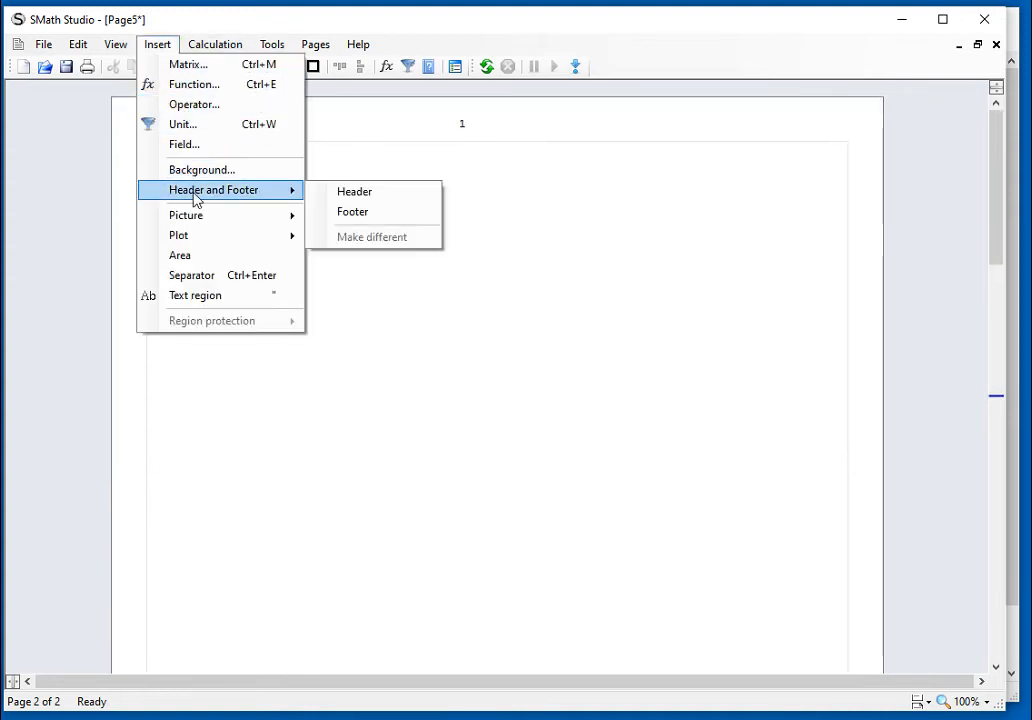
{"action": "left_click", "coordinate": [352, 212]}
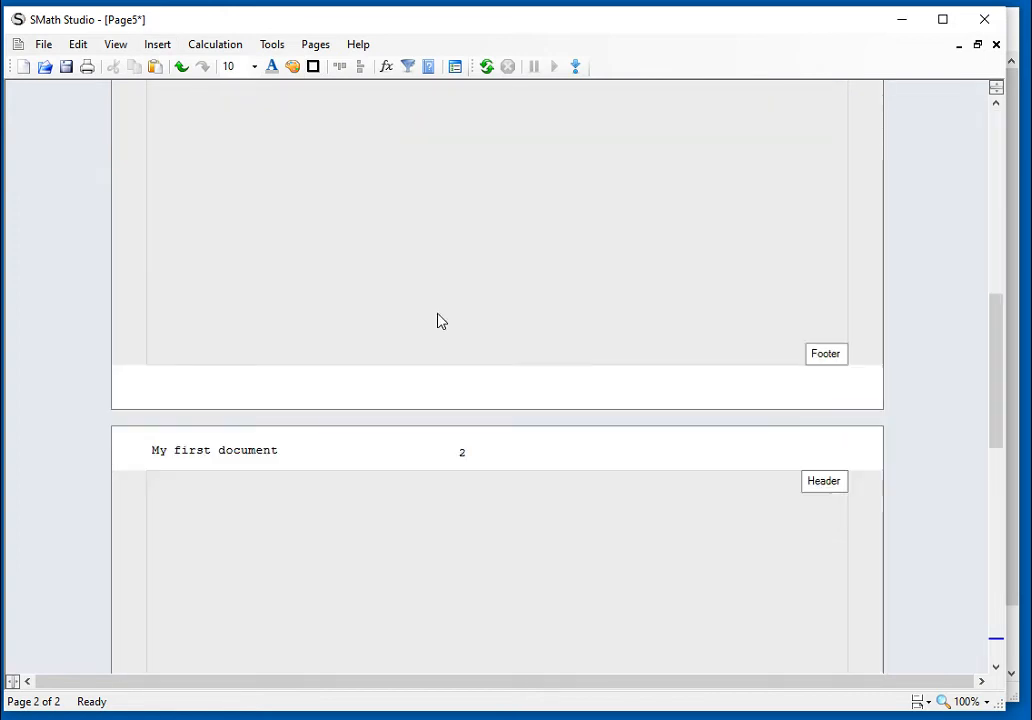
{"action": "mouse_move", "coordinate": [530, 406]}
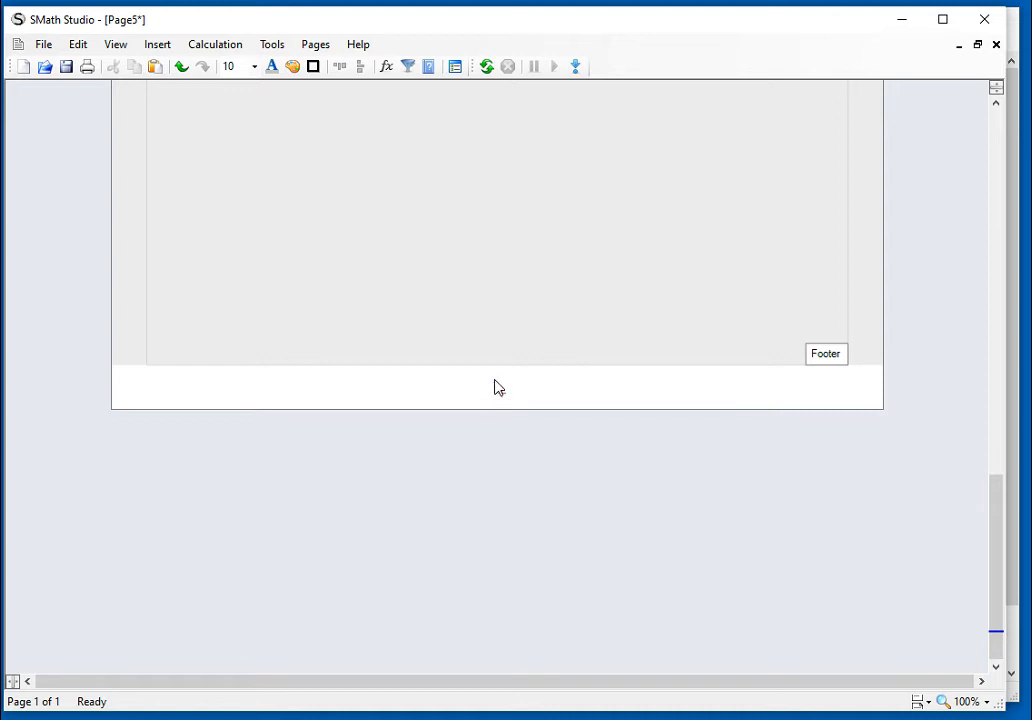
{"action": "mouse_move", "coordinate": [484, 392]}
{"action": "type", "text": "copyr"}
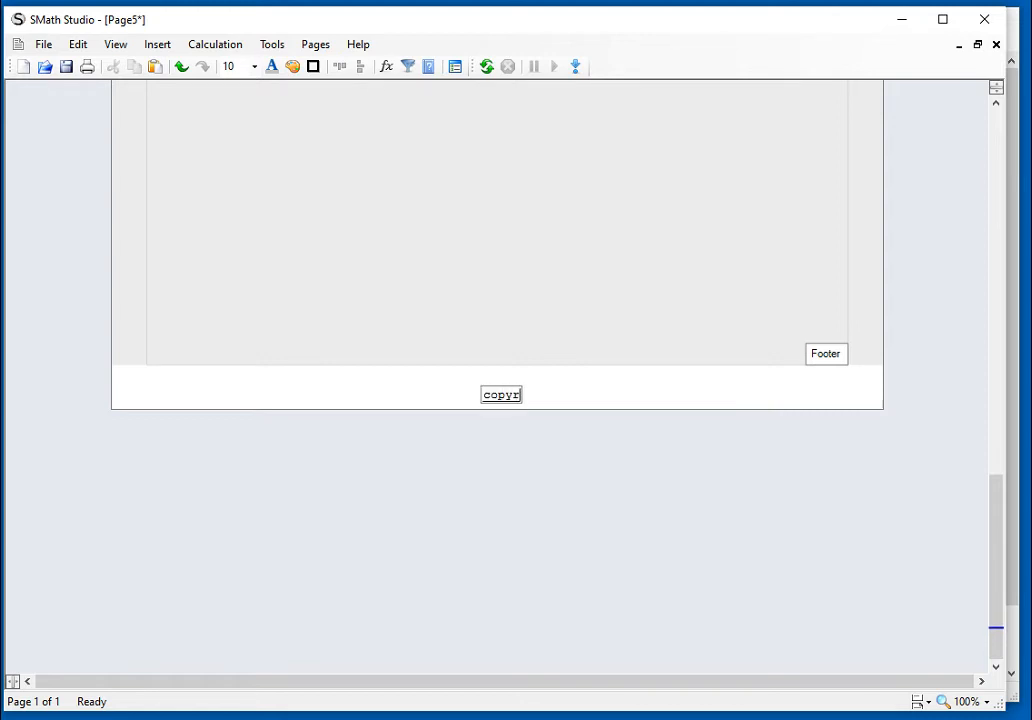
{"action": "type", "text": "ight (c) M"}
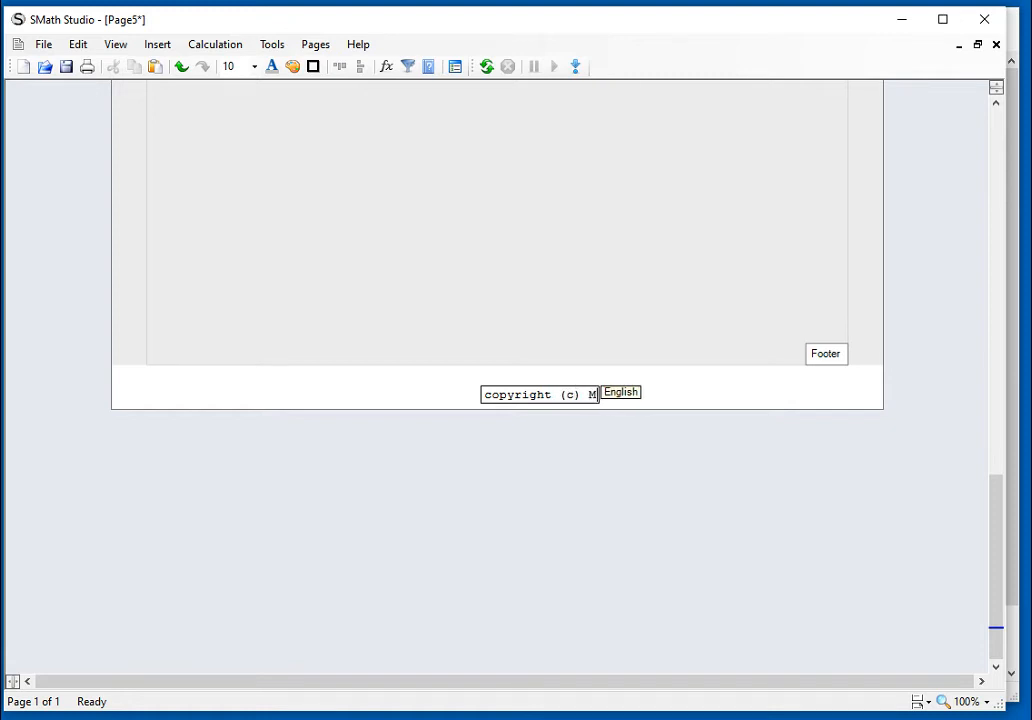
{"action": "scroll", "scroll_direction": "down", "scroll_amount": 3}
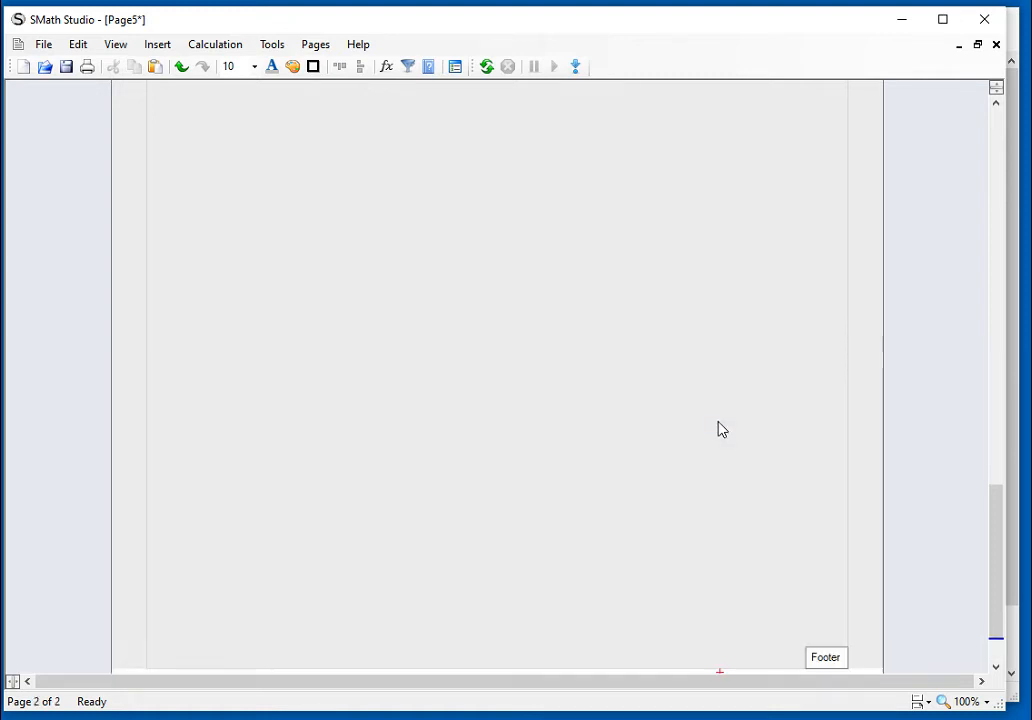
{"action": "scroll", "scroll_direction": "up", "scroll_amount": 3}
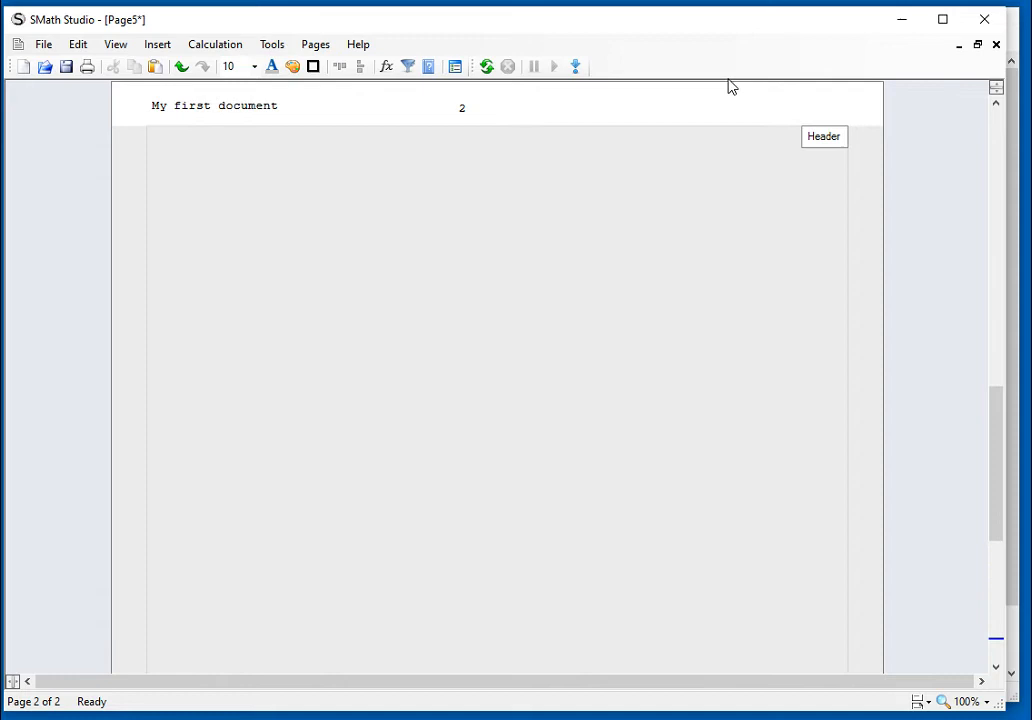
{"action": "scroll", "scroll_direction": "up", "scroll_amount": 3}
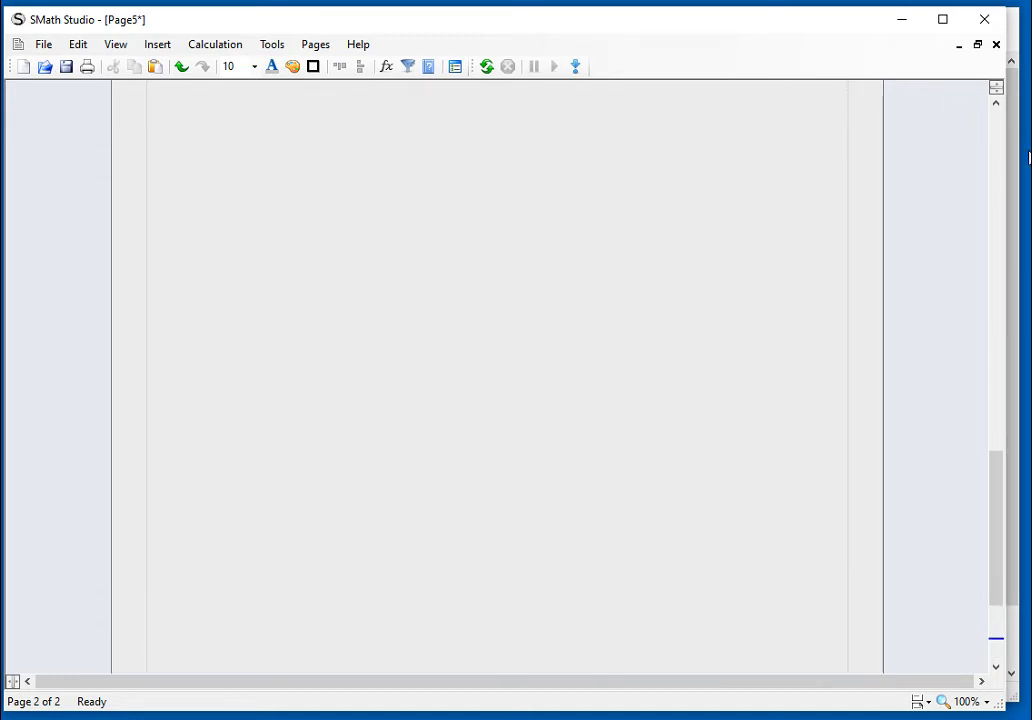
{"action": "scroll", "scroll_direction": "down", "scroll_amount": 3}
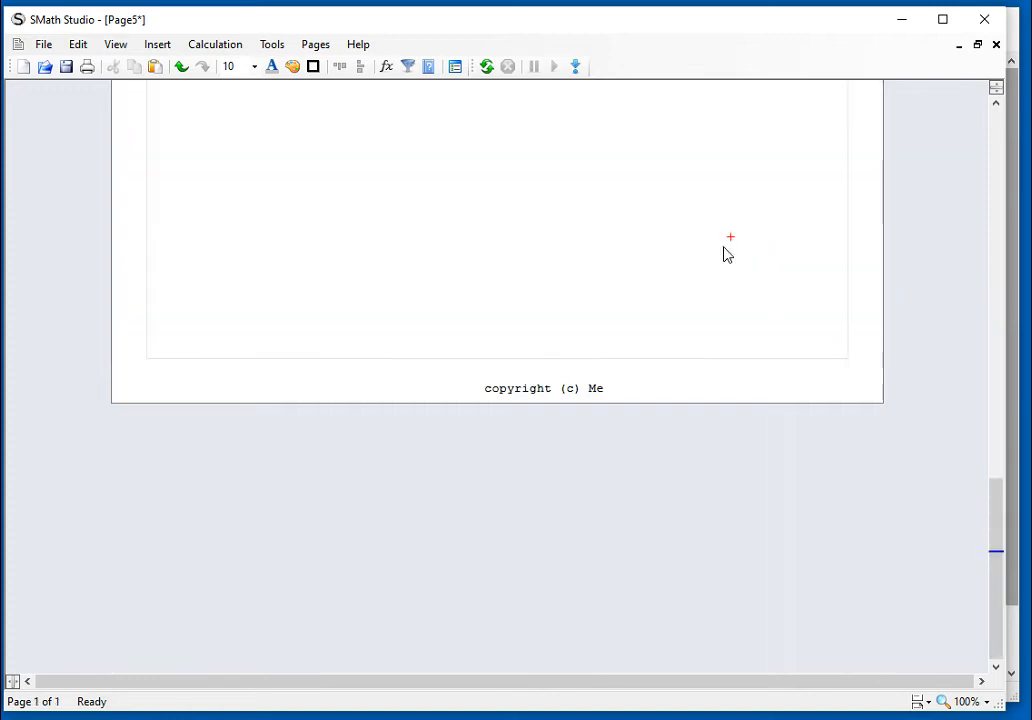
{"action": "scroll", "scroll_direction": "up", "scroll_amount": 3}
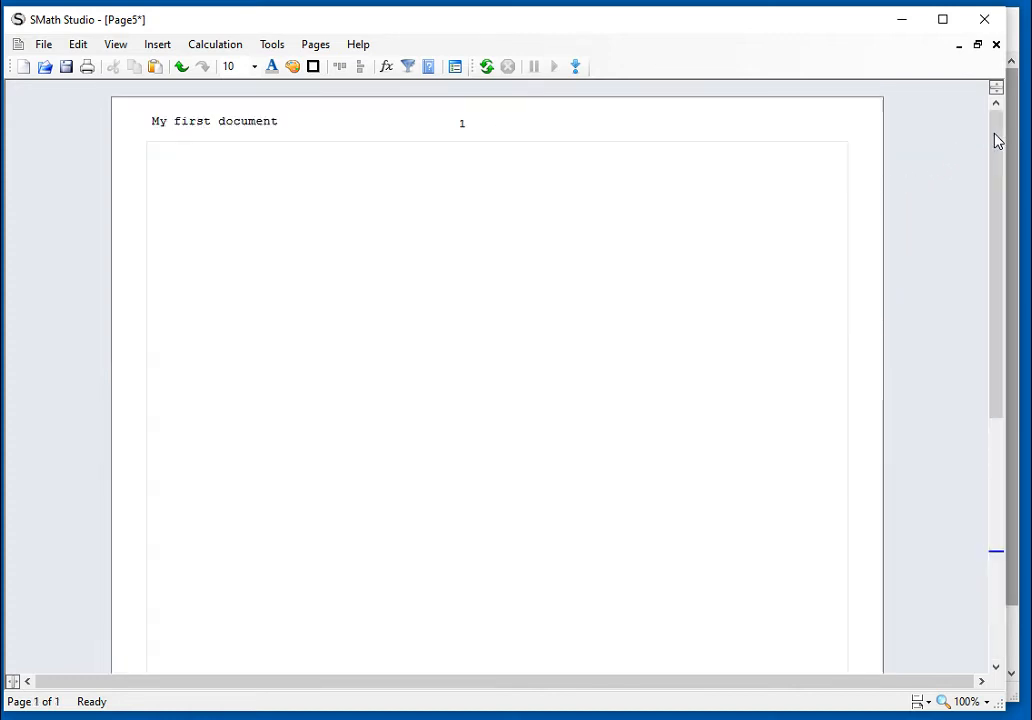
{"action": "mouse_move", "coordinate": [928, 182]}
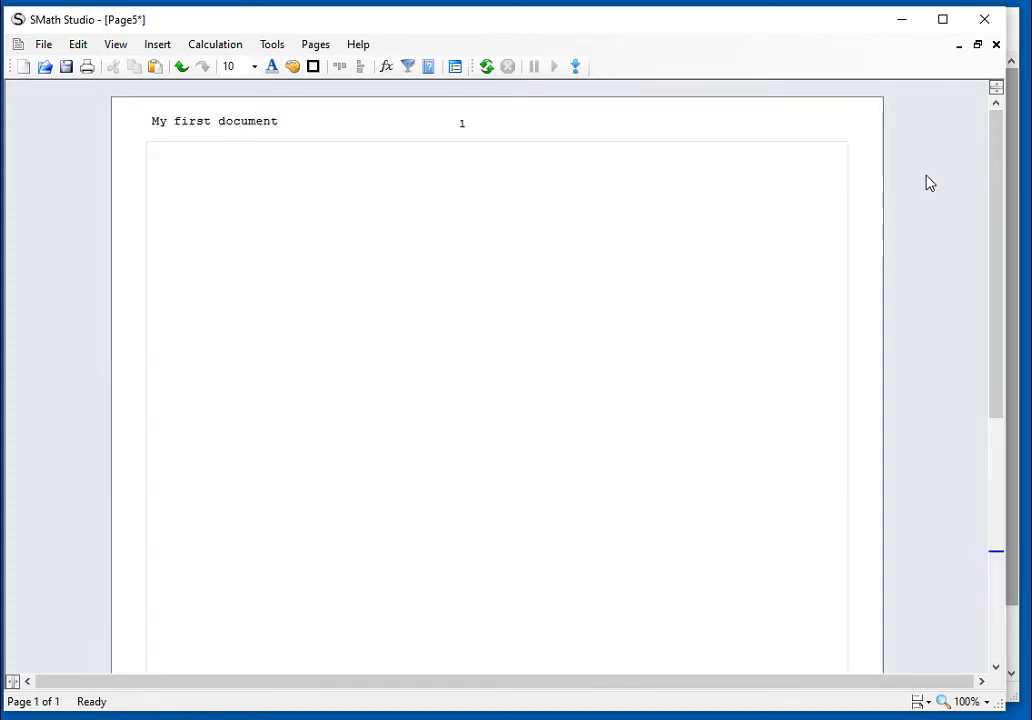
{"action": "mouse_move", "coordinate": [724, 168]}
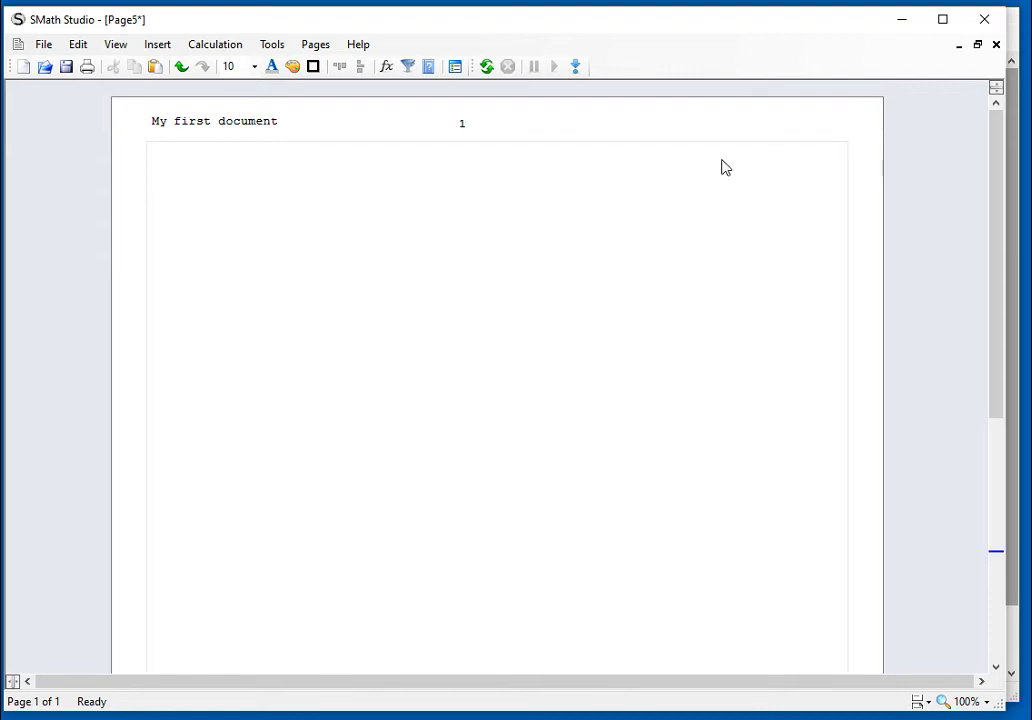
Step: Create a new blank page, Page6, from the Pages menu
{"action": "left_click", "coordinate": [316, 44]}
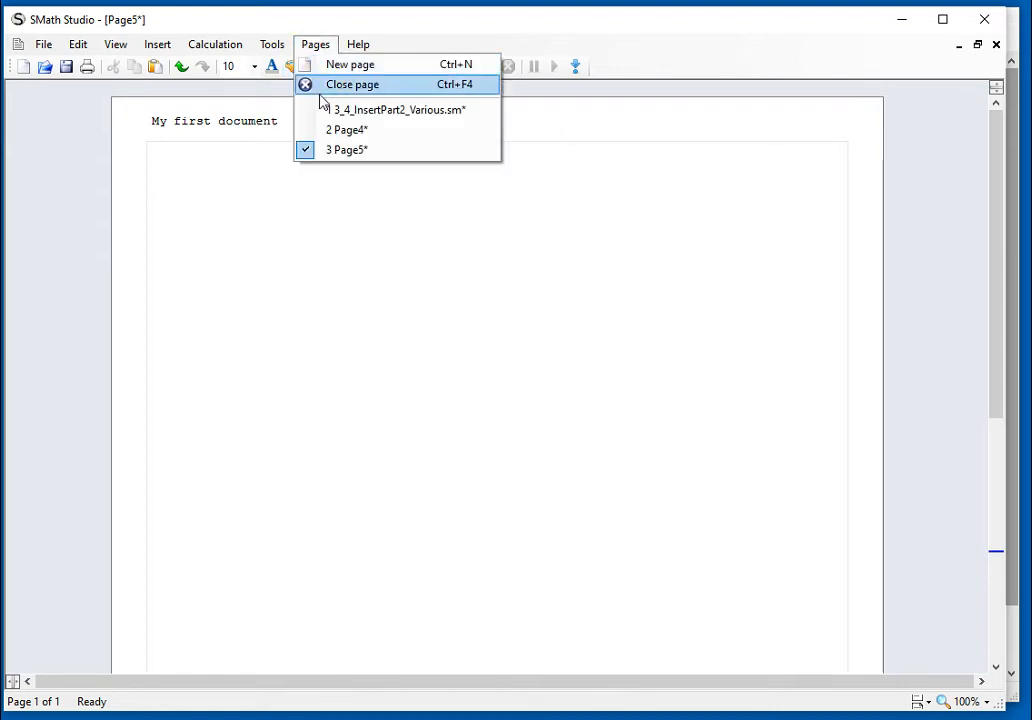
{"action": "left_click", "coordinate": [398, 108]}
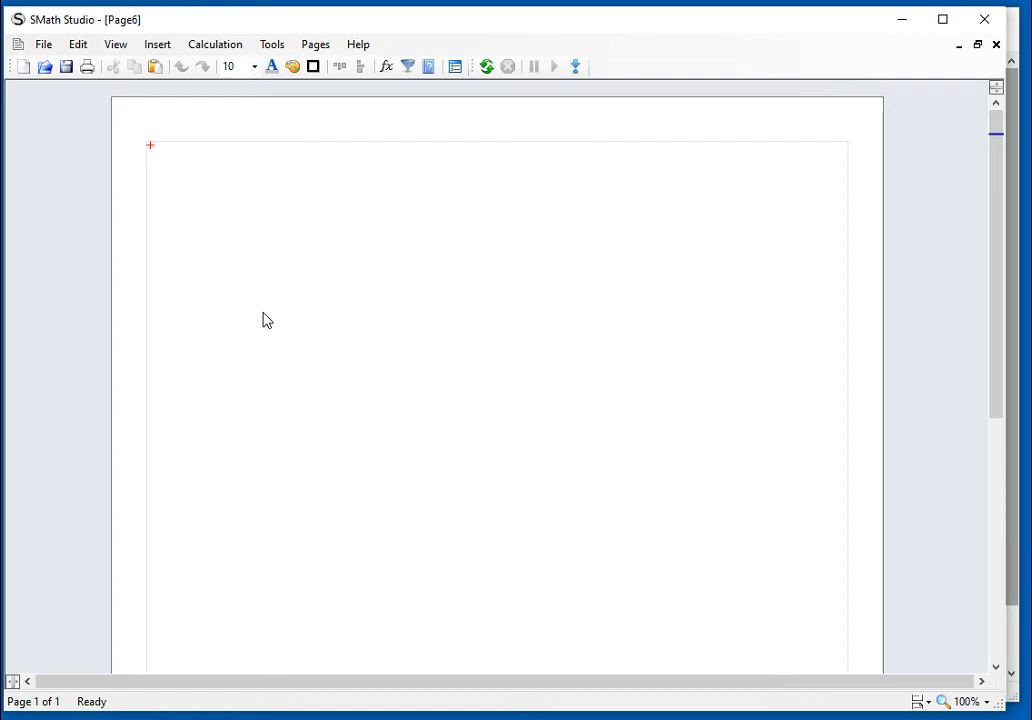
{"action": "mouse_move", "coordinate": [324, 210]}
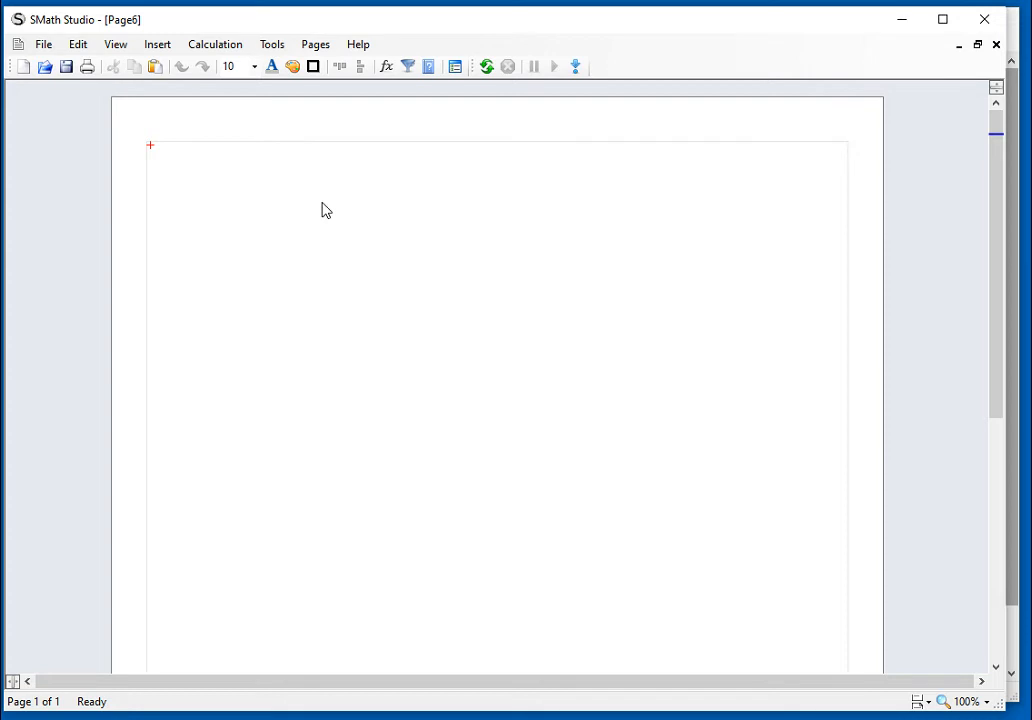
{"action": "mouse_move", "coordinate": [320, 172]}
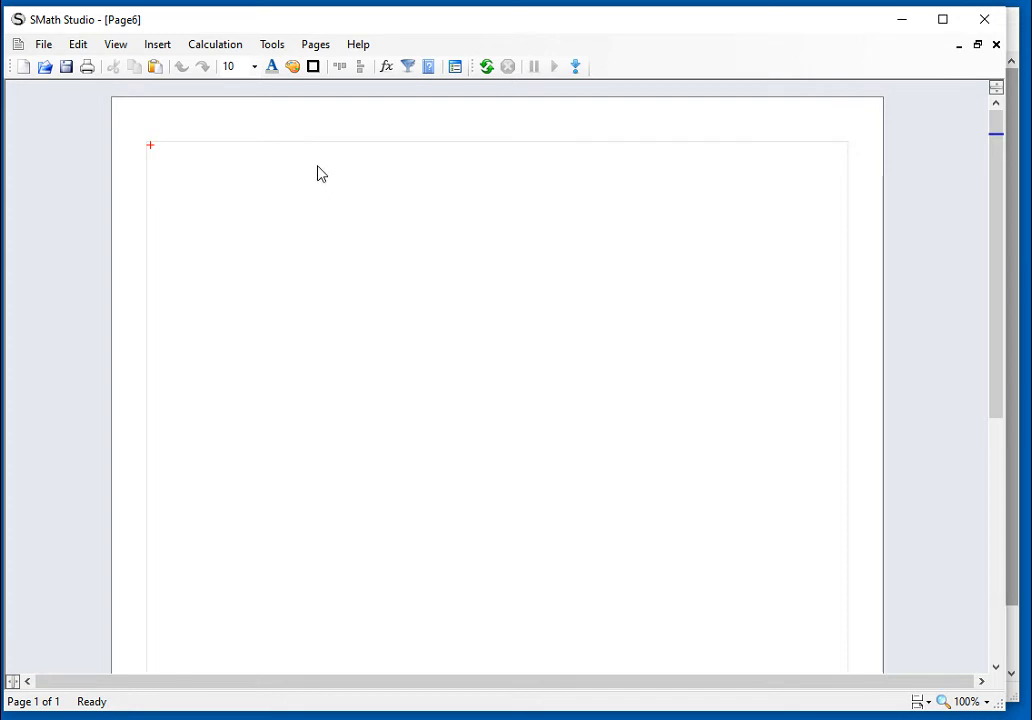
{"action": "mouse_move", "coordinate": [156, 160]}
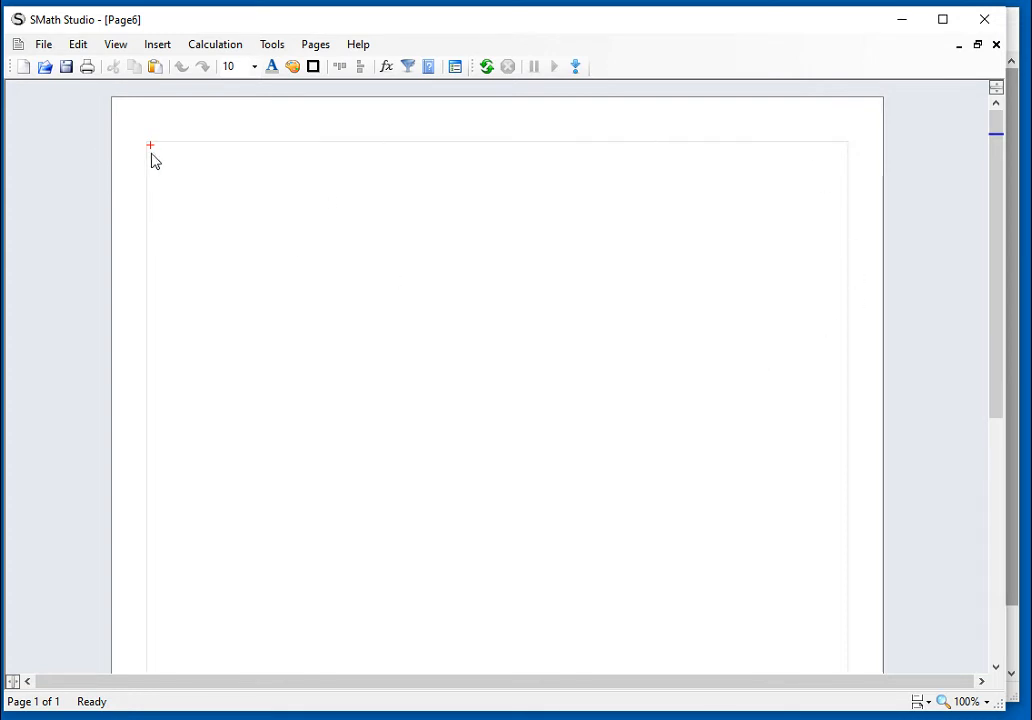
{"action": "mouse_move", "coordinate": [196, 182]}
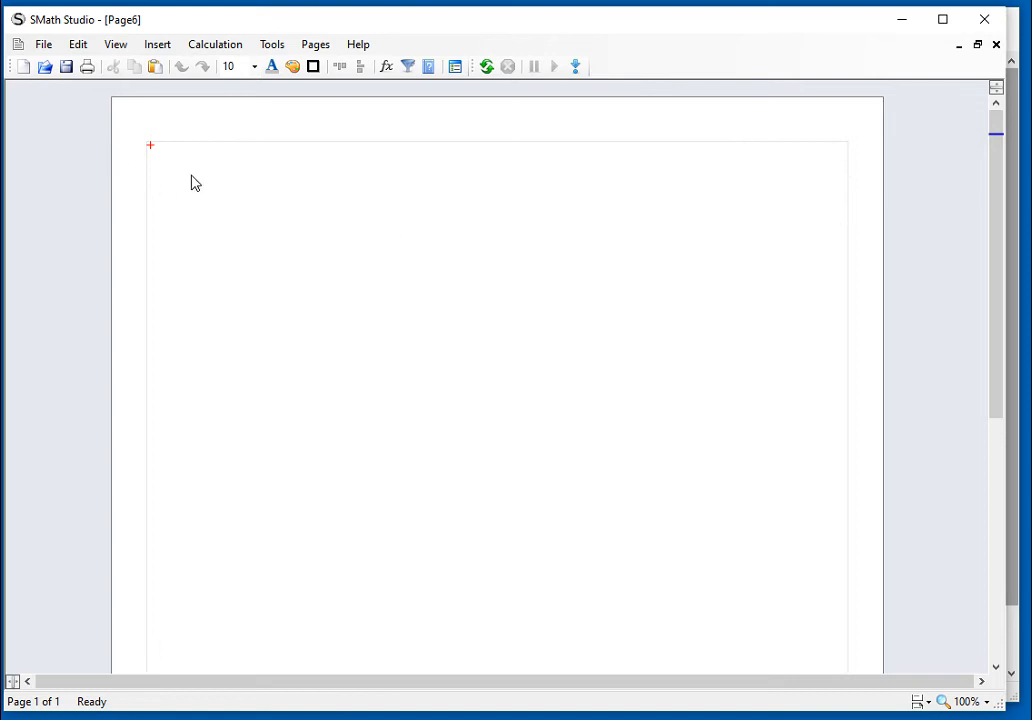
{"action": "mouse_move", "coordinate": [224, 88]}
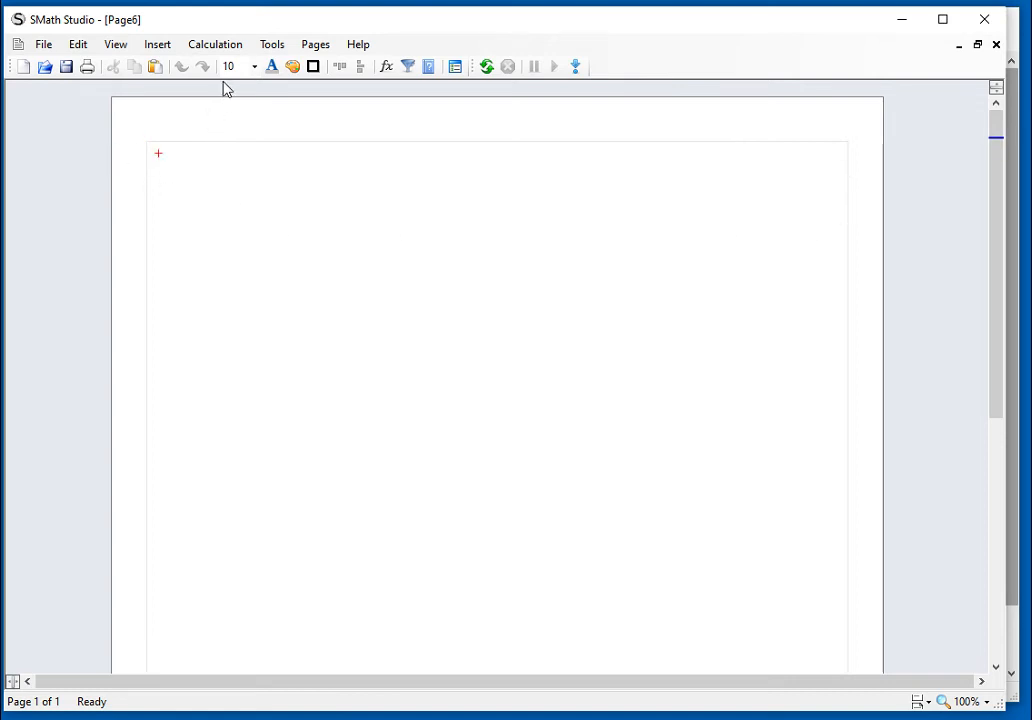
Step: Insert a picture region from file at the top-left of Page6 and scribble a freehand stroke in it
{"action": "left_click", "coordinate": [156, 44]}
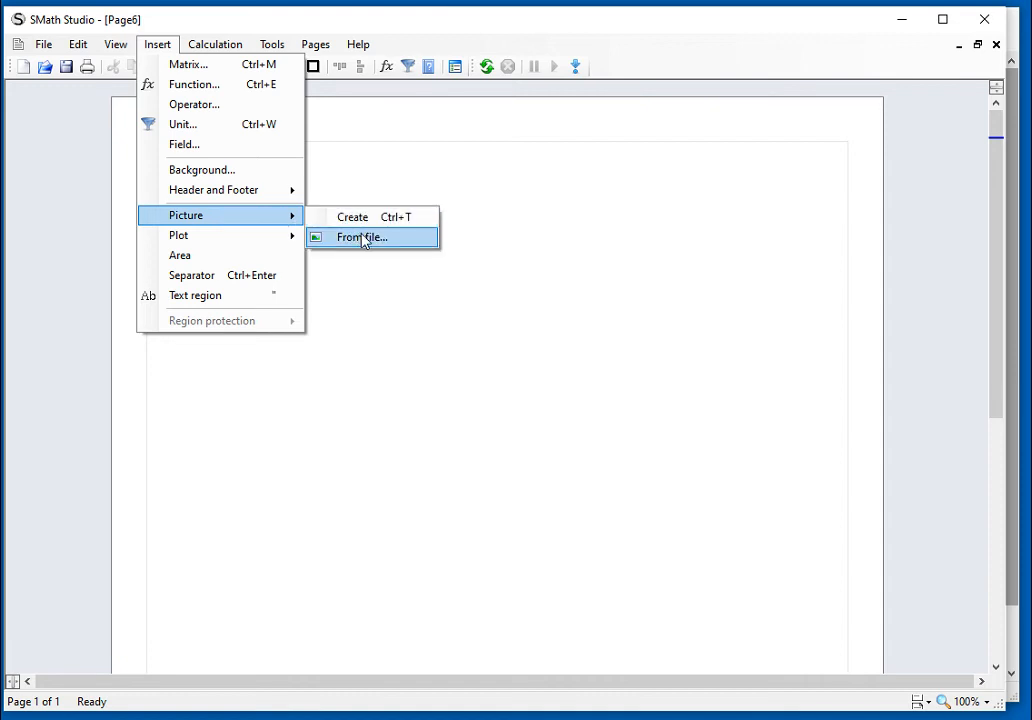
{"action": "left_click", "coordinate": [352, 216]}
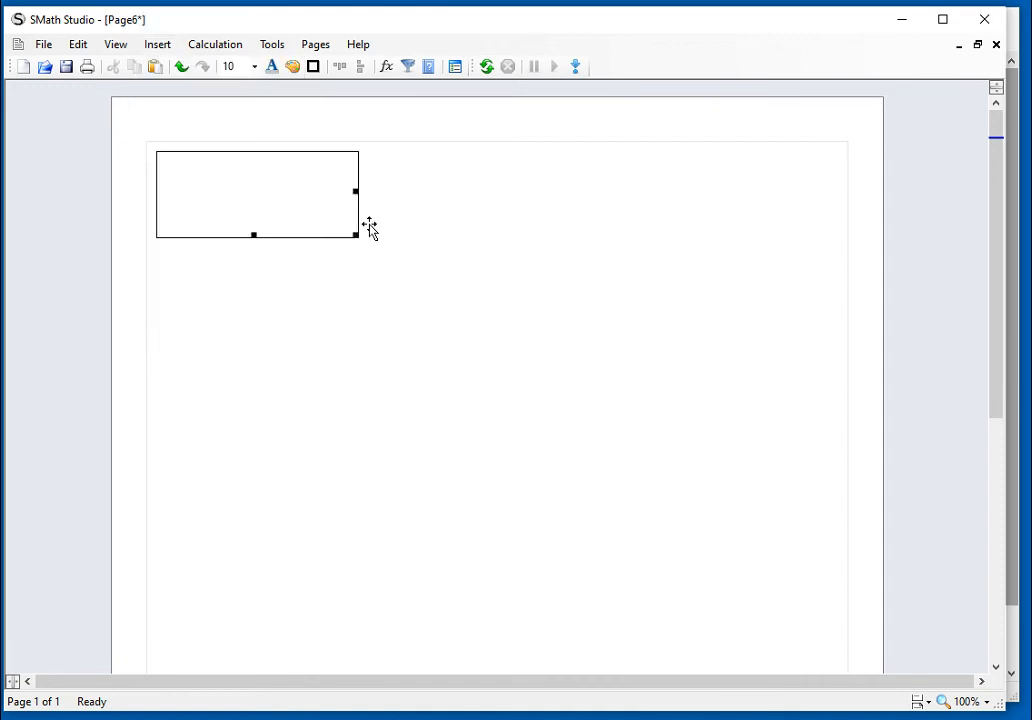
{"action": "mouse_move", "coordinate": [384, 250]}
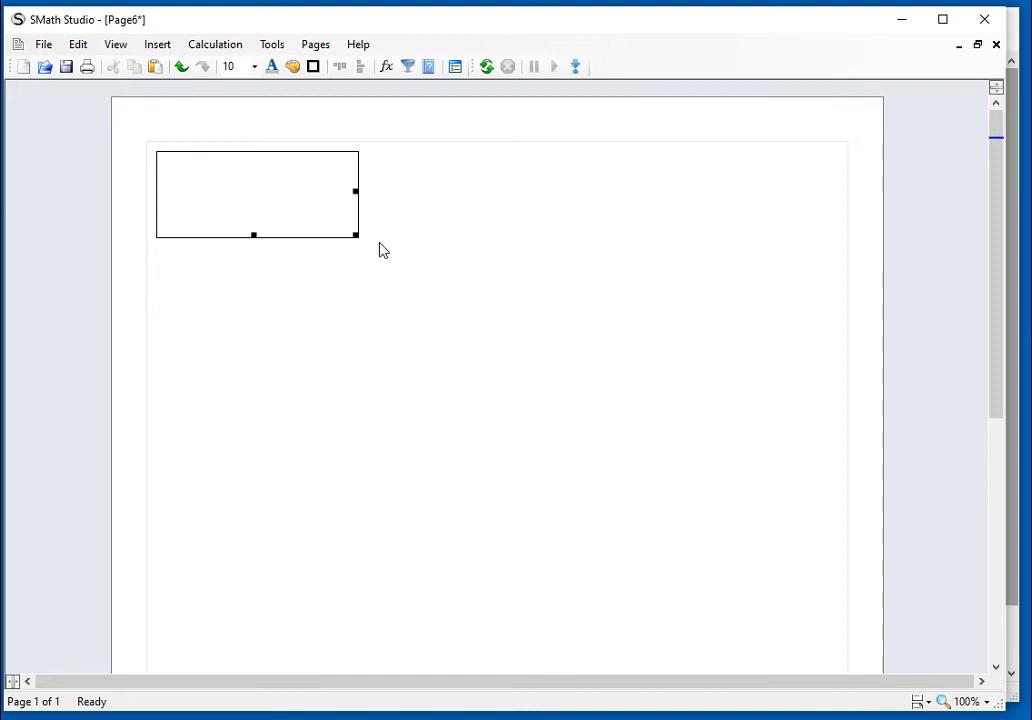
{"action": "mouse_move", "coordinate": [400, 260]}
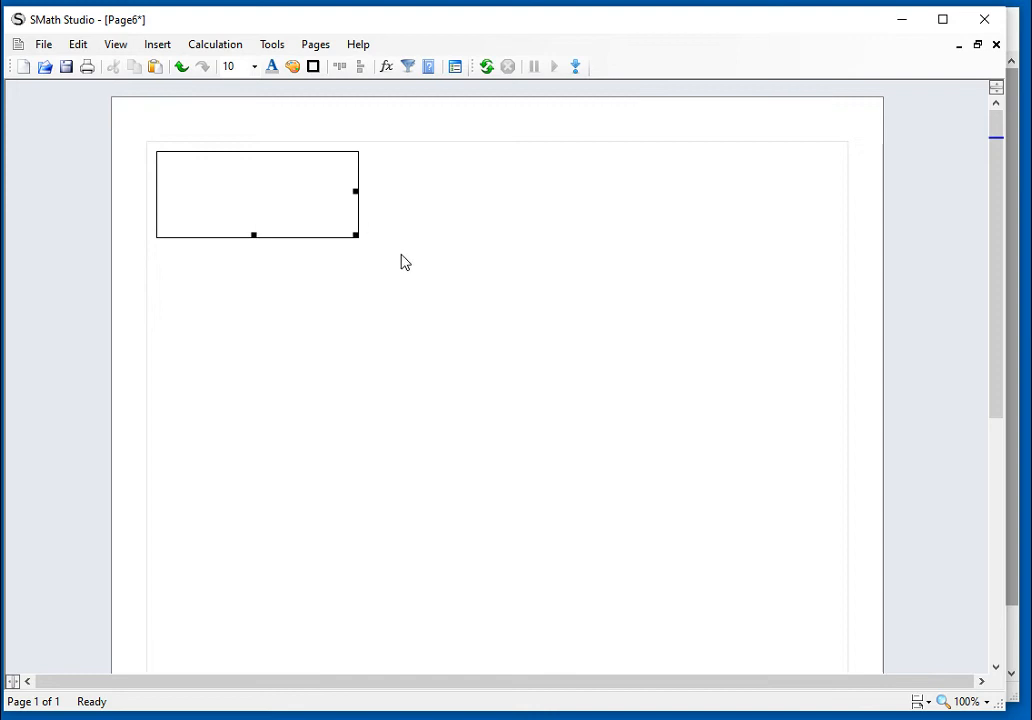
{"action": "left_click_drag", "start_coordinate": [204, 188], "coordinate": [284, 210]}
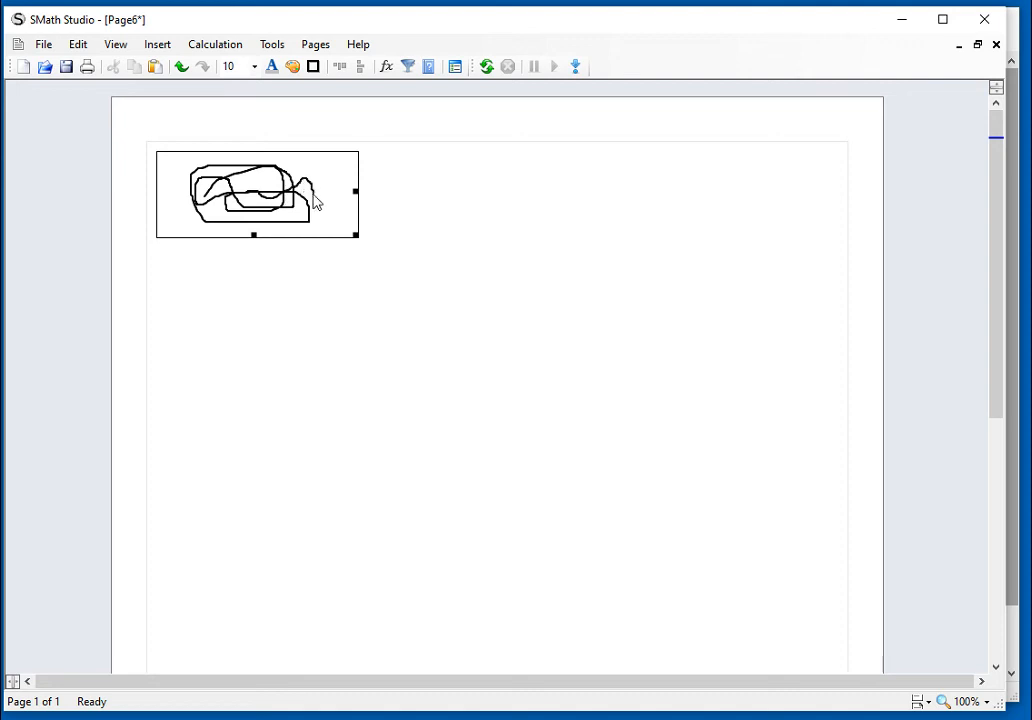
{"action": "mouse_move", "coordinate": [490, 212]}
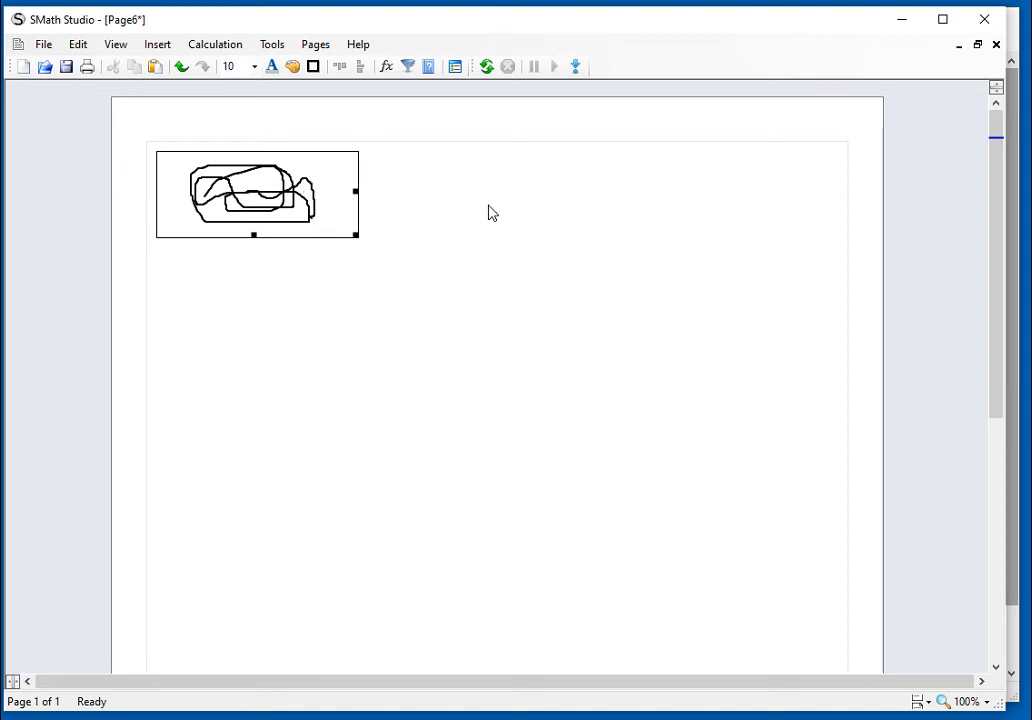
{"action": "left_click", "coordinate": [490, 206]}
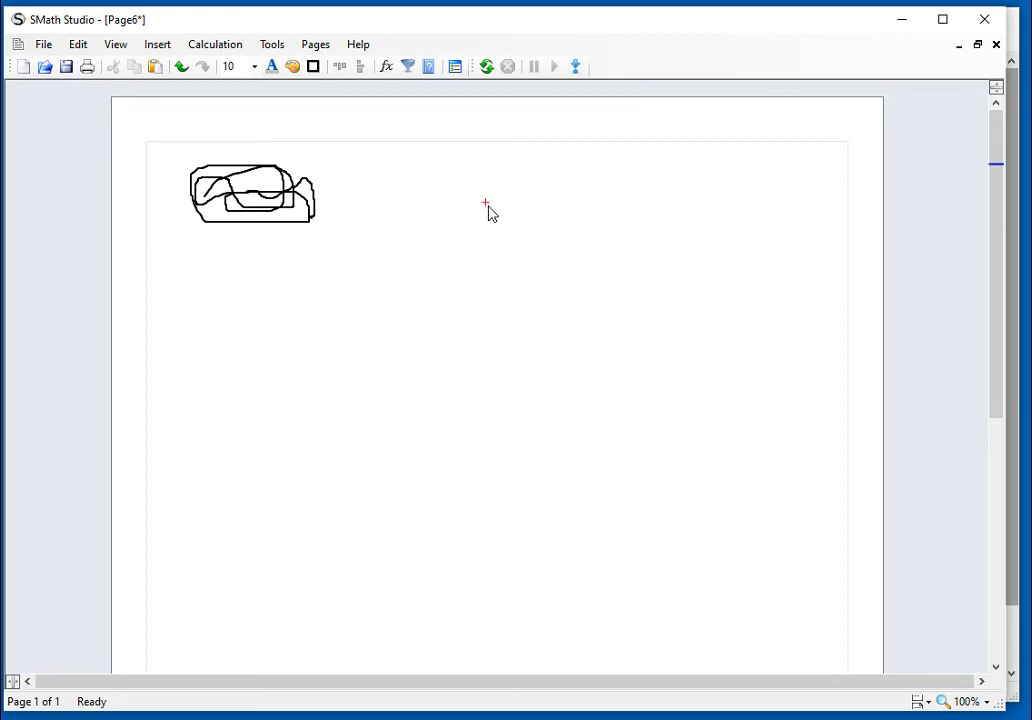
Step: Insert lab-512503_640.jpg as a picture below the scribble and deselect it
{"action": "left_click", "coordinate": [156, 44]}
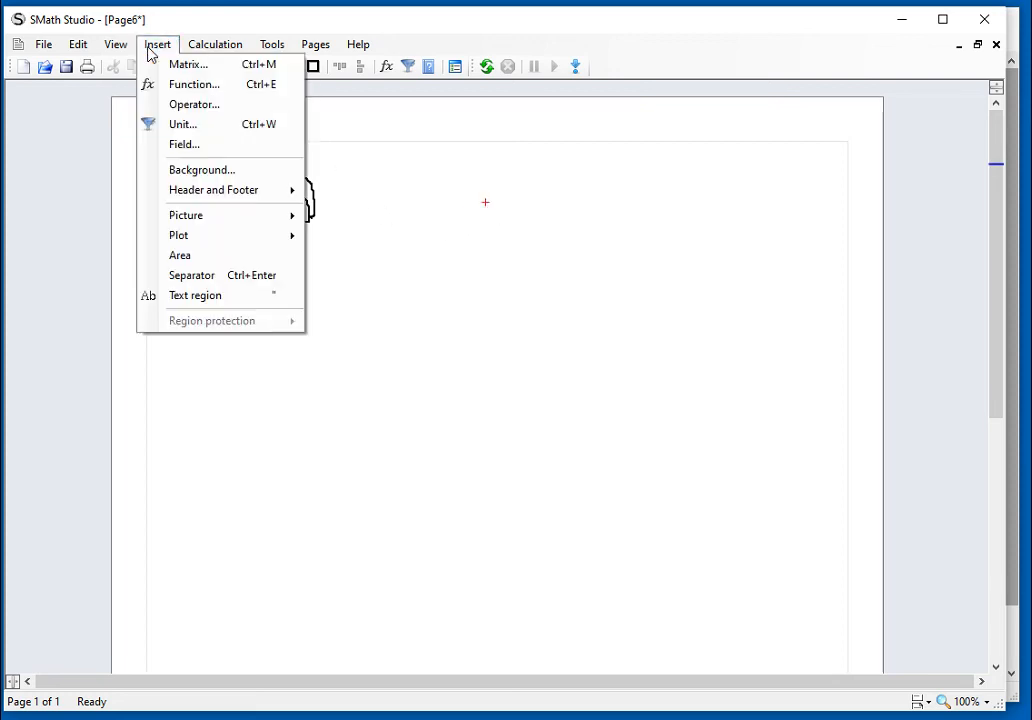
{"action": "mouse_move", "coordinate": [186, 216]}
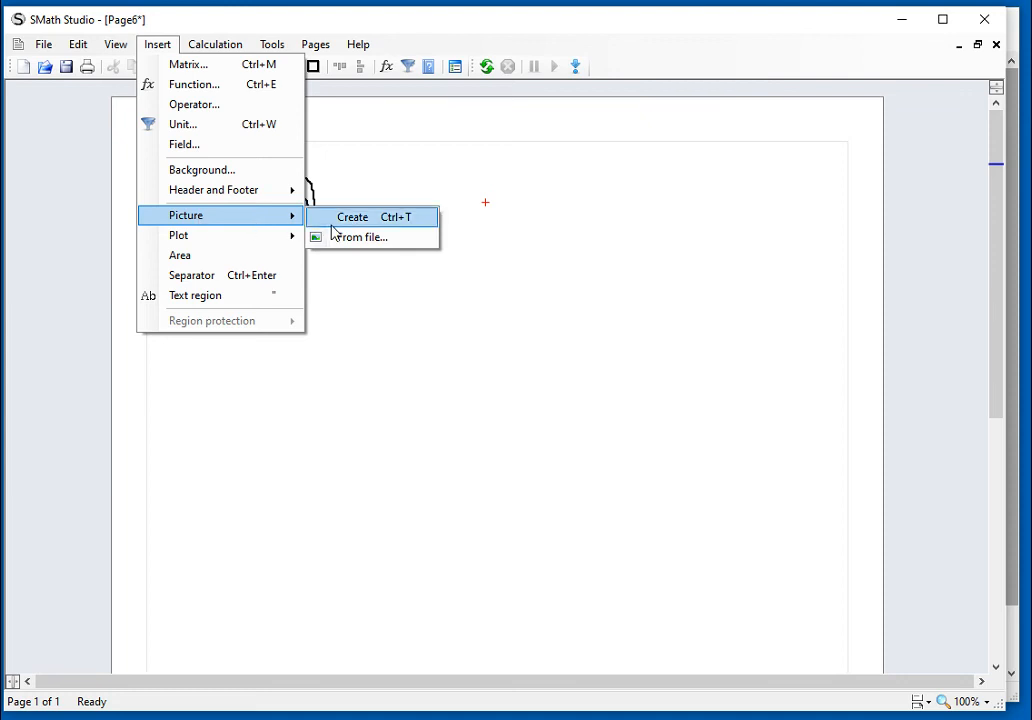
{"action": "left_click", "coordinate": [358, 236]}
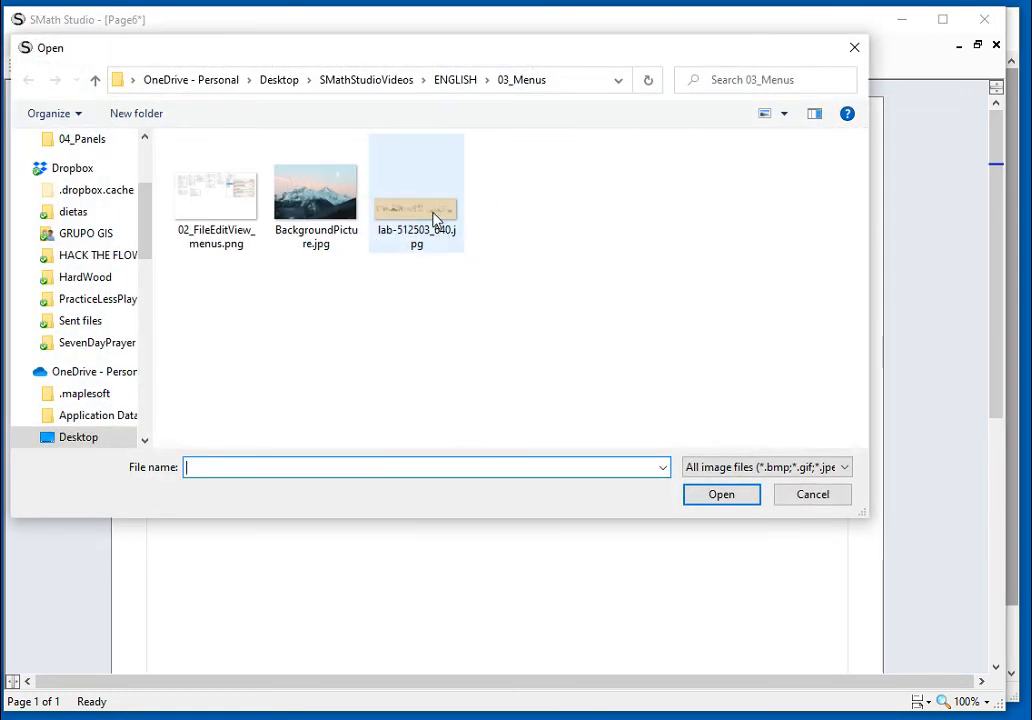
{"action": "left_click", "coordinate": [416, 190]}
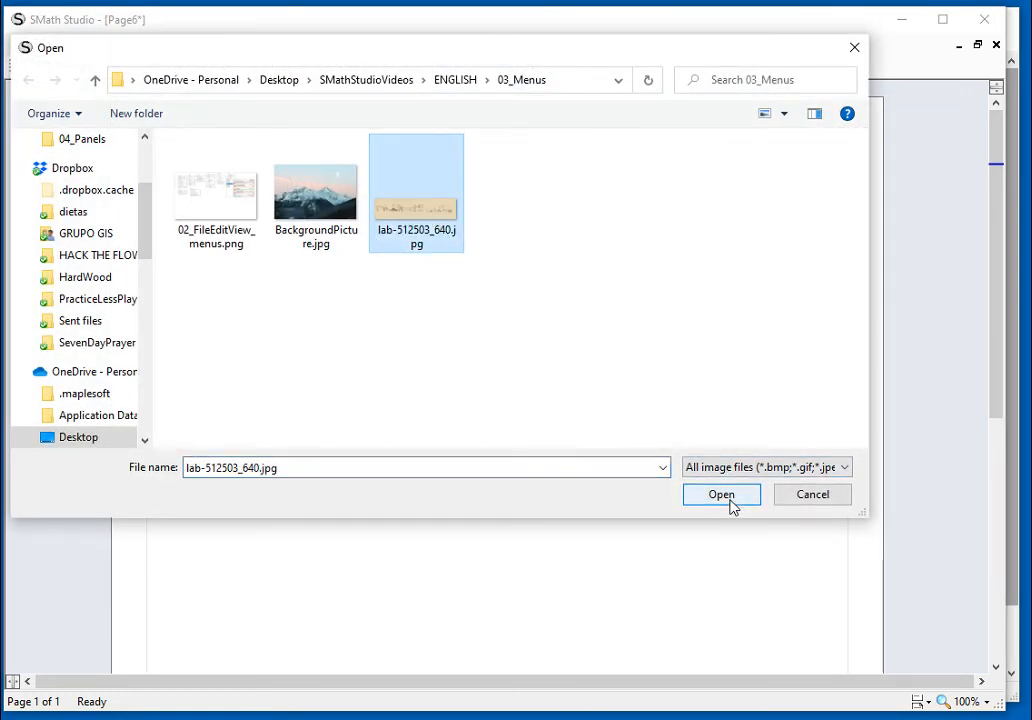
{"action": "left_click", "coordinate": [720, 494]}
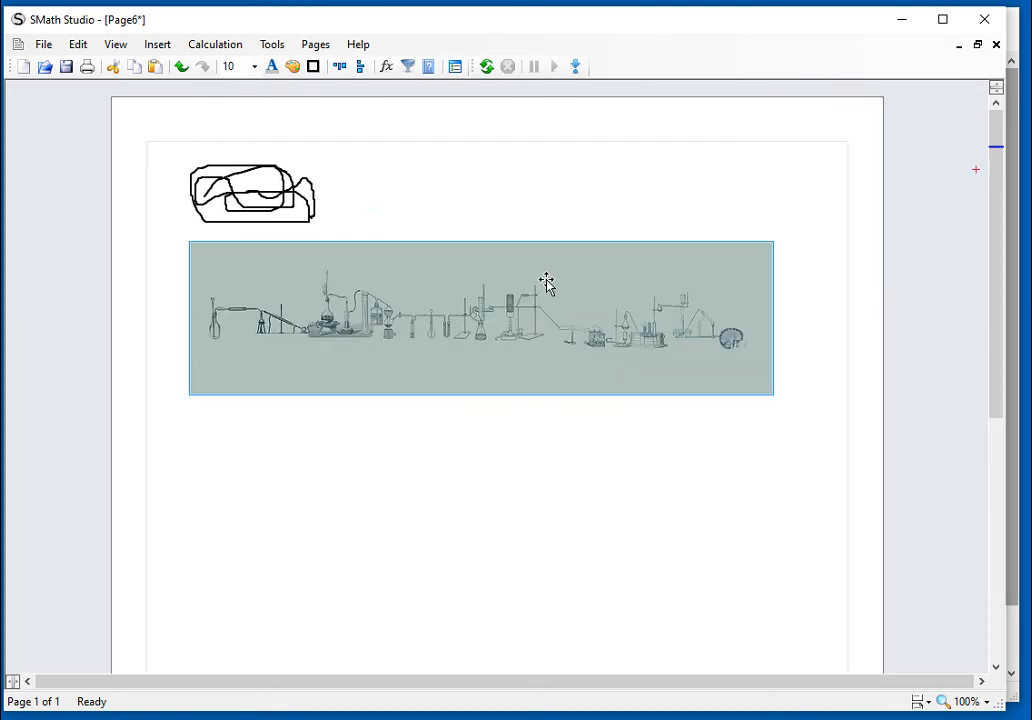
{"action": "left_click", "coordinate": [556, 474]}
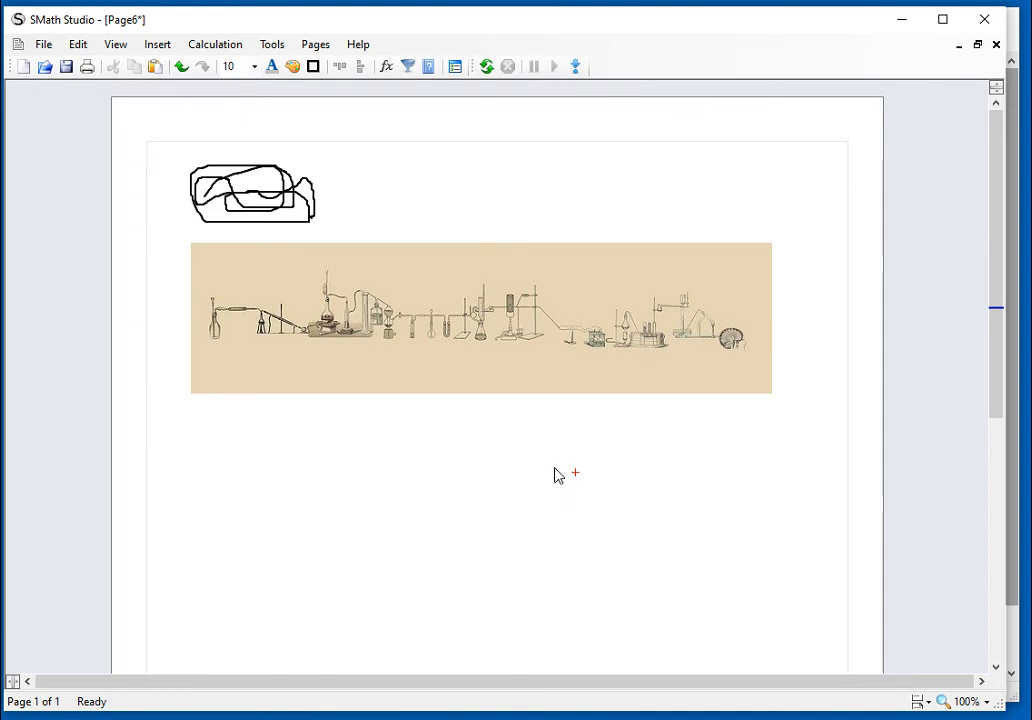
{"action": "mouse_move", "coordinate": [548, 472]}
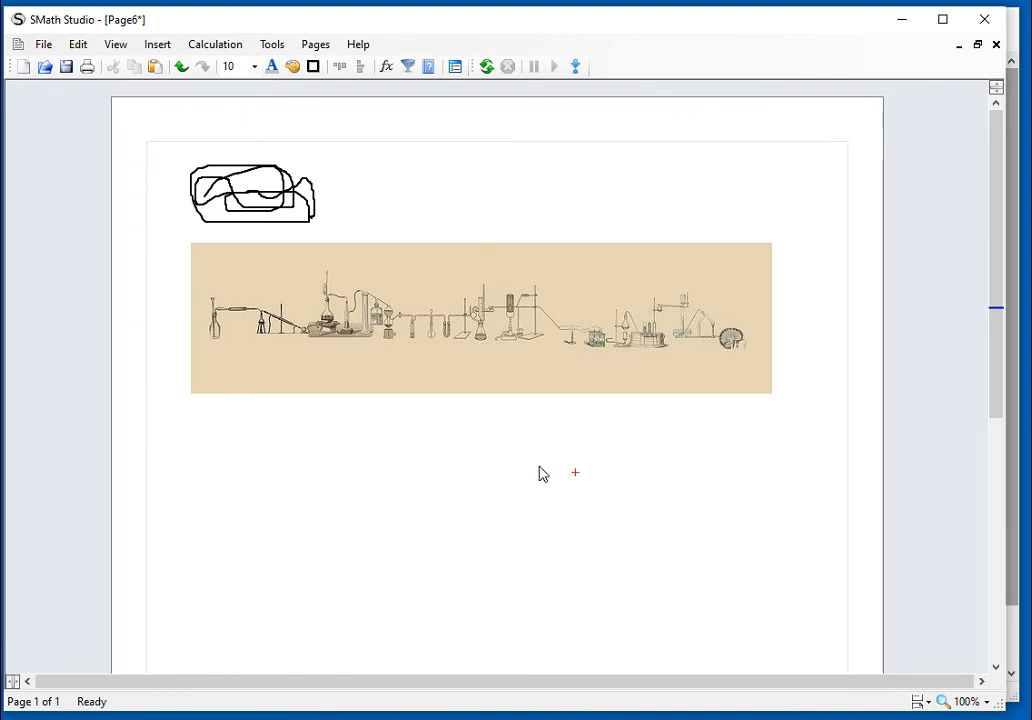
{"action": "mouse_move", "coordinate": [362, 198]}
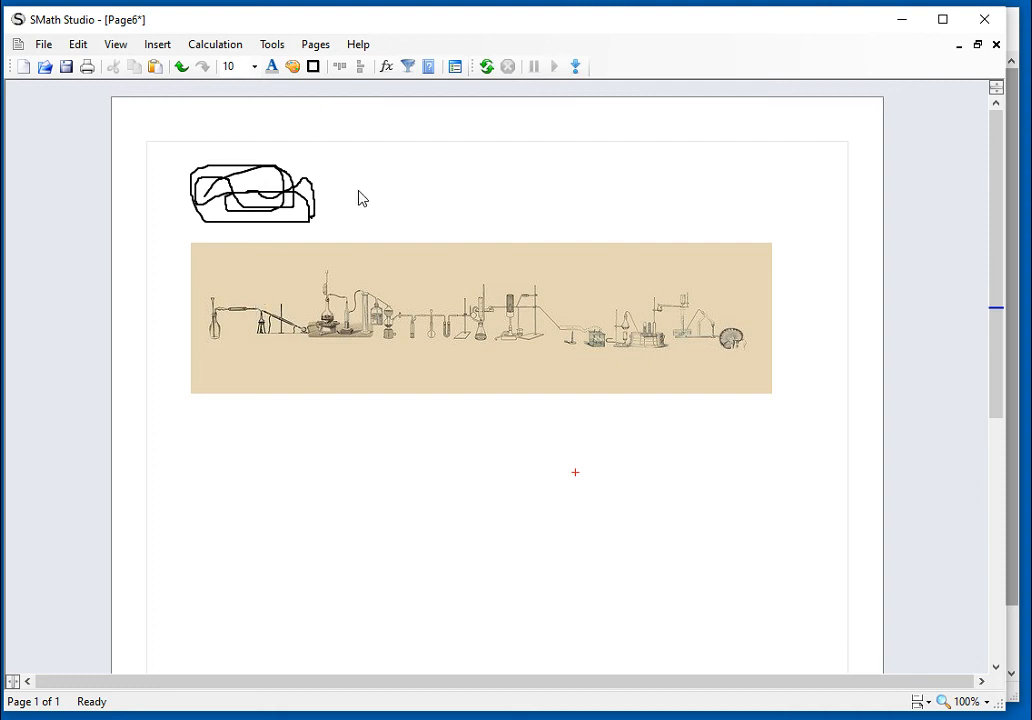
Step: Delete the scribbled sketch and reposition the lab picture at the top of Page6
{"action": "left_click", "coordinate": [250, 192]}
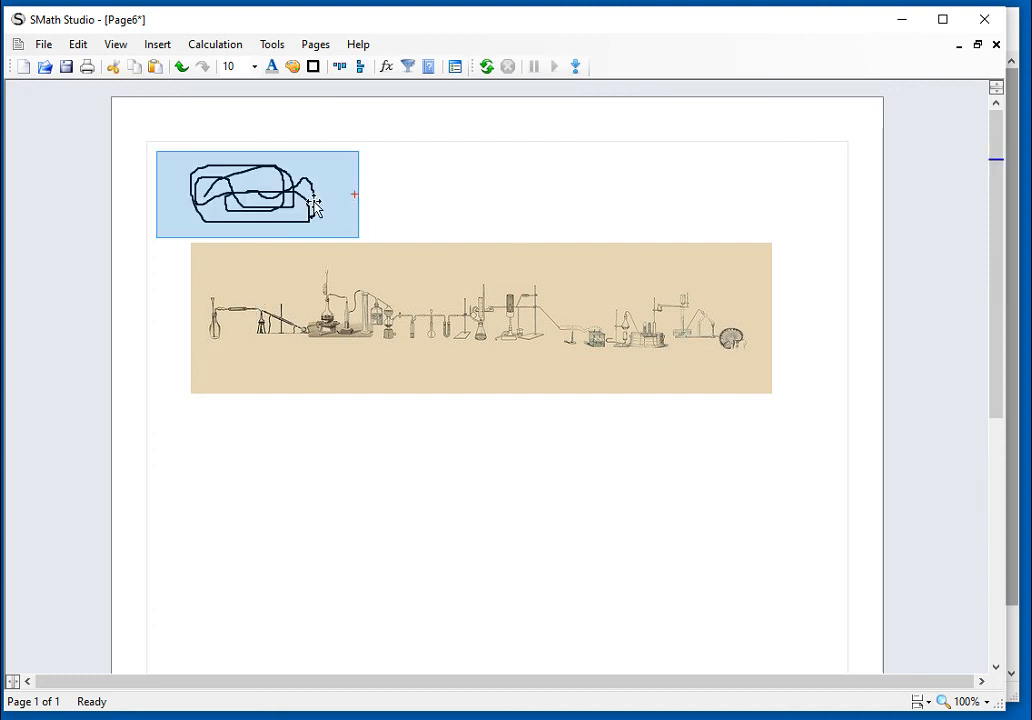
{"action": "key", "text": "Delete"}
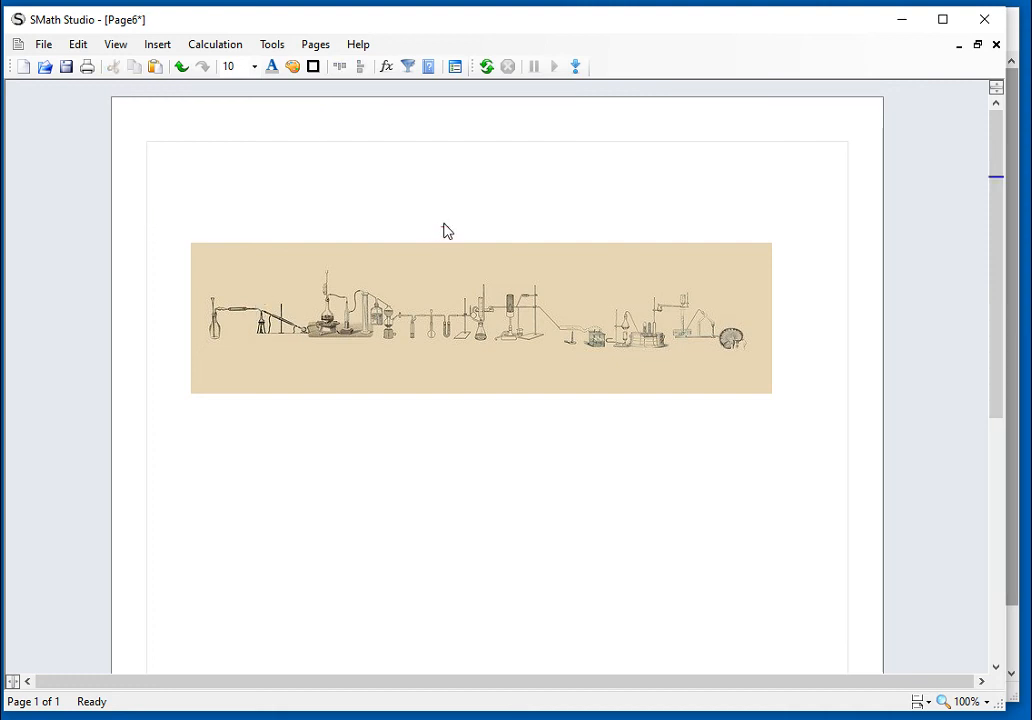
{"action": "left_click", "coordinate": [480, 316]}
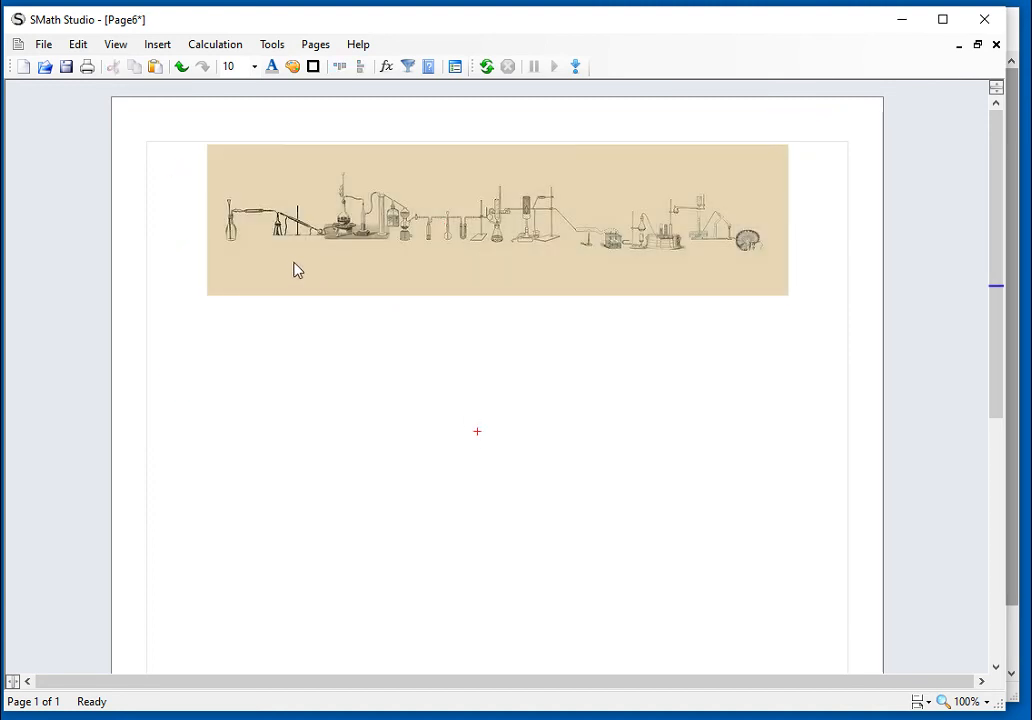
{"action": "left_click", "coordinate": [436, 264]}
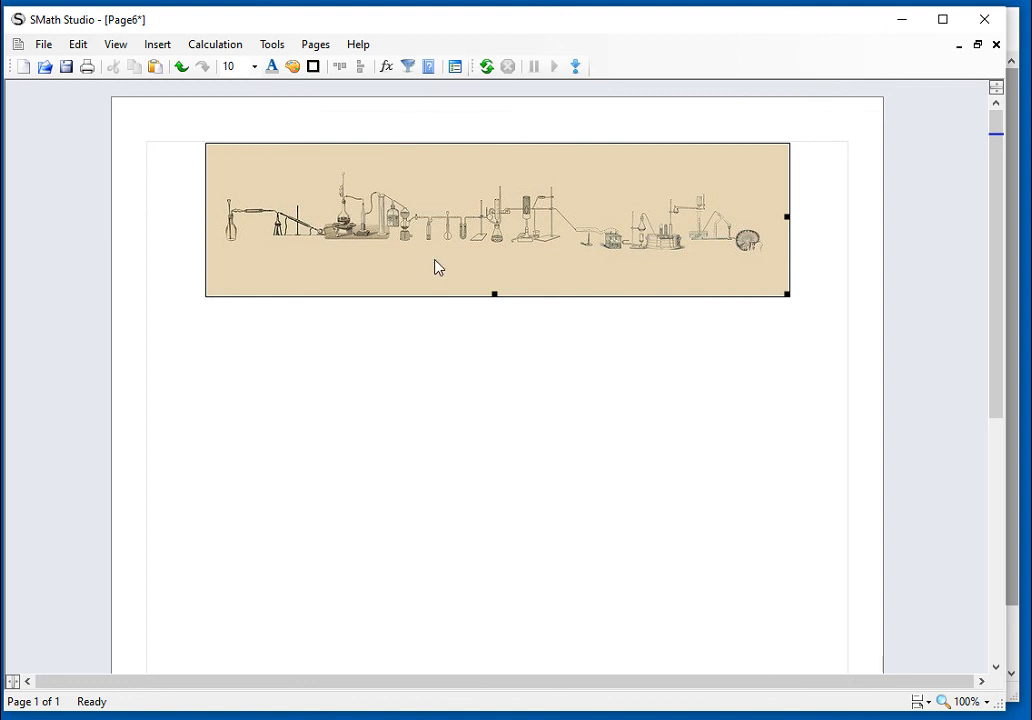
{"action": "mouse_move", "coordinate": [258, 358]}
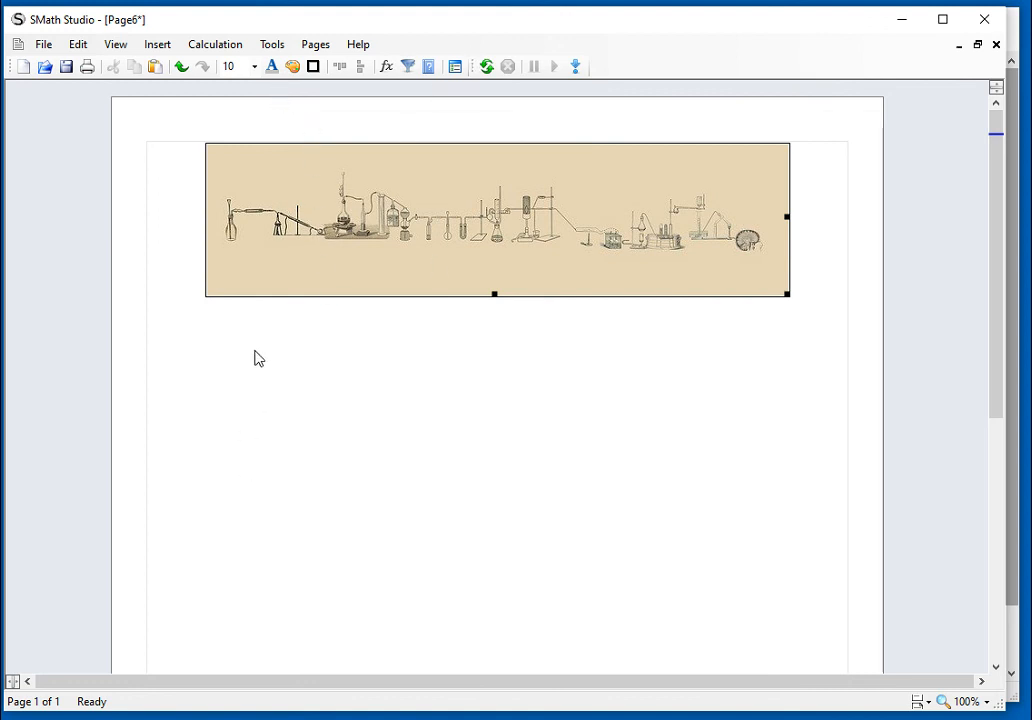
Step: Add an 'Albert Einstein' text region below the picture and enlarge its font size
{"action": "left_click", "coordinate": [256, 350]}
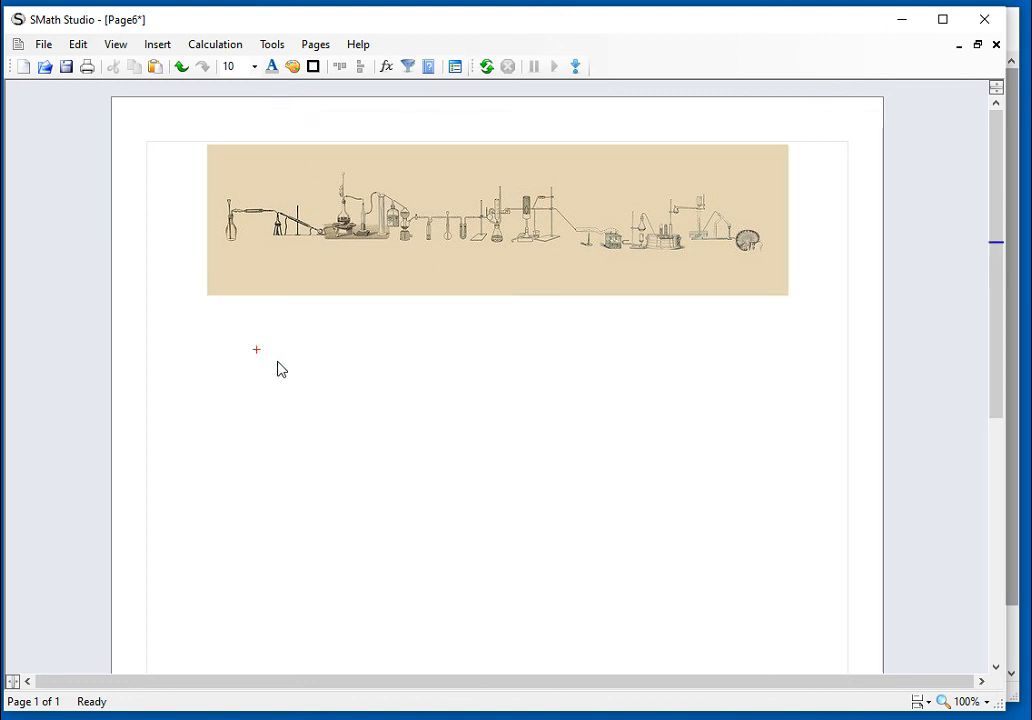
{"action": "left_click", "coordinate": [256, 348]}
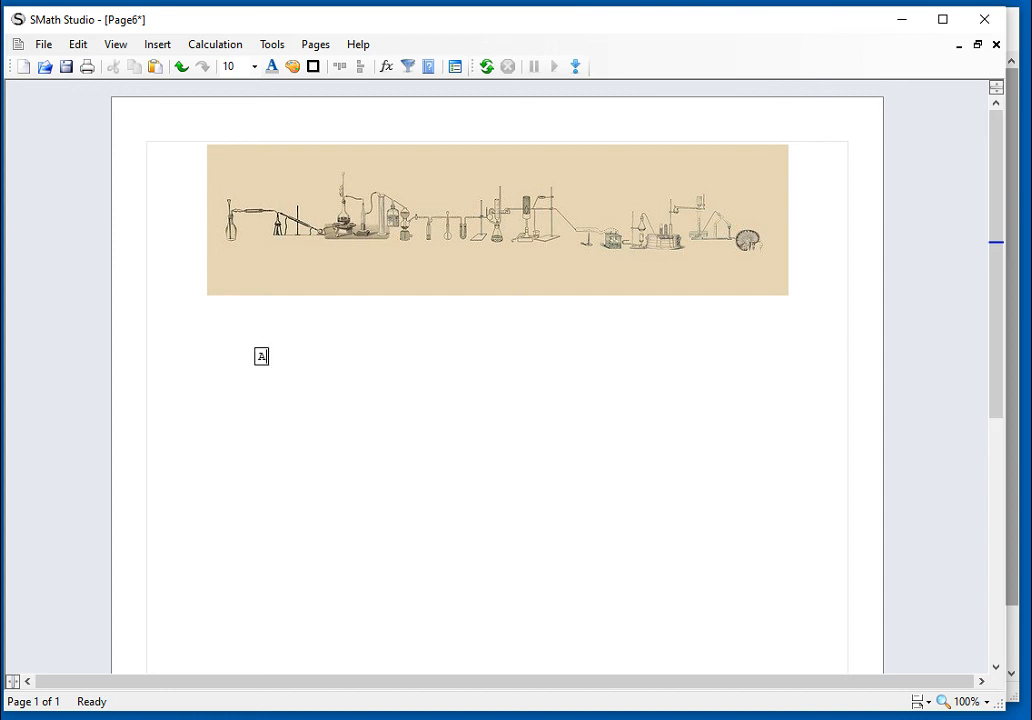
{"action": "type", "text": "Albert Eins"}
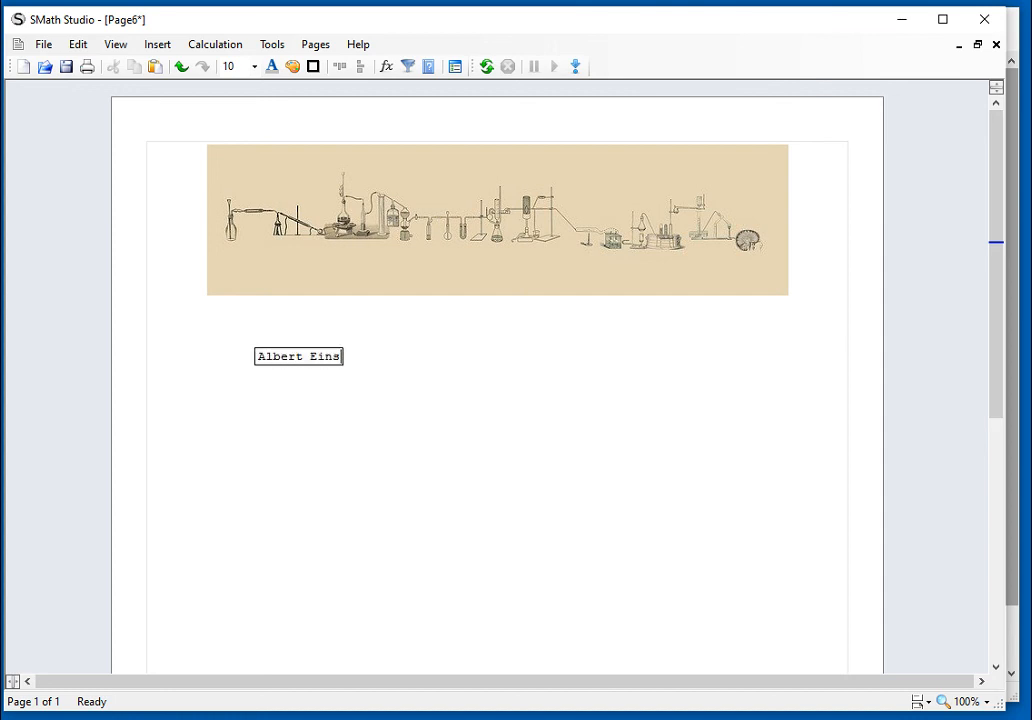
{"action": "type", "text": "tein"}
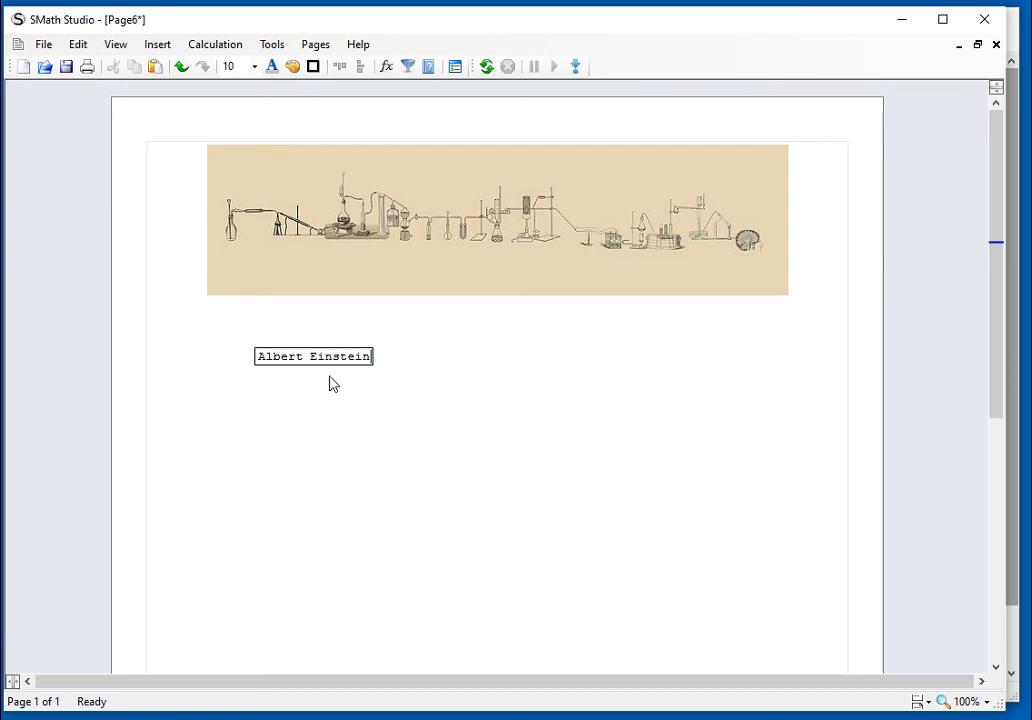
{"action": "left_click", "coordinate": [272, 66]}
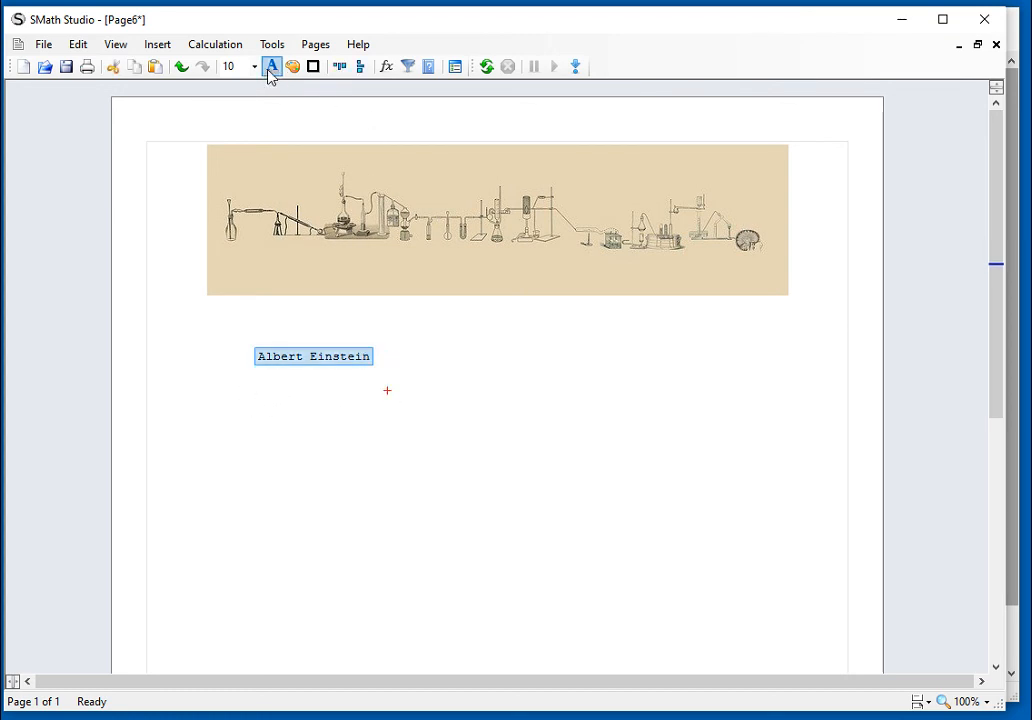
{"action": "left_click", "coordinate": [254, 66]}
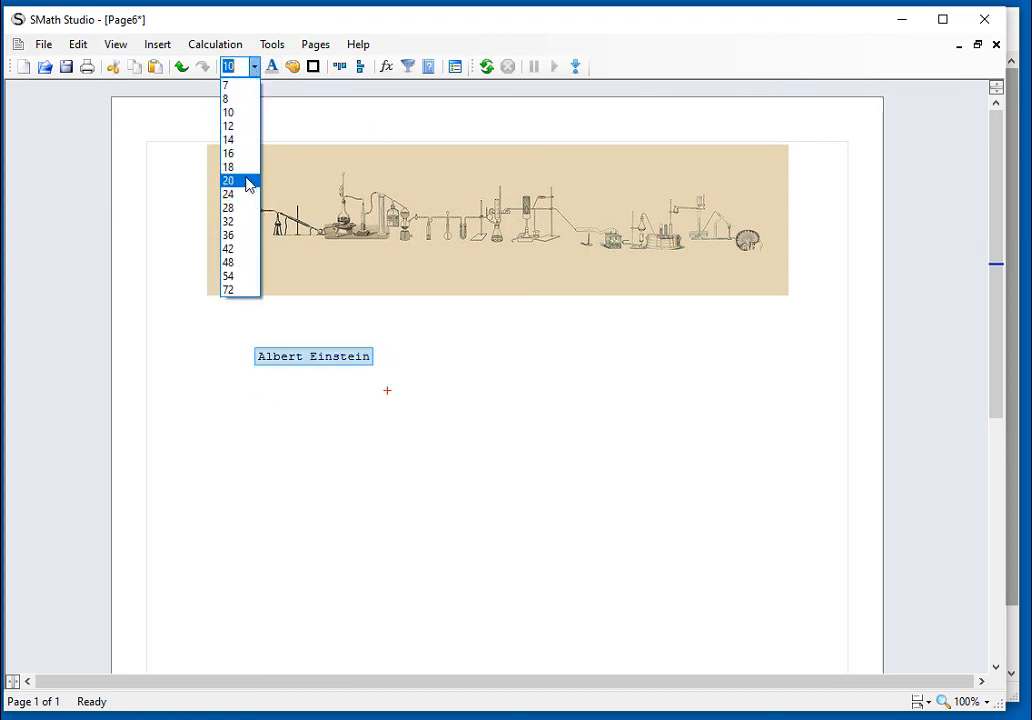
{"action": "left_click", "coordinate": [228, 180]}
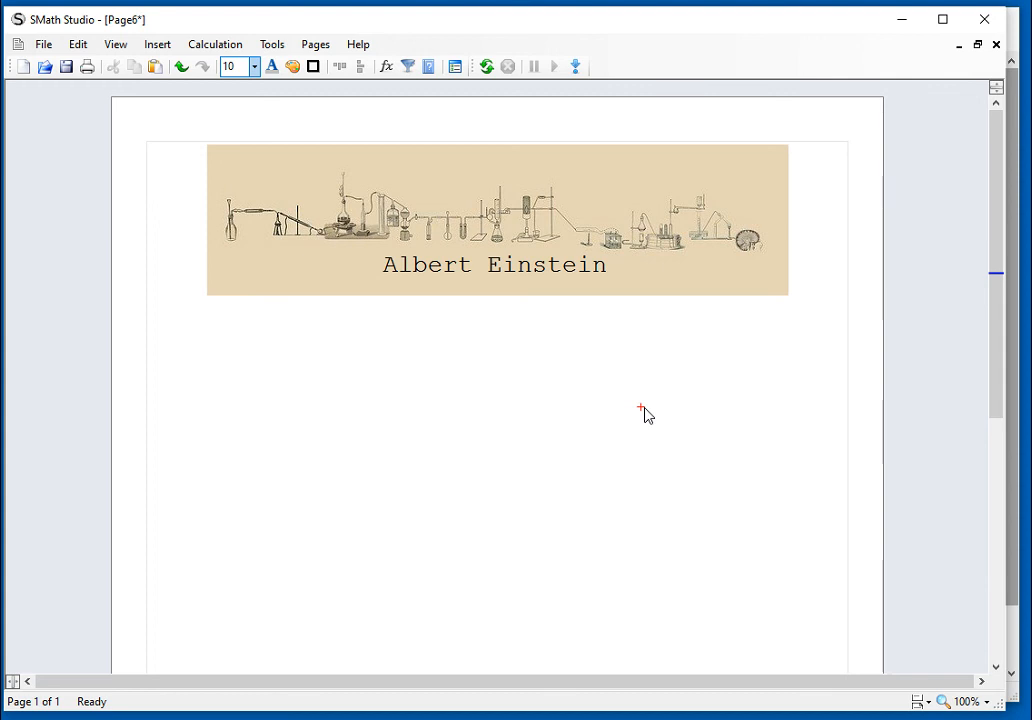
{"action": "mouse_move", "coordinate": [776, 328]}
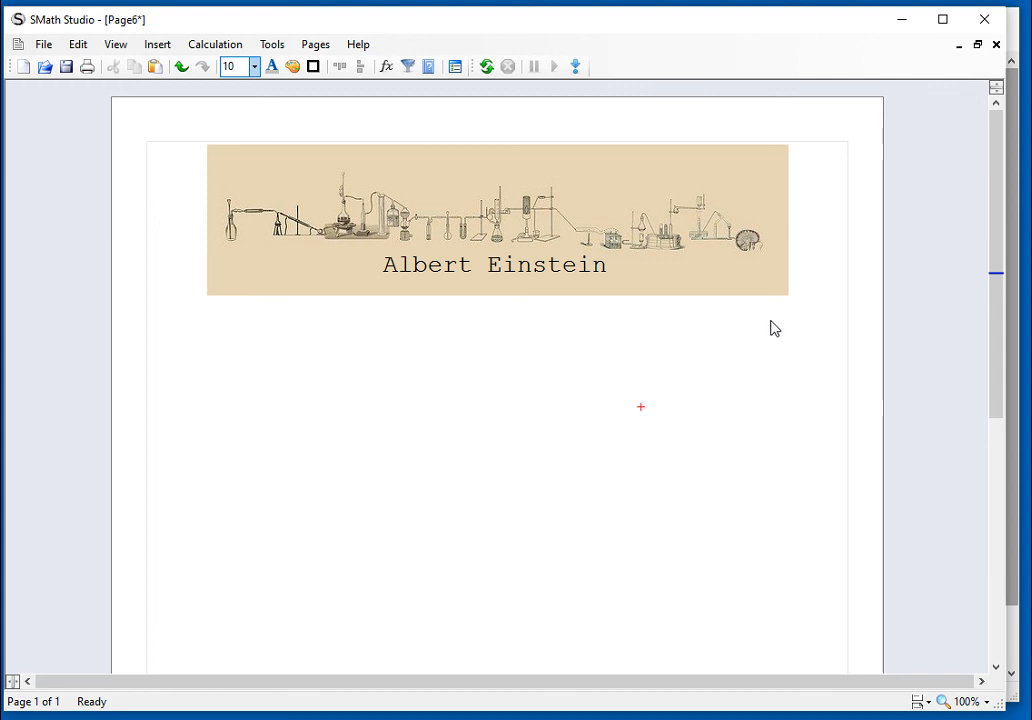
{"action": "mouse_move", "coordinate": [272, 44]}
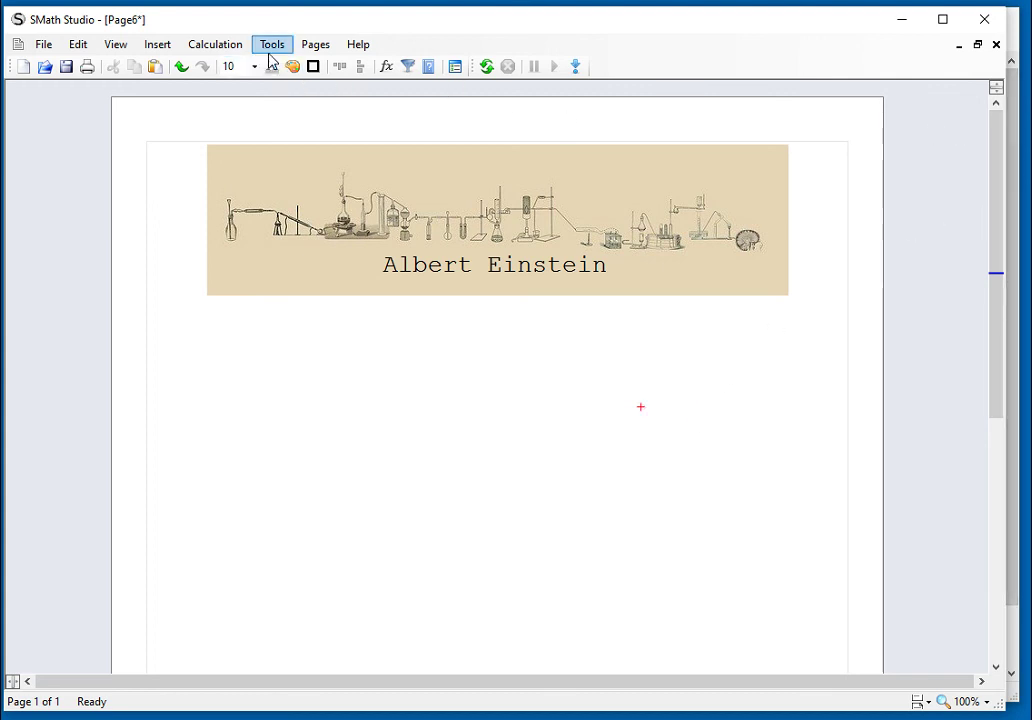
{"action": "mouse_move", "coordinate": [278, 62]}
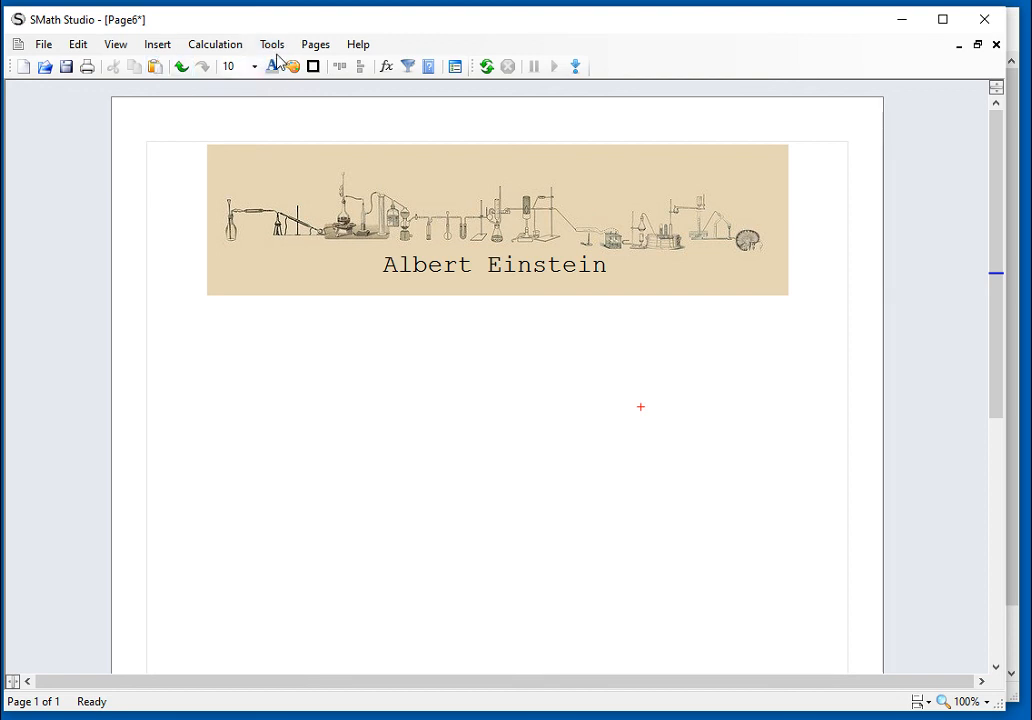
Step: Return to 3_4_InsertPart2_Various.sm and highlight Operation lines 6-8 (Background, Header and Footer, Picture)
{"action": "left_click", "coordinate": [314, 44]}
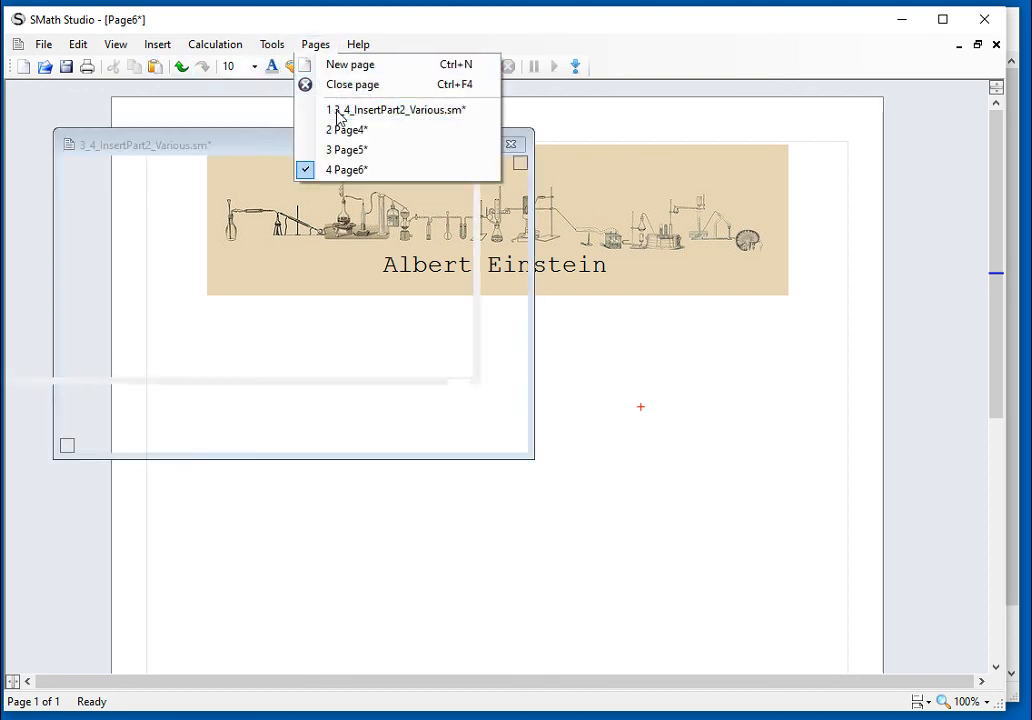
{"action": "left_click", "coordinate": [396, 108]}
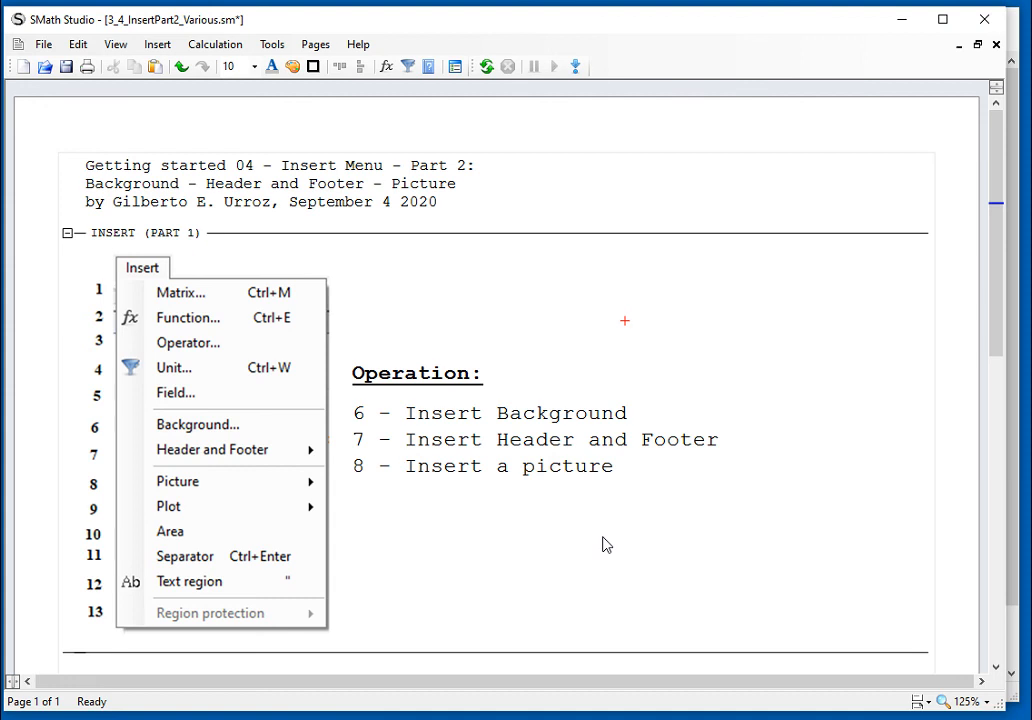
{"action": "mouse_move", "coordinate": [606, 536]}
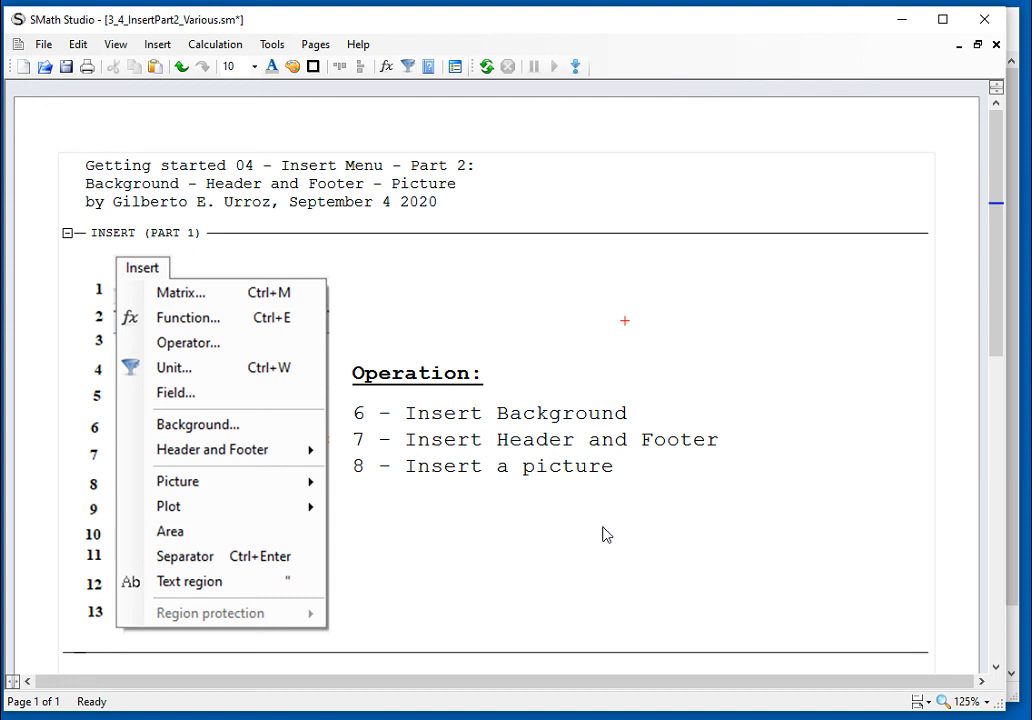
{"action": "left_click_drag", "start_coordinate": [624, 320], "coordinate": [616, 488]}
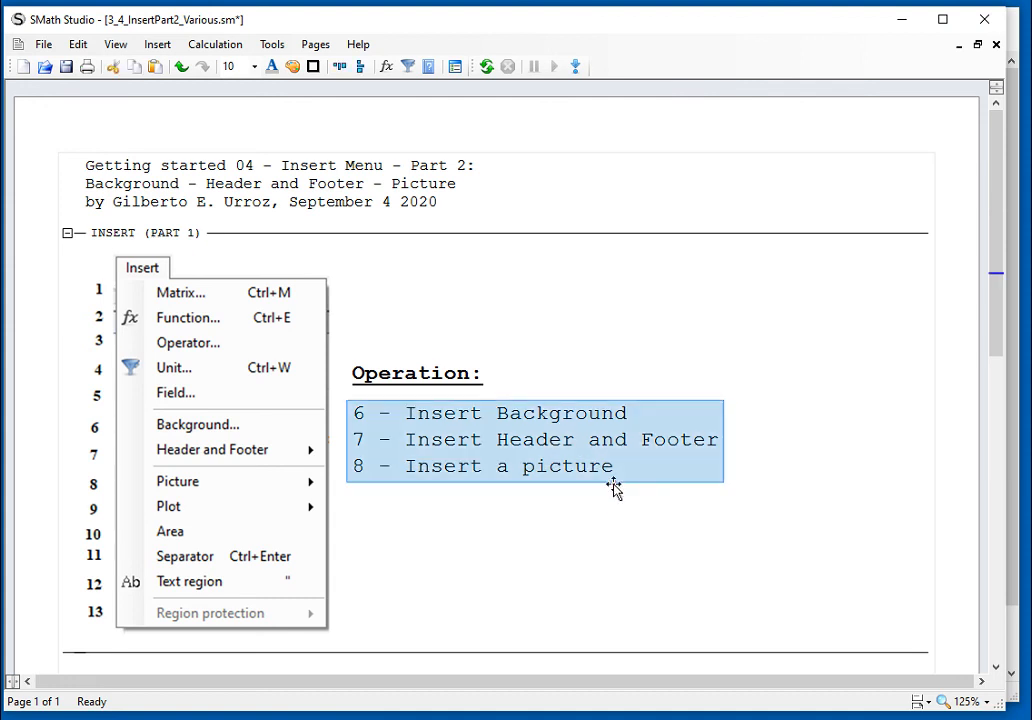
{"action": "mouse_move", "coordinate": [640, 576]}
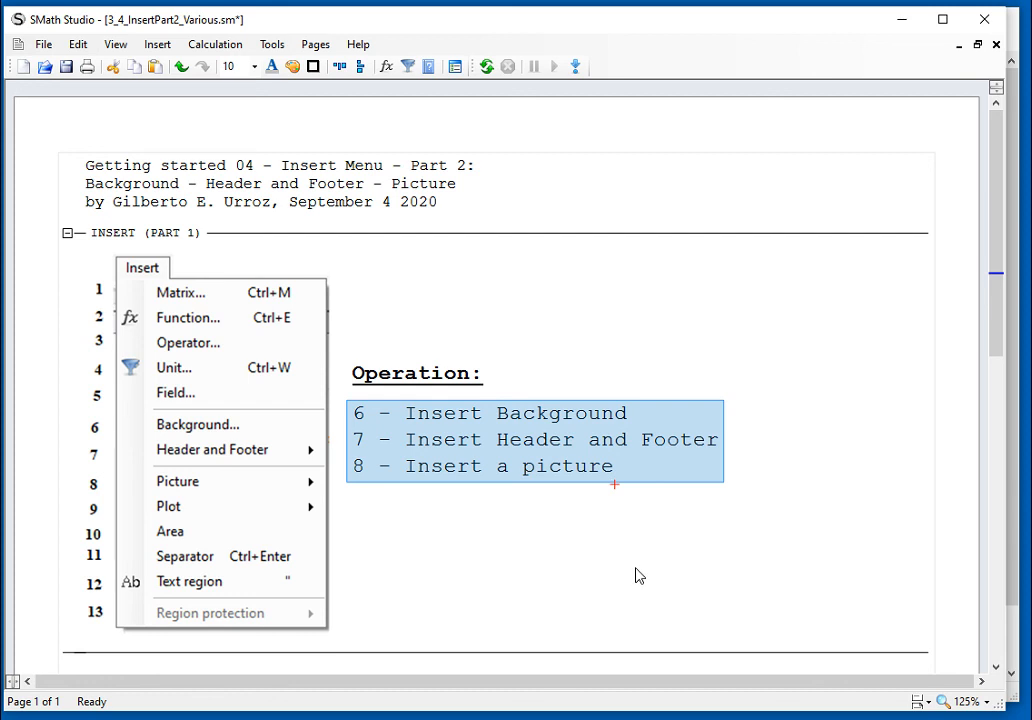
{"action": "mouse_move", "coordinate": [1018, 648]}
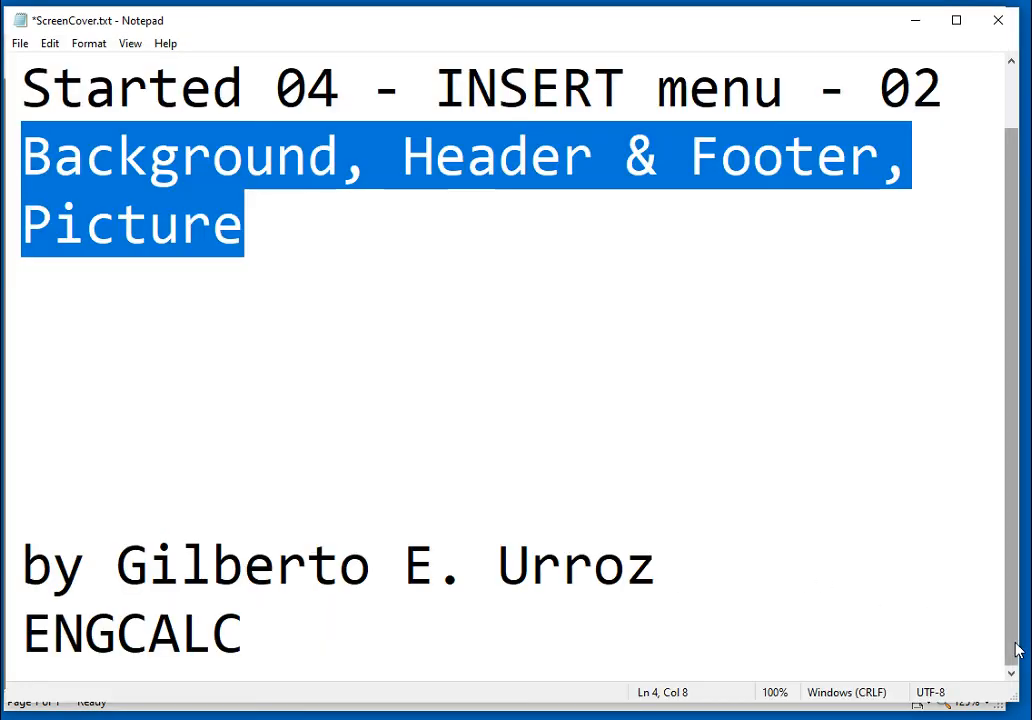
Step: Show the ScreenCover.txt note 'Started 04 - INSERT menu - 02' with the selection cleared
{"action": "left_click", "coordinate": [656, 564]}
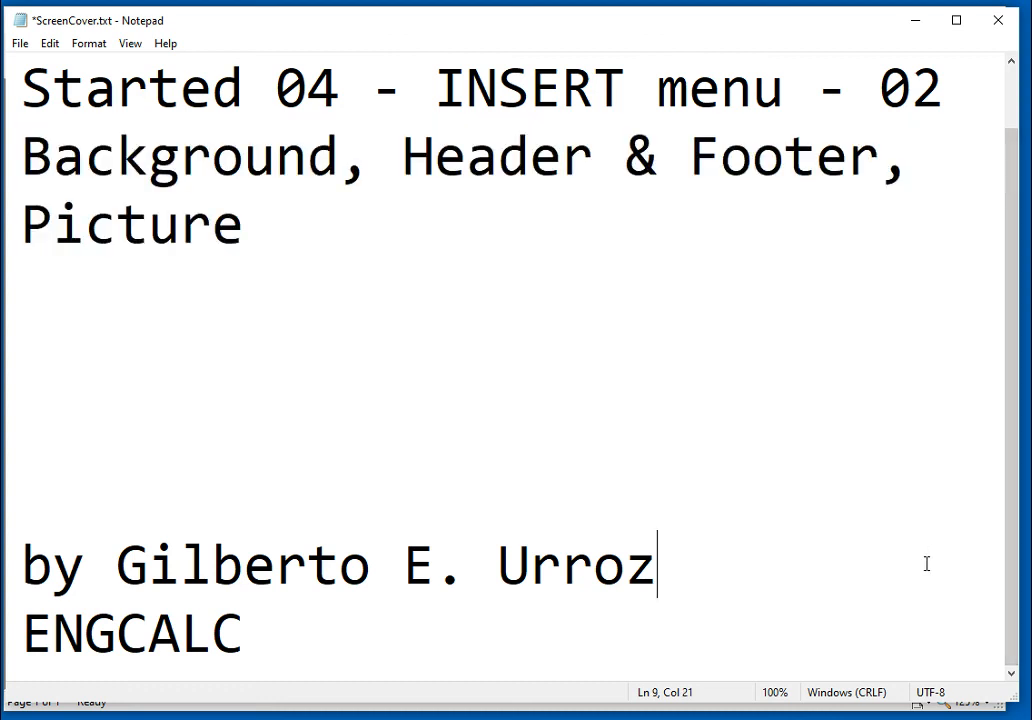